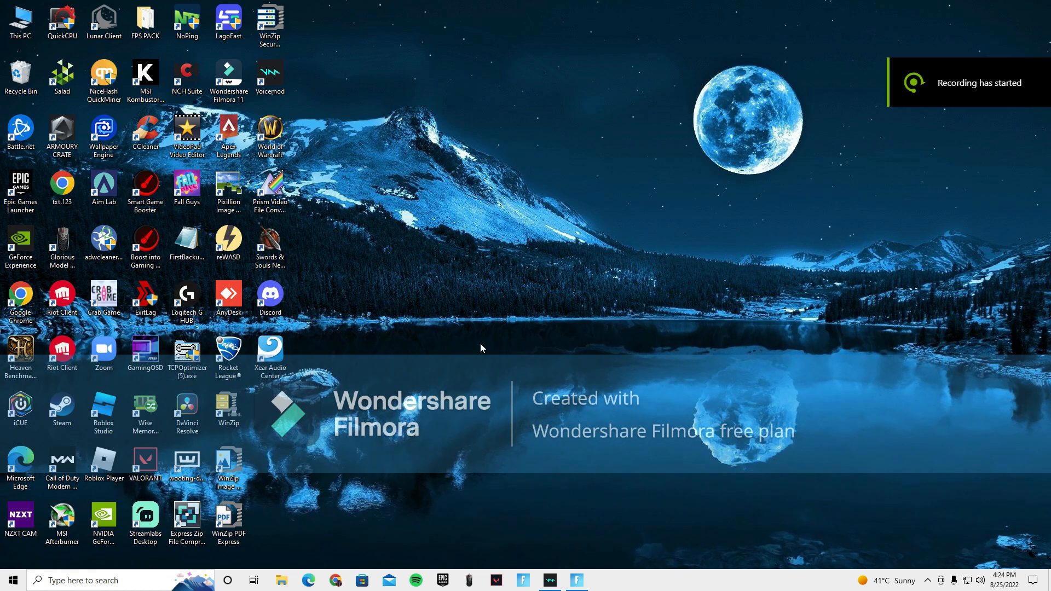
mouse_move(489, 305)
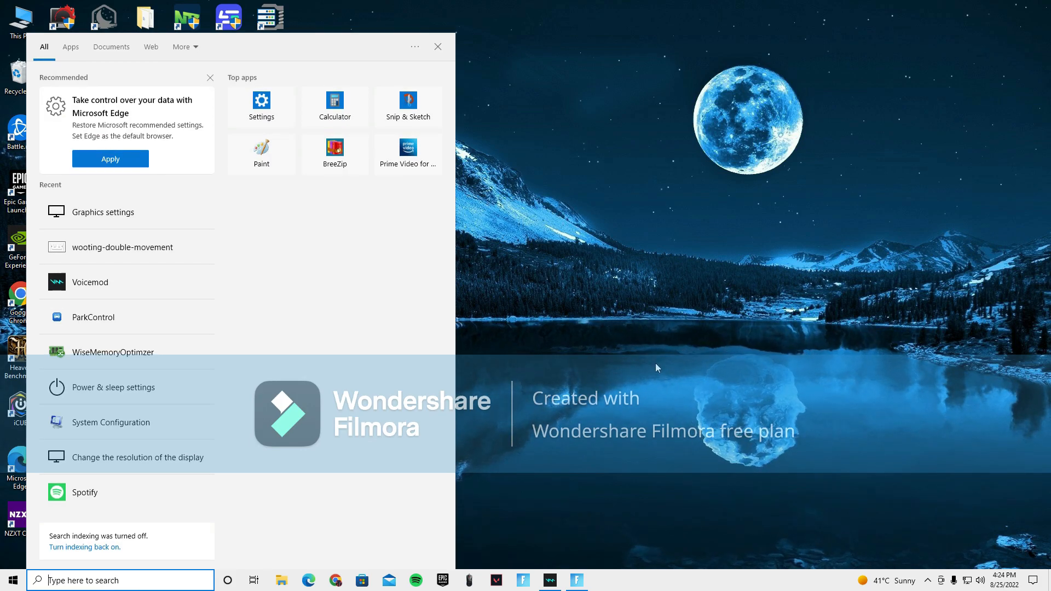
Search 'change the resolution of the display' and scroll the Display page toward Advanced display settings.
text(chna)
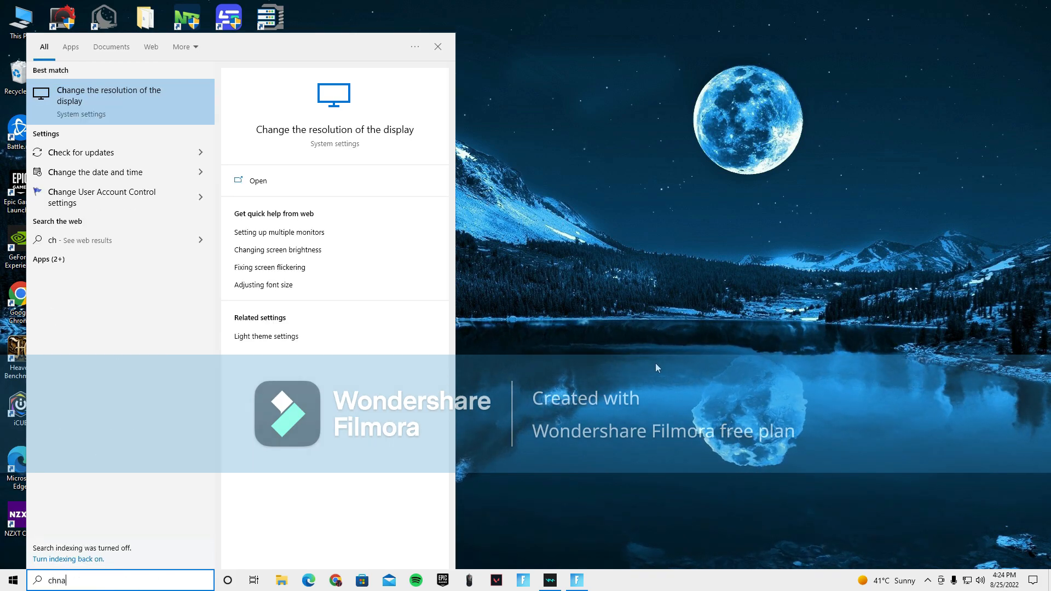
text(command Prompt)
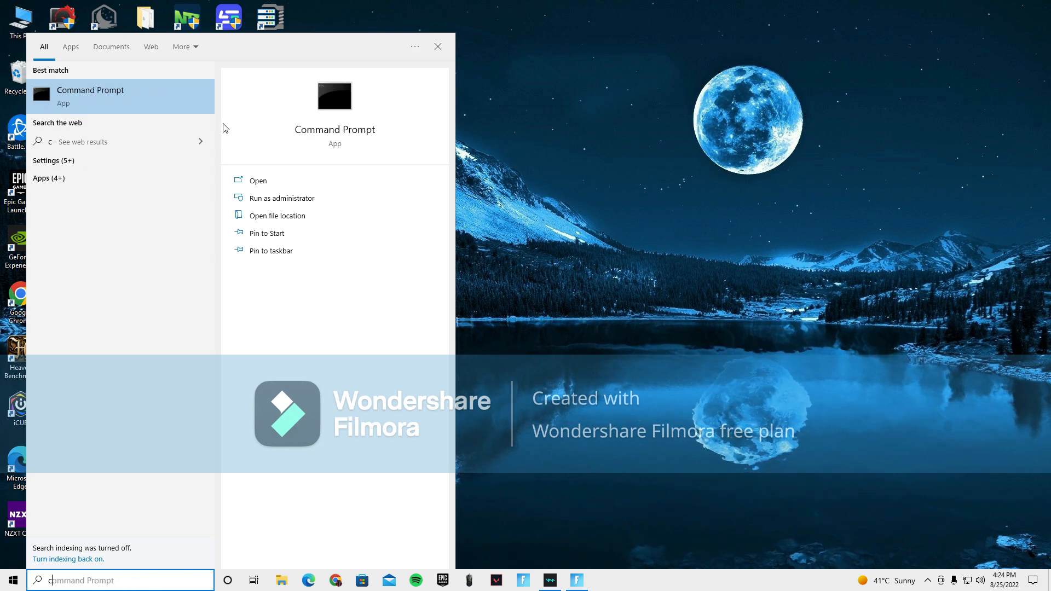
text(change the resolution of the display)
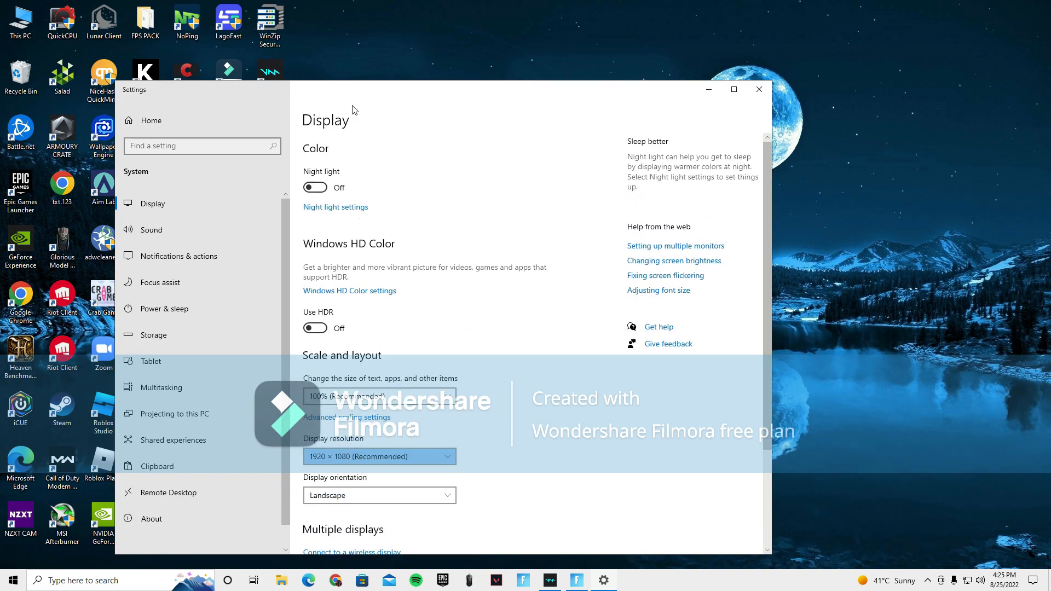
scroll(down, 3)
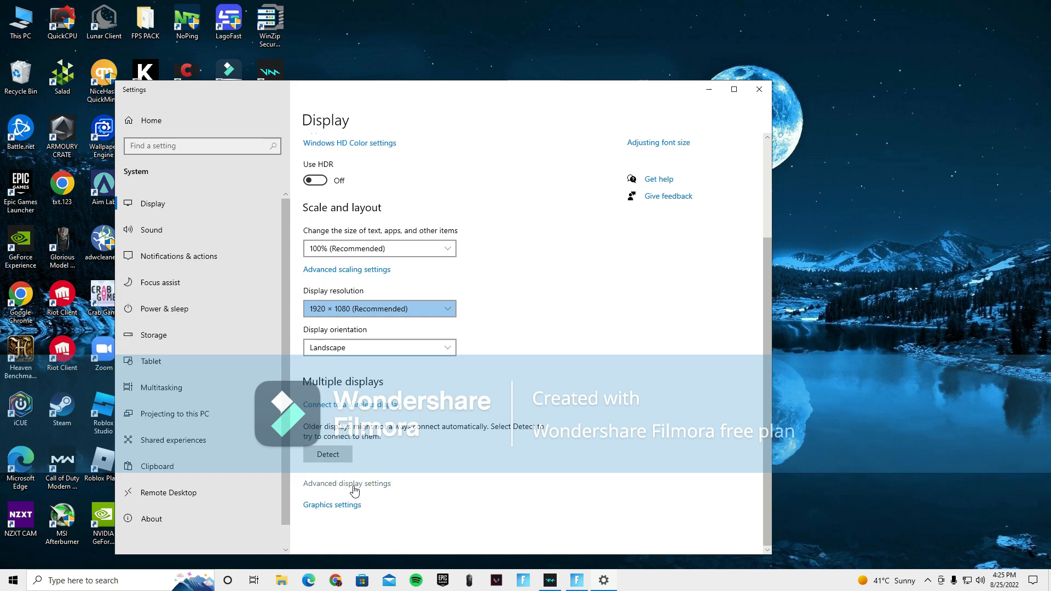
click(347, 483)
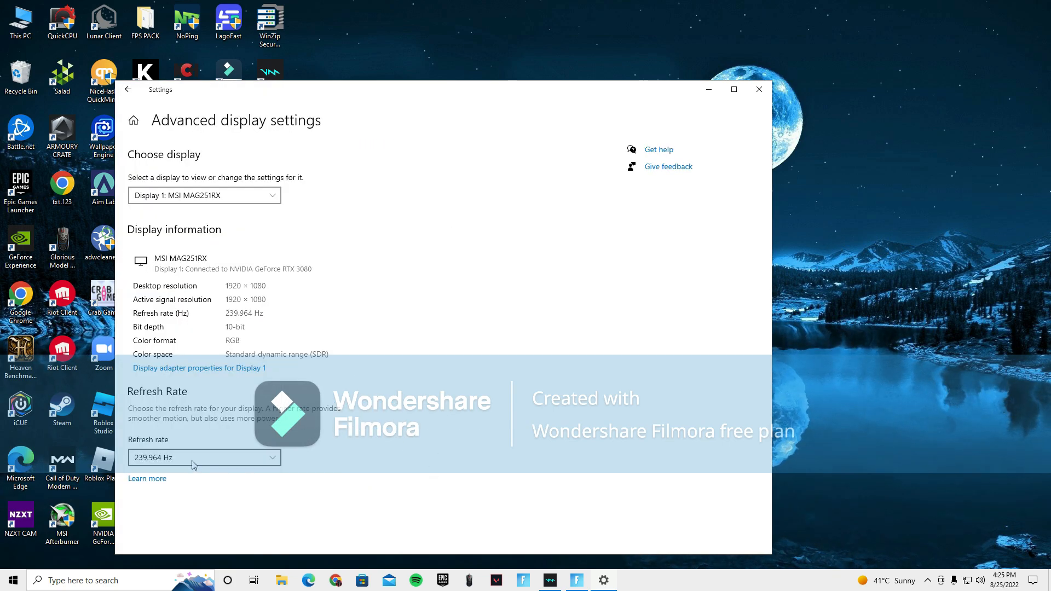
click(204, 458)
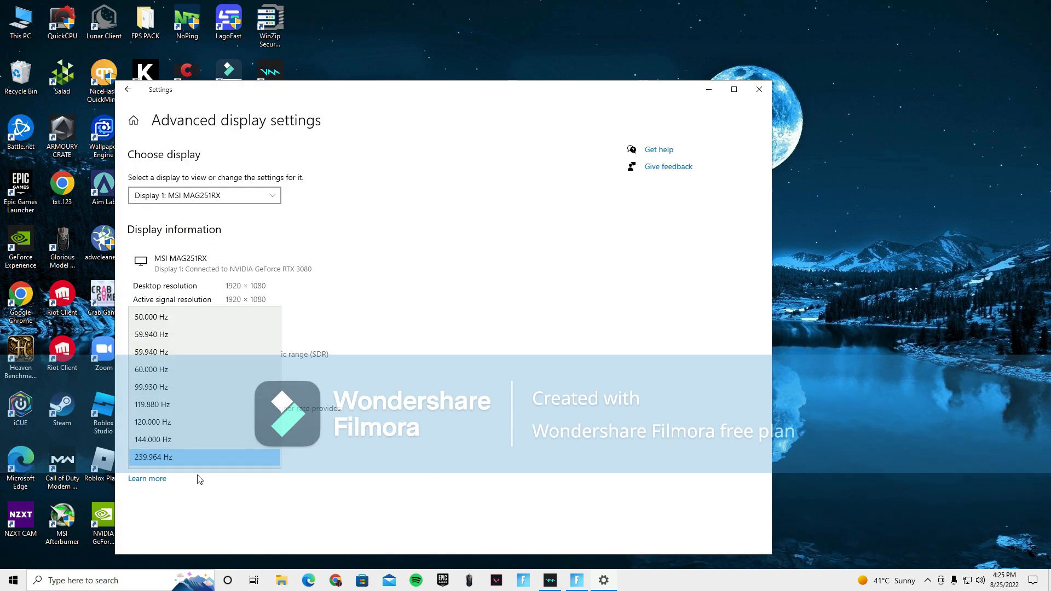
mouse_move(200, 313)
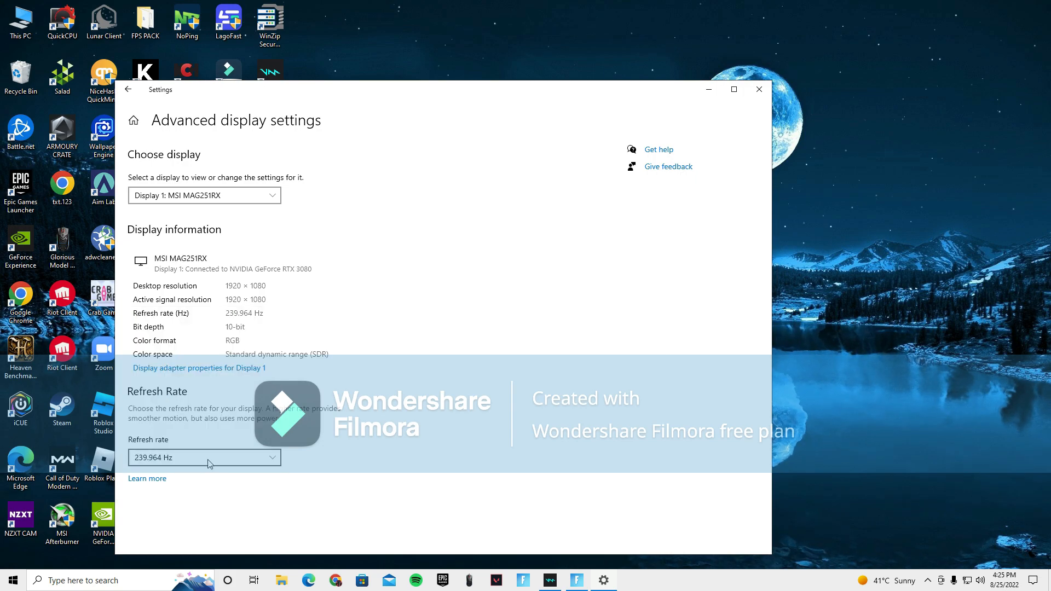
click(203, 457)
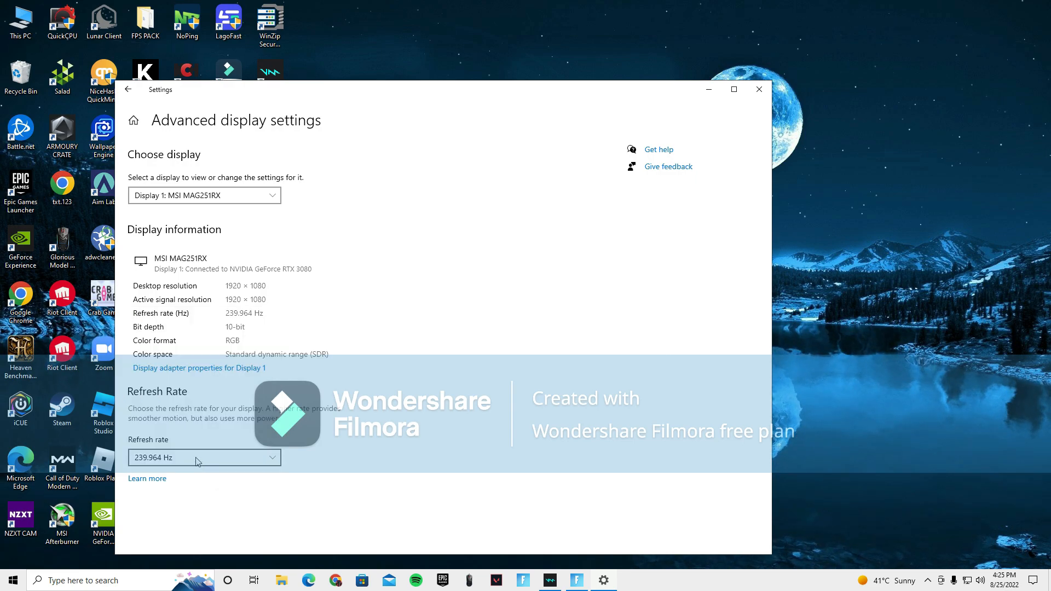
click(204, 458)
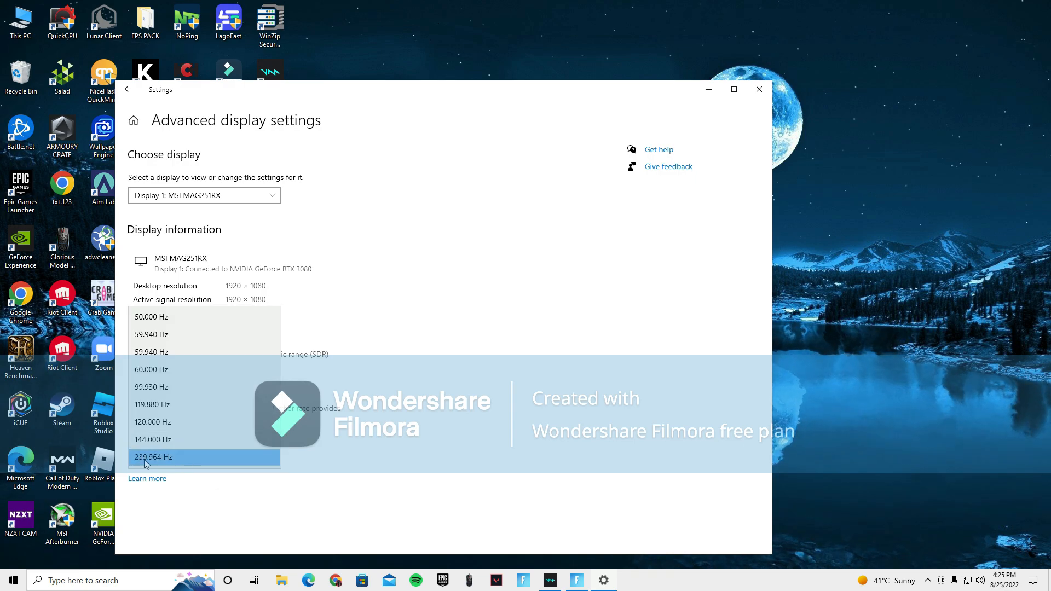
mouse_move(195, 395)
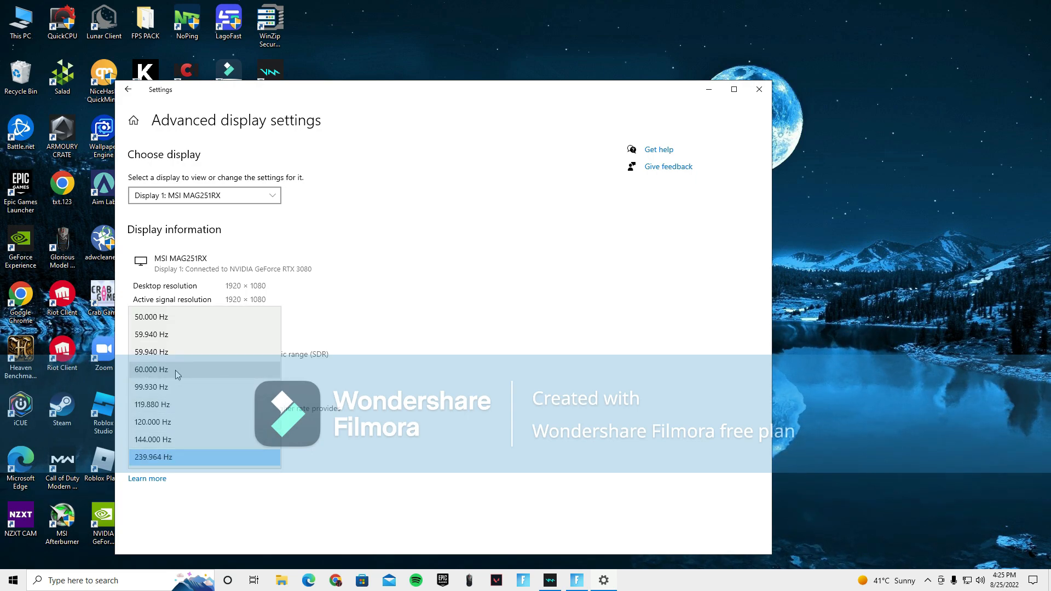
mouse_move(198, 372)
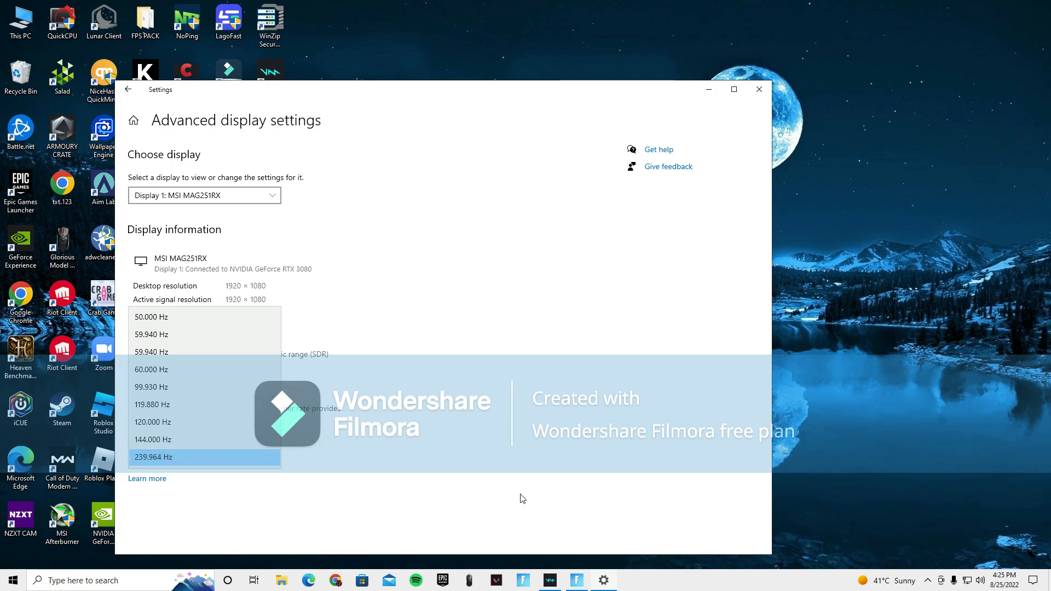
click(153, 457)
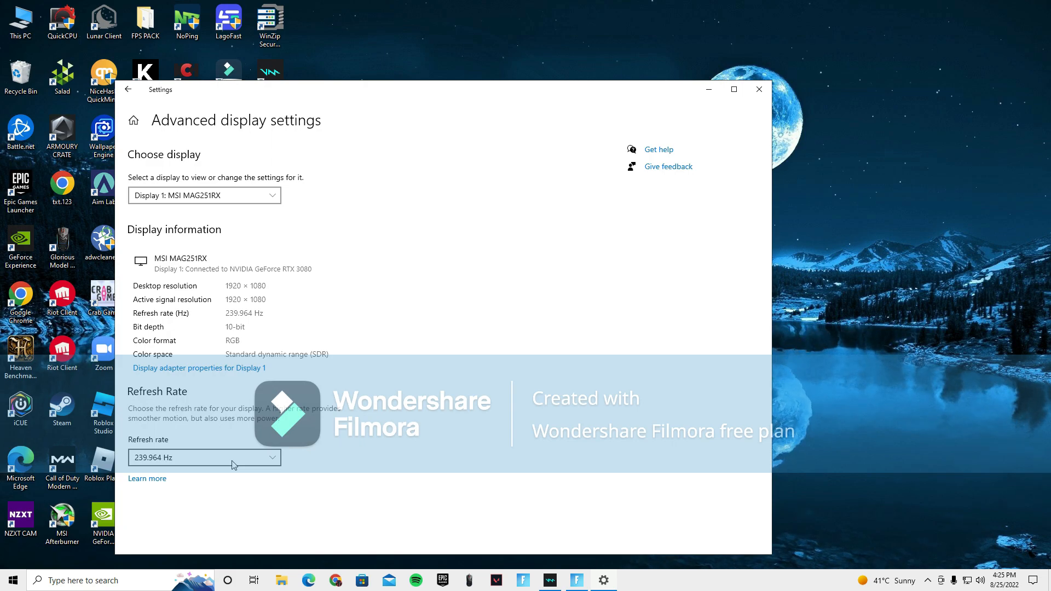
mouse_move(338, 467)
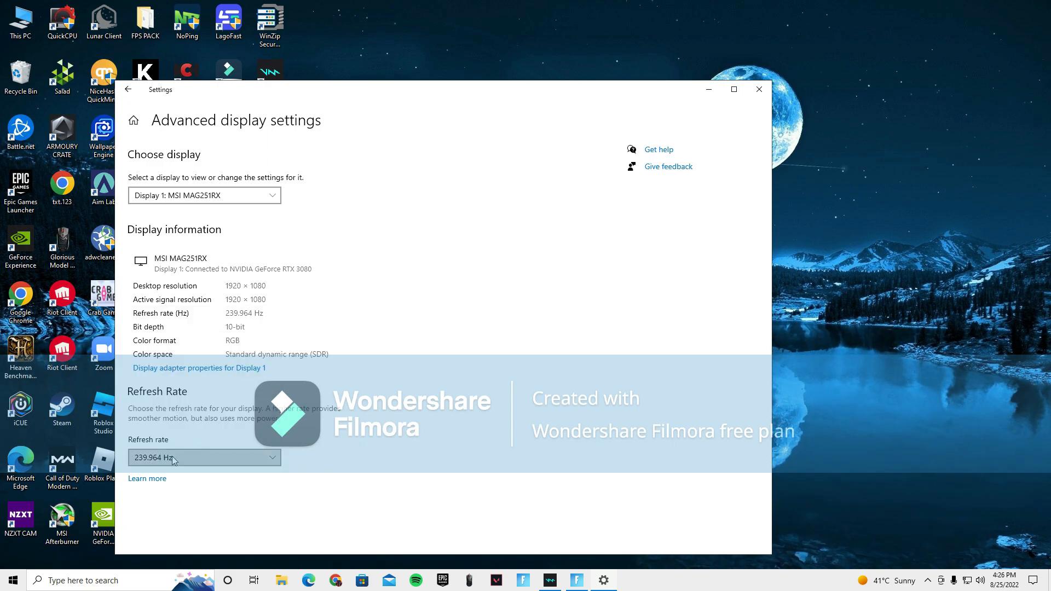
click(128, 89)
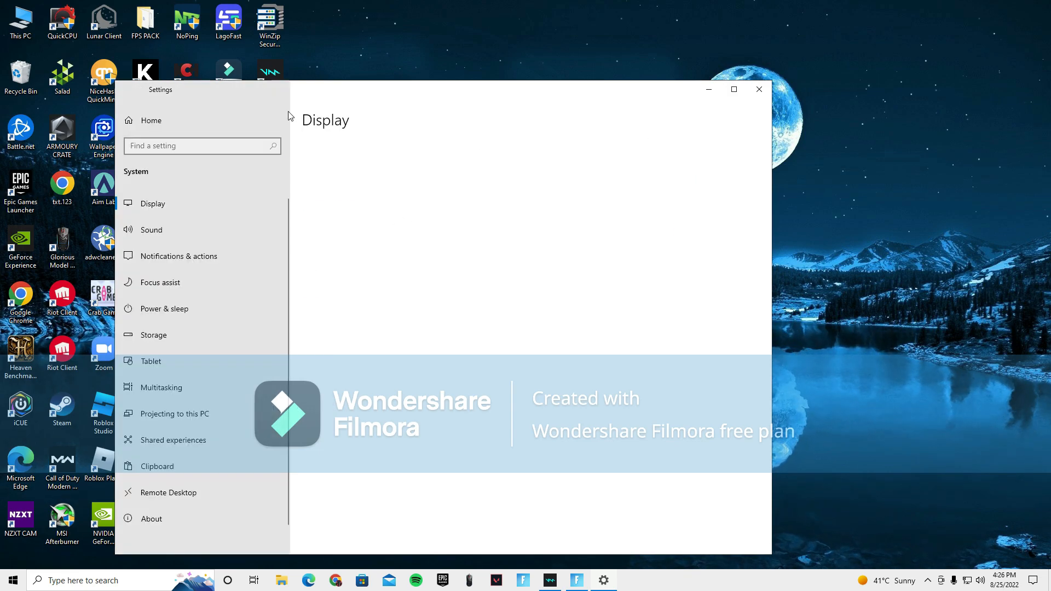
Search 'System Configuration' in Start and launch the best-match result.
click(758, 88)
text(s)
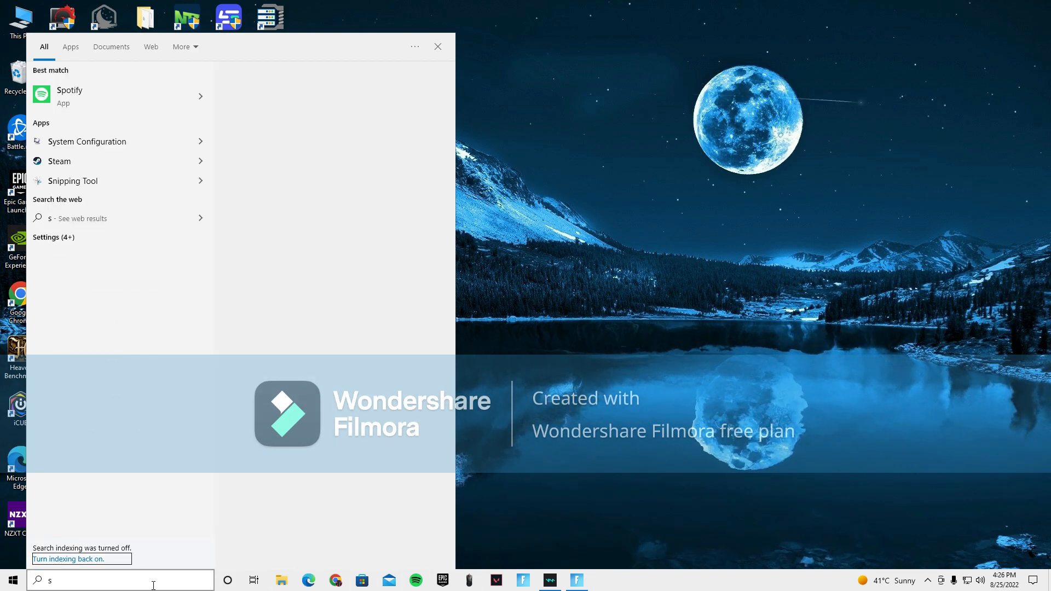
text(ystem Configuration)
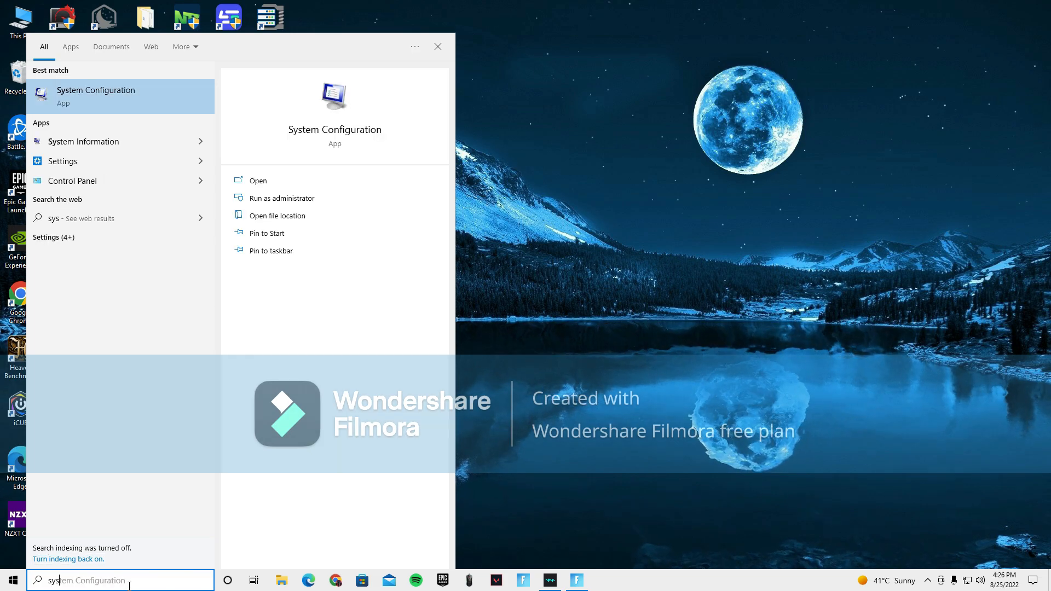
click(257, 181)
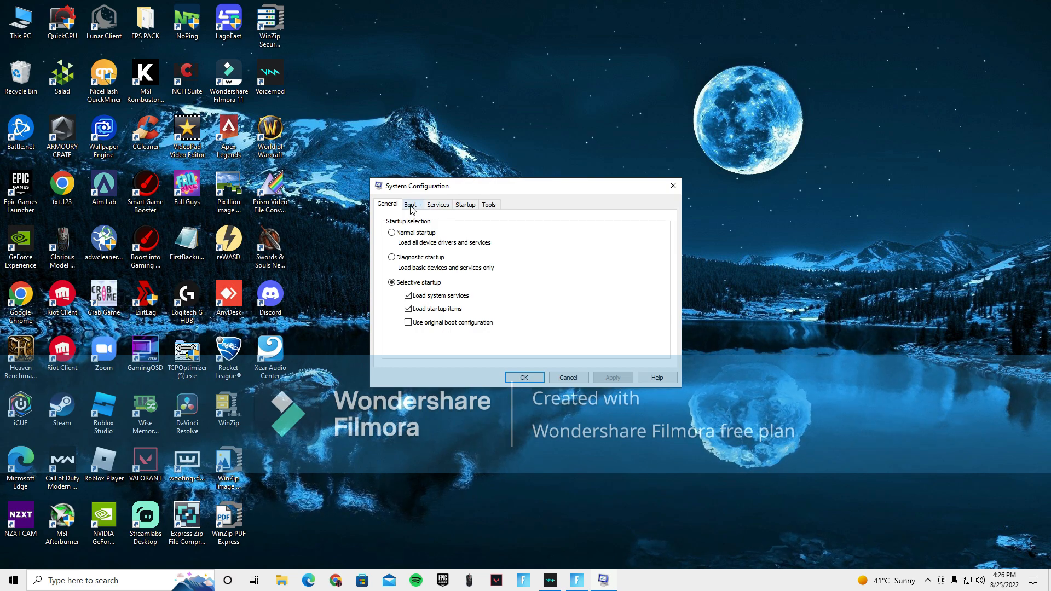
On the Boot tab, turn on the No GUI boot option.
click(411, 205)
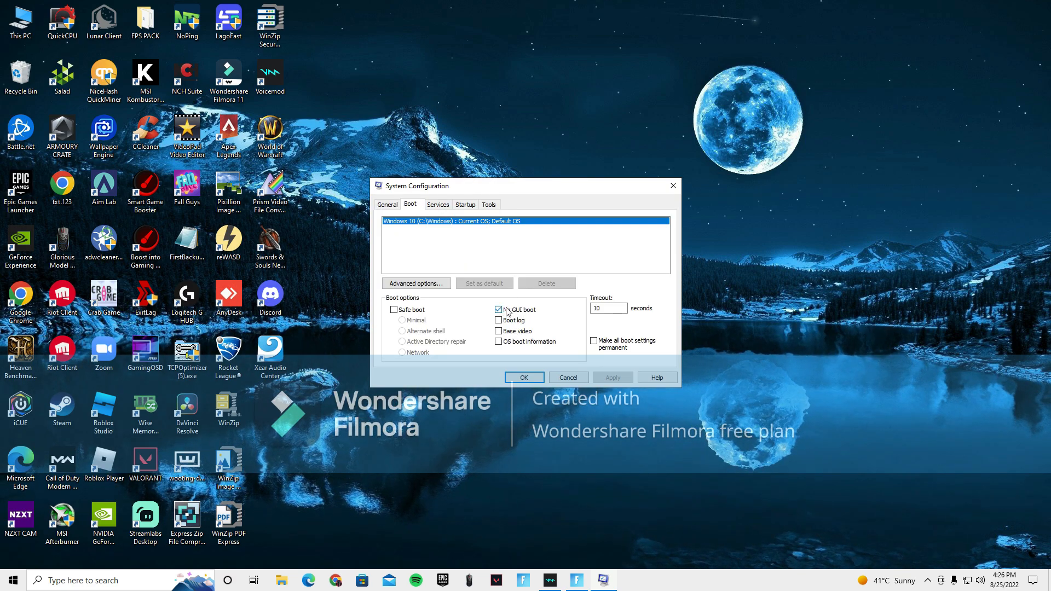
click(498, 309)
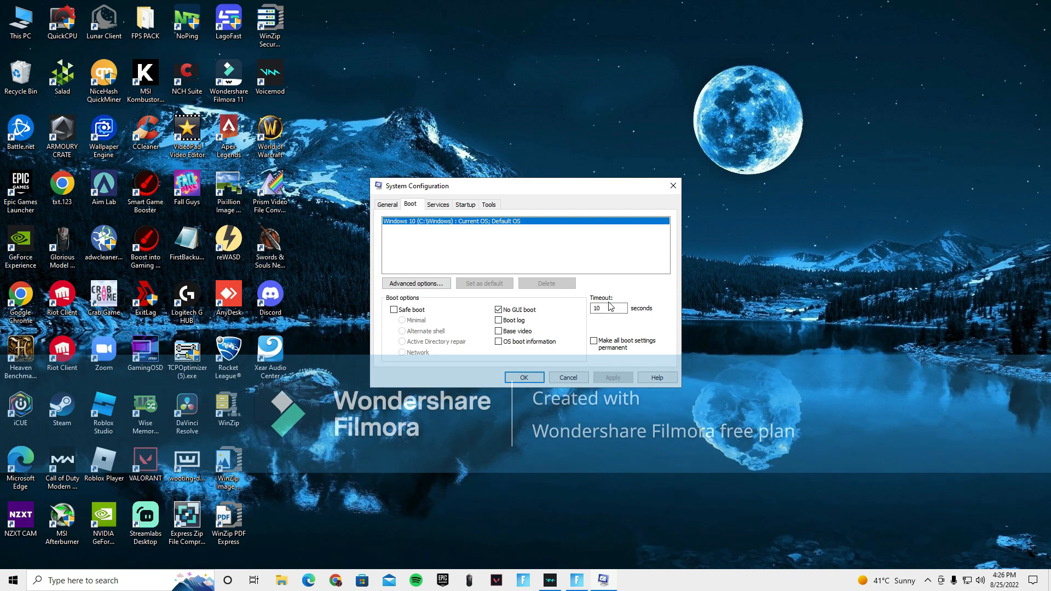
click(603, 309)
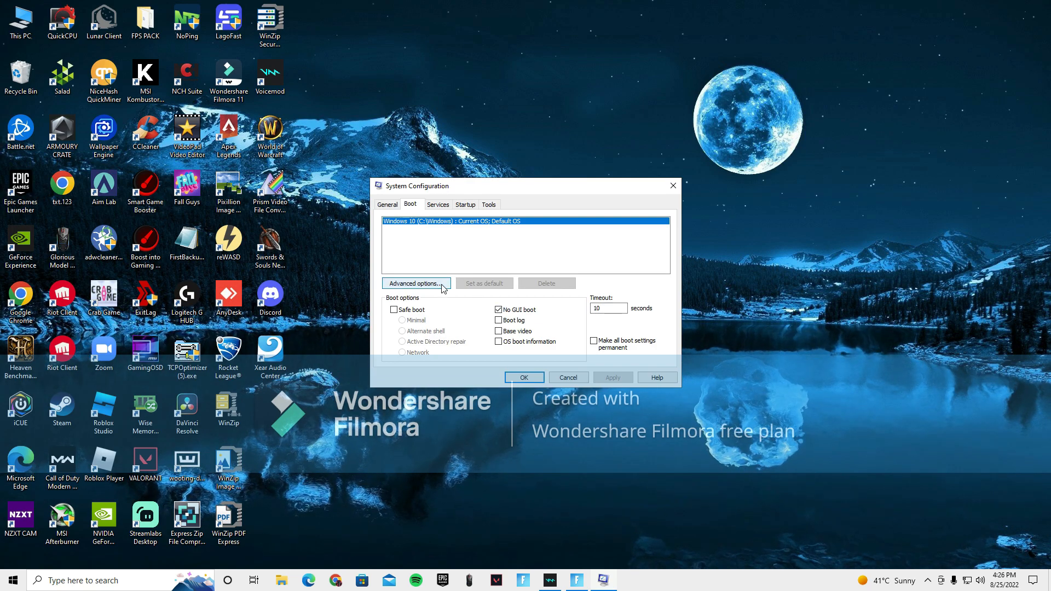
In Advanced boot options, confirm booting with 16 processors and close System Configuration.
click(415, 282)
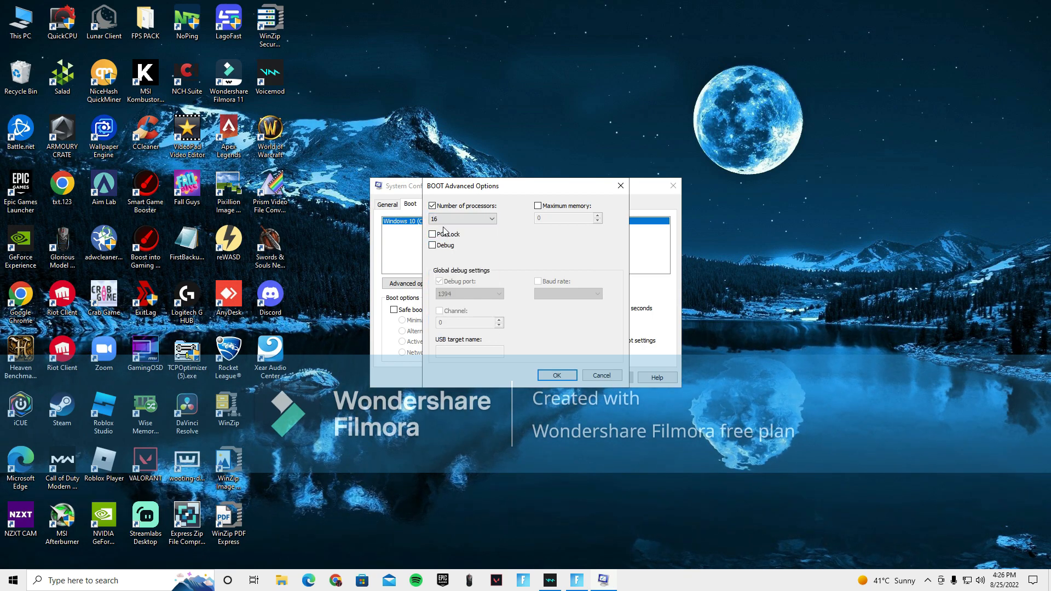
click(557, 375)
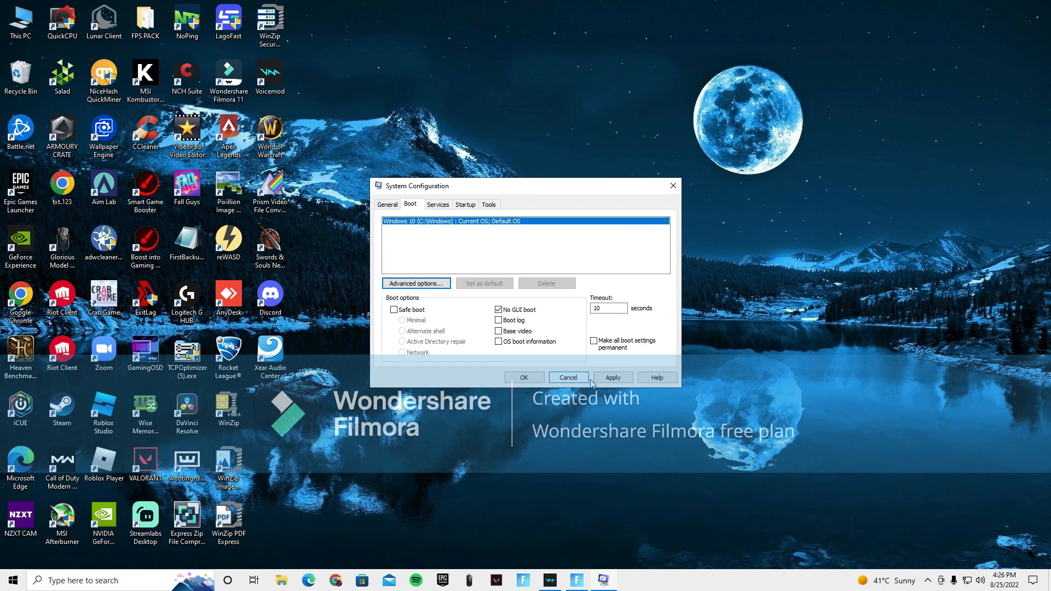
click(568, 377)
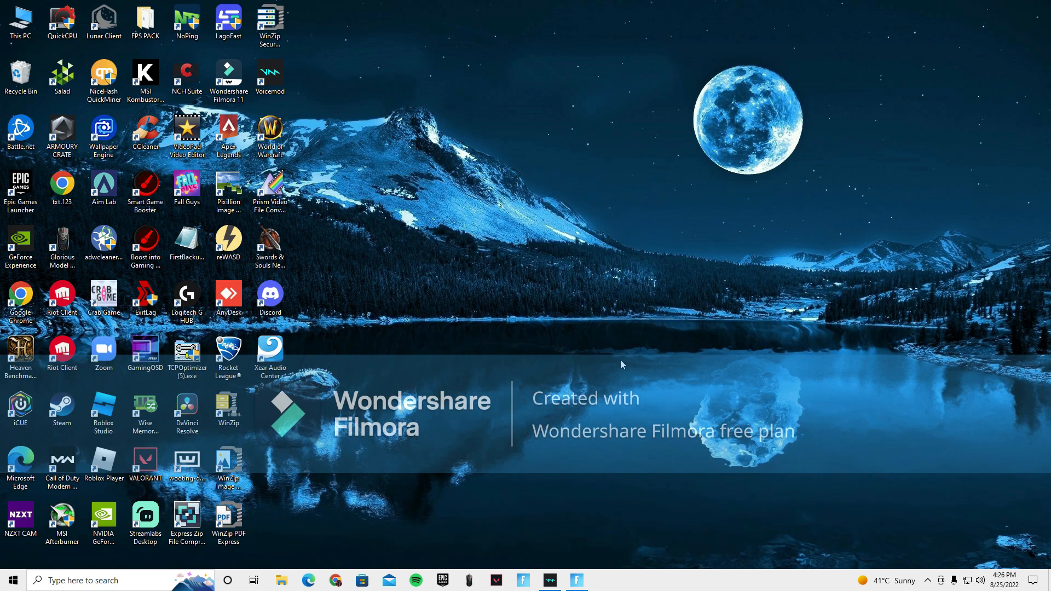
mouse_move(471, 293)
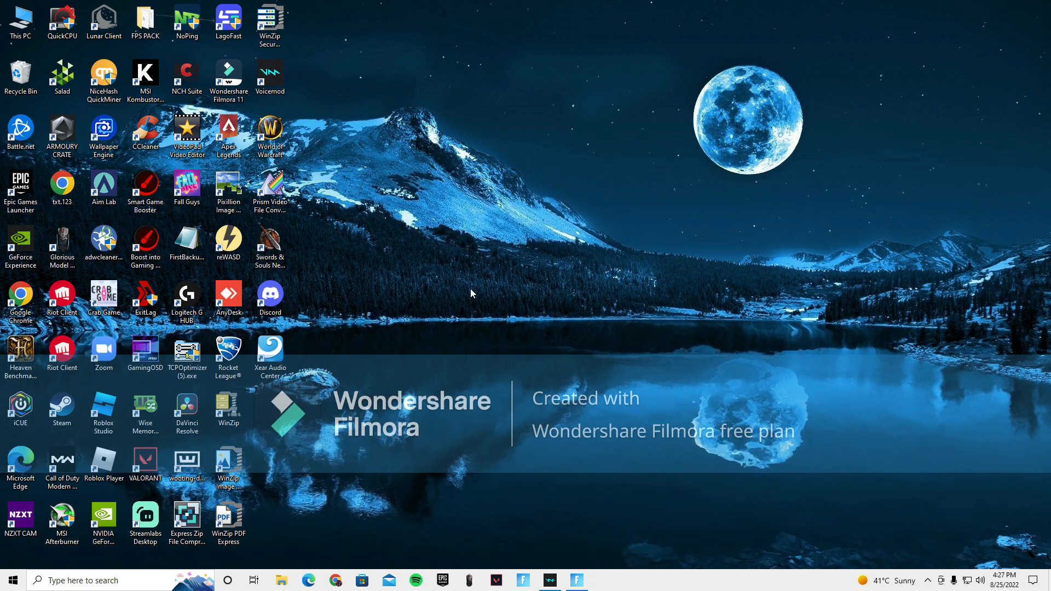
mouse_move(604, 329)
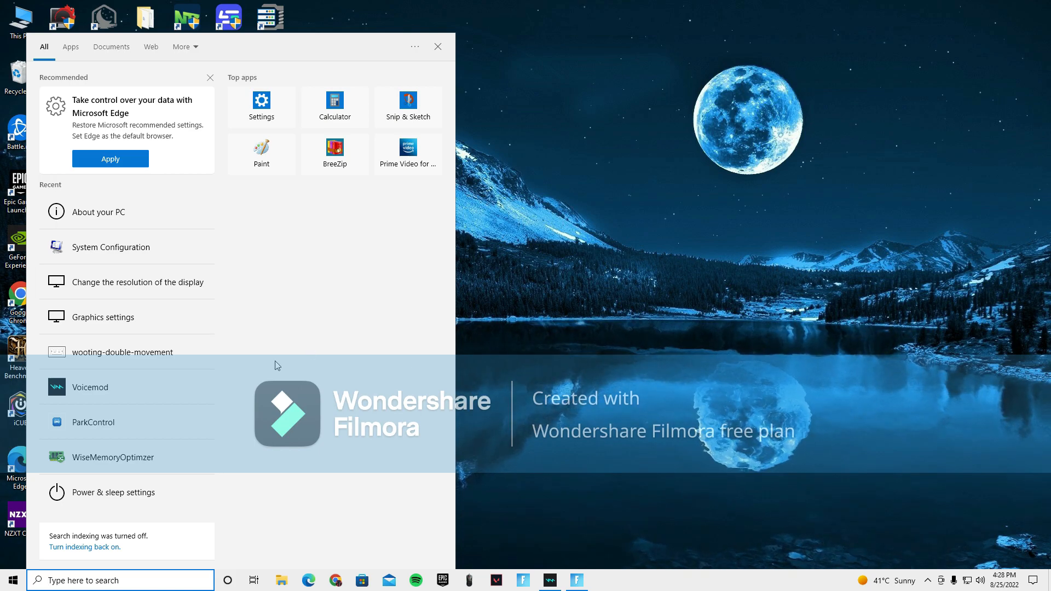
Search 'edit power plan' to reach the High performance plan's Edit Plan Settings.
text(edit power plan)
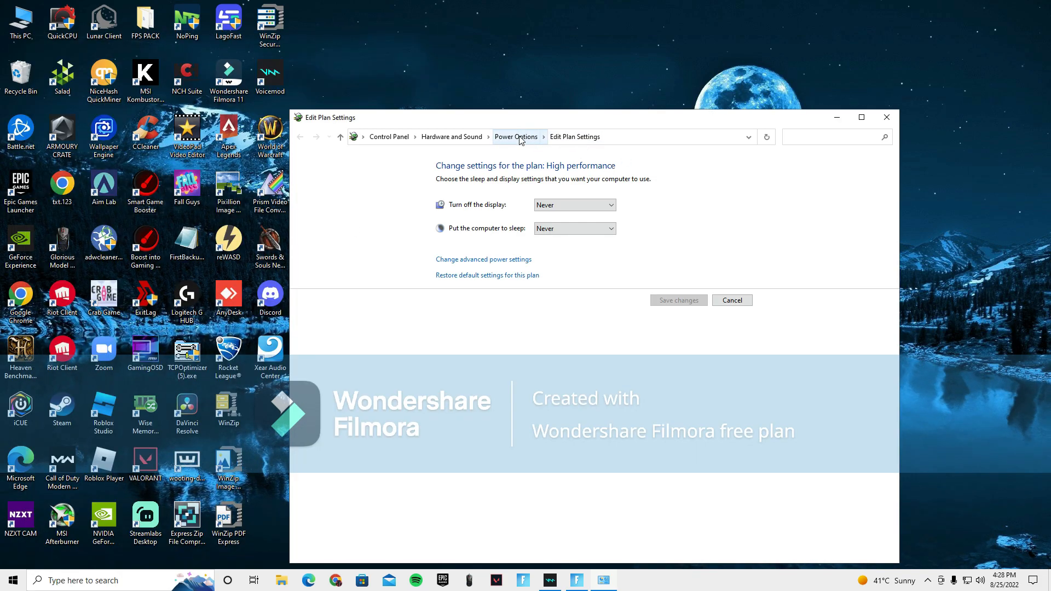
Create a custom plan with display-off and sleep set to Never, then make High performance active.
click(516, 137)
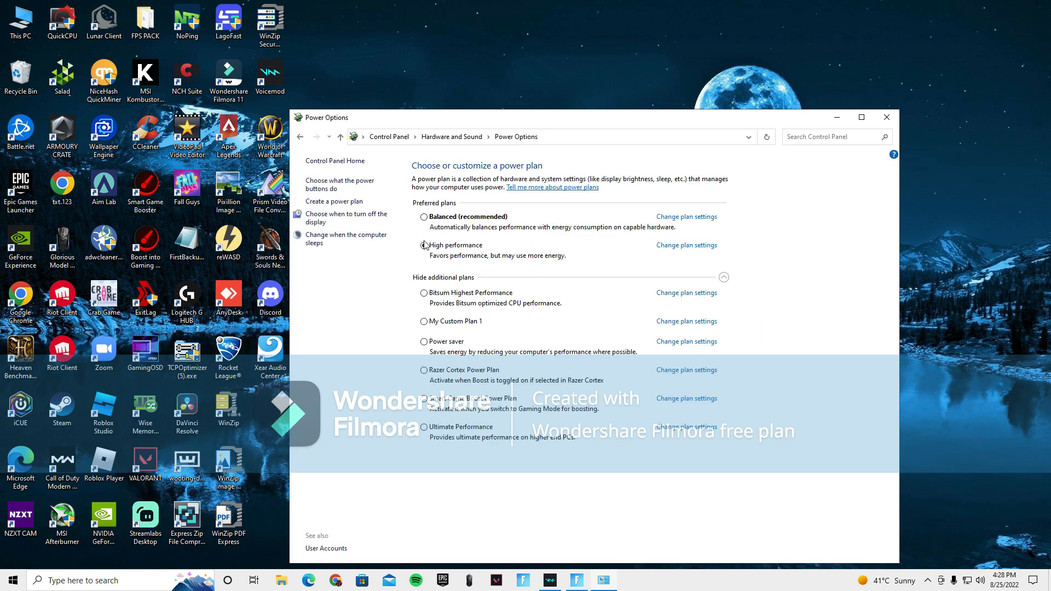
click(424, 245)
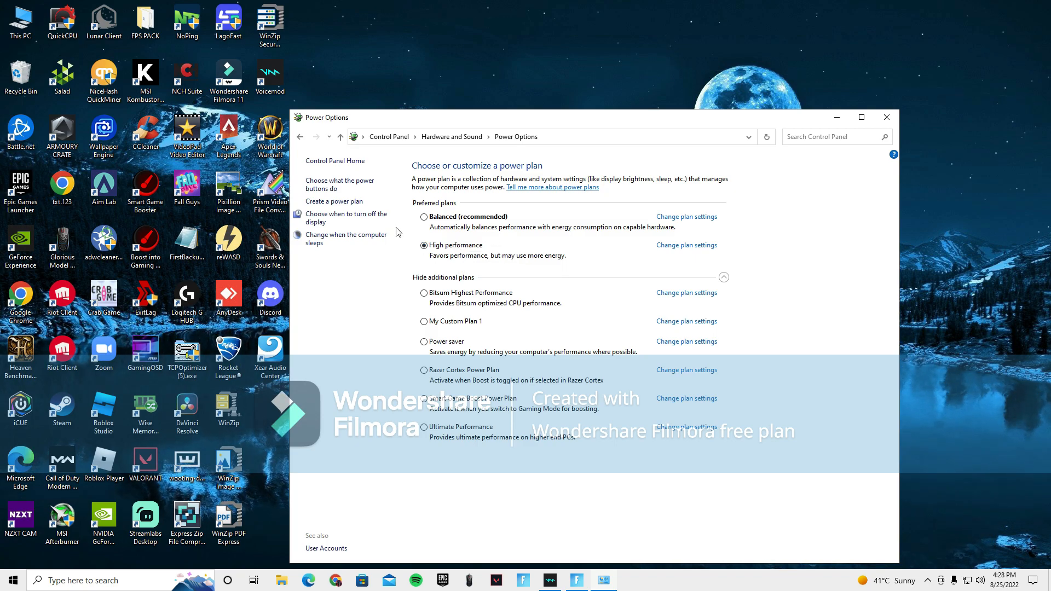
click(334, 202)
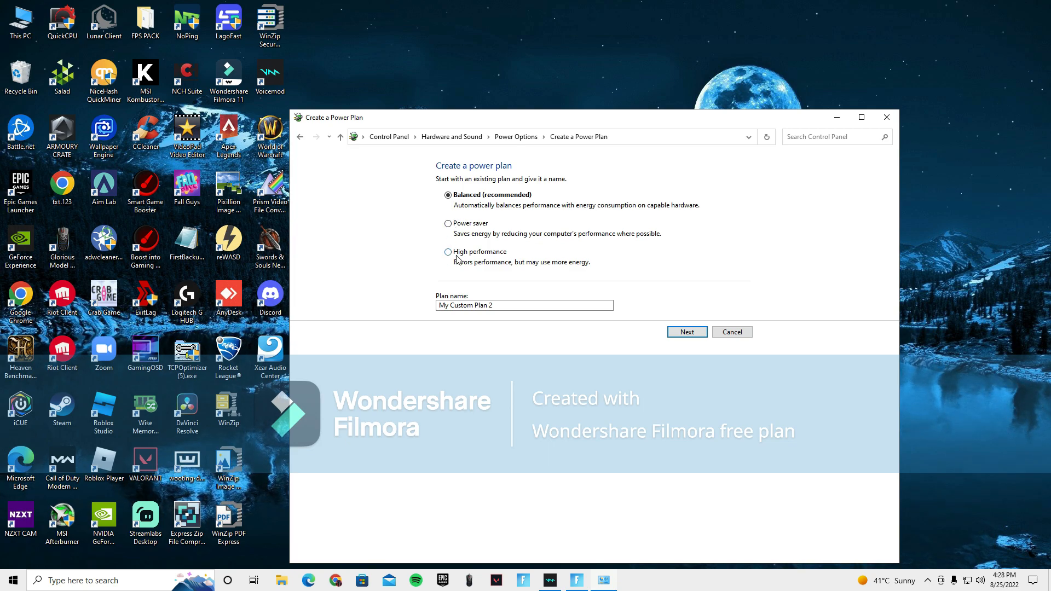
click(685, 332)
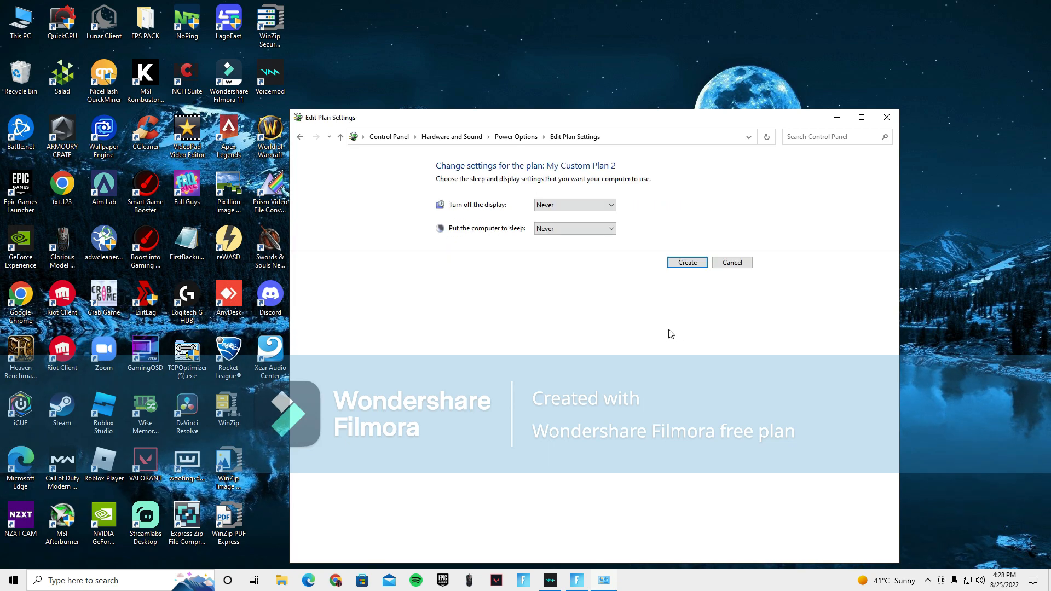
mouse_move(512, 206)
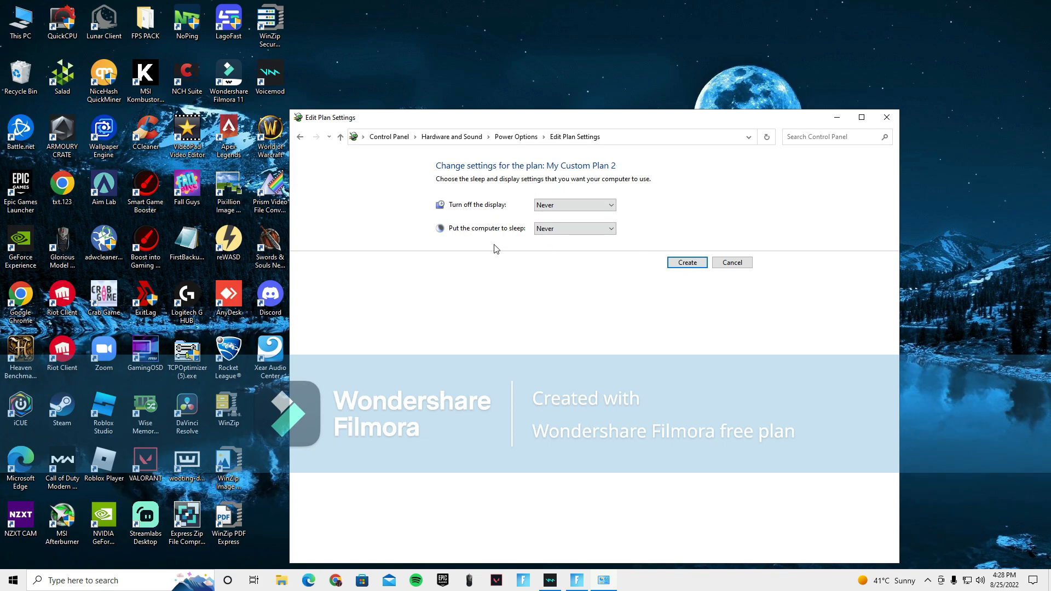
click(732, 262)
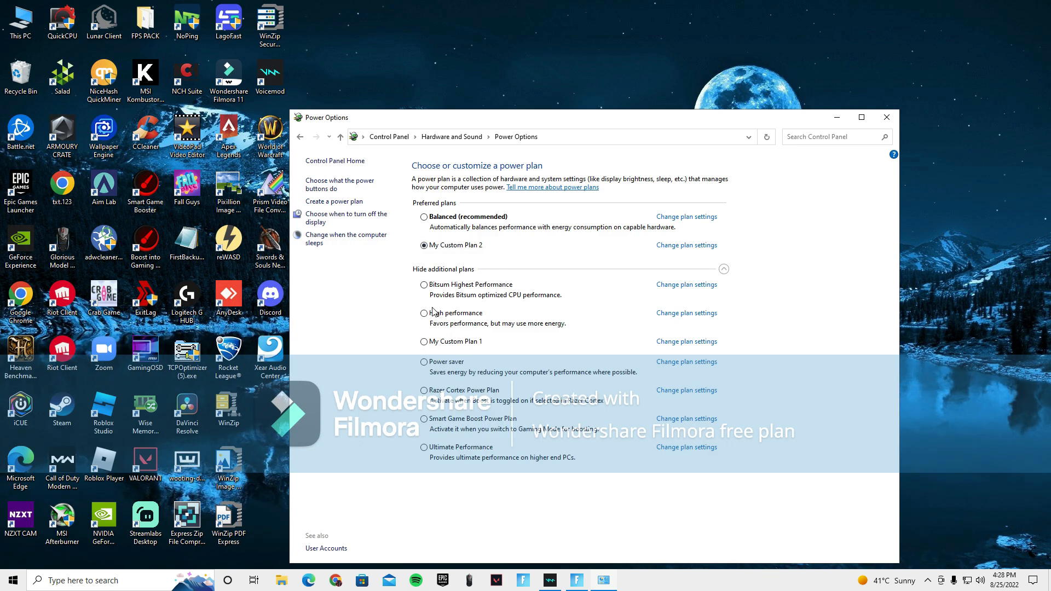
click(424, 313)
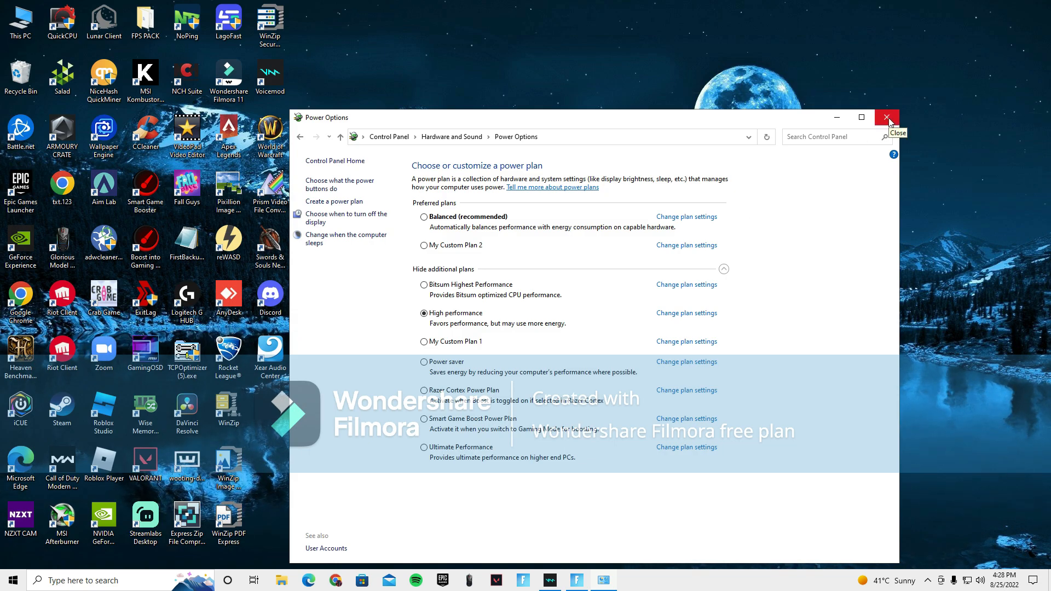
Close Power Options and bring up the desktop menu to reach NVIDIA Control Panel.
click(886, 117)
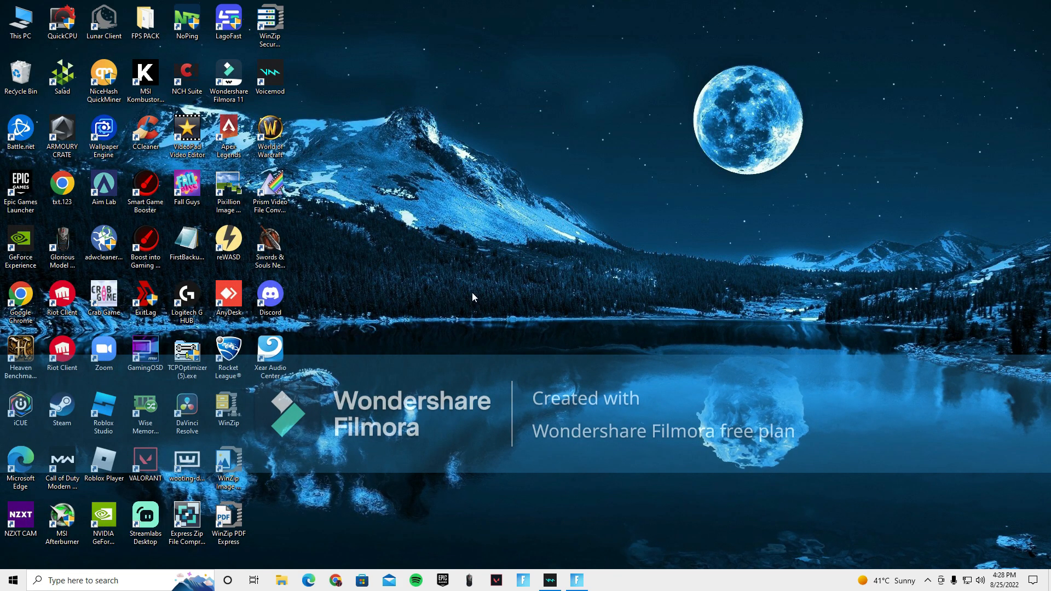
right_click(473, 297)
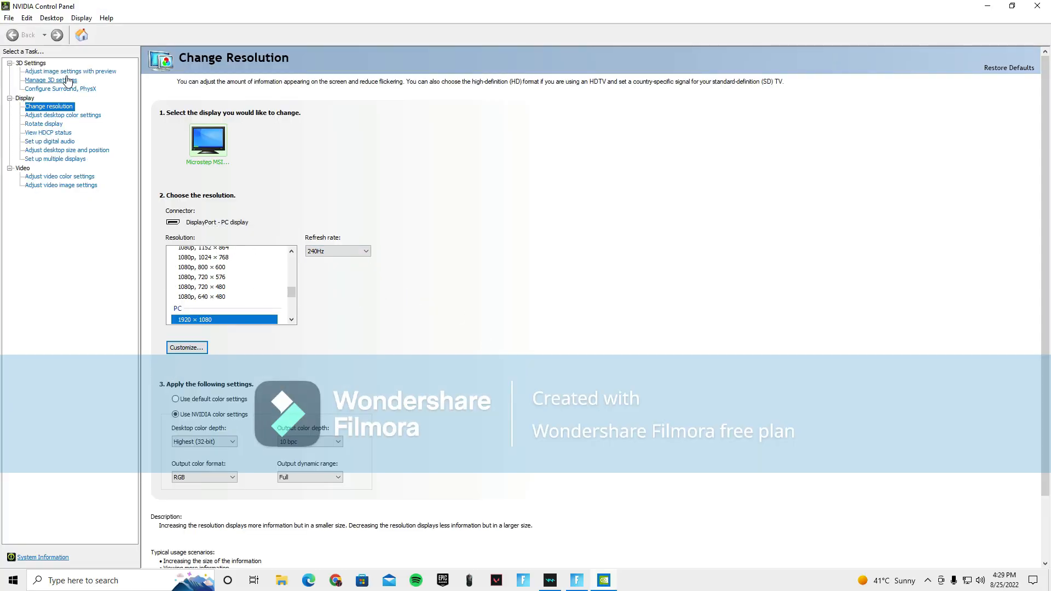
In Adjust image settings with preview, use my preference and set the slider fully to Performance.
click(70, 71)
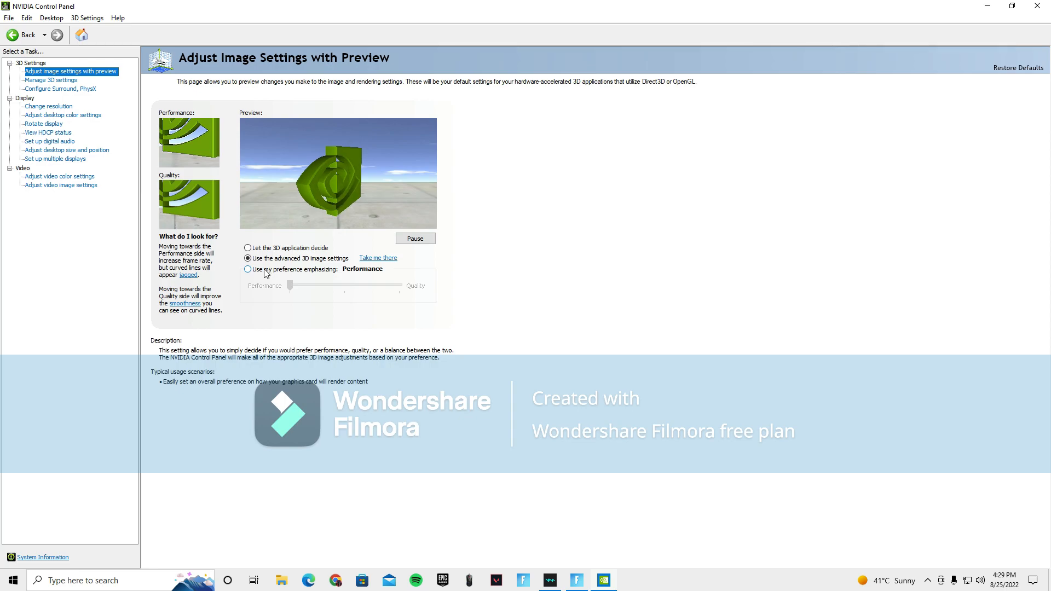
click(248, 269)
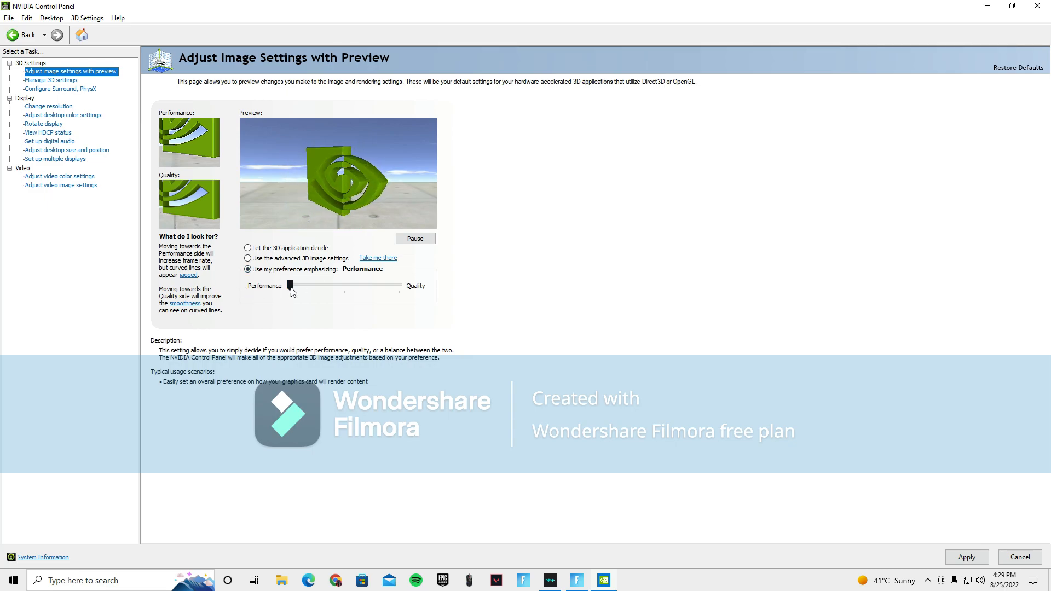
drag(289, 285, 401, 285)
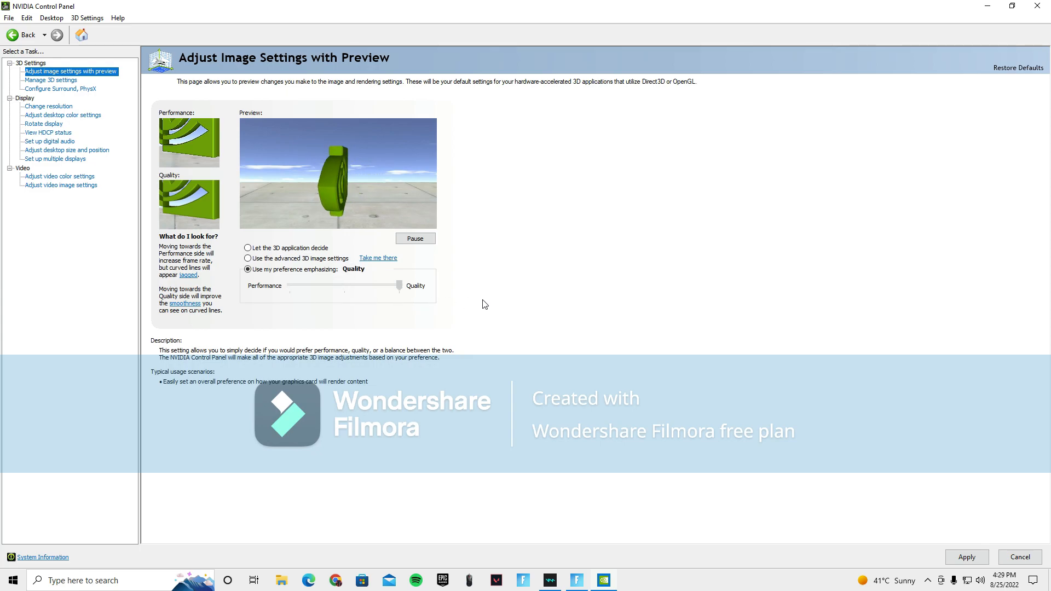
drag(401, 284, 289, 284)
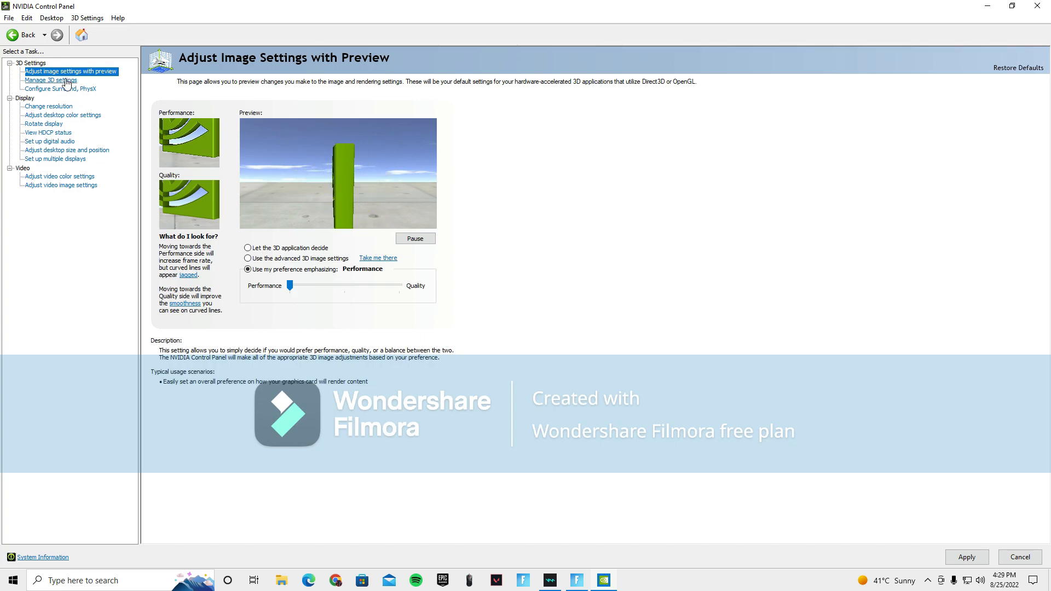
In Manage 3D settings, set Power management mode to Prefer maximum performance and review Preferred refresh rate.
click(51, 80)
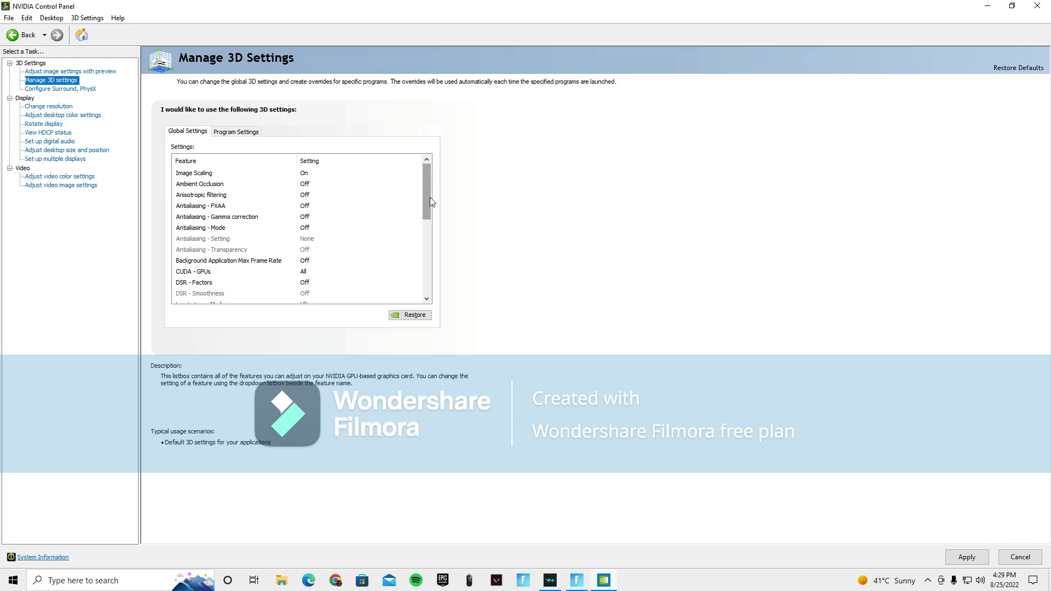
mouse_move(428, 203)
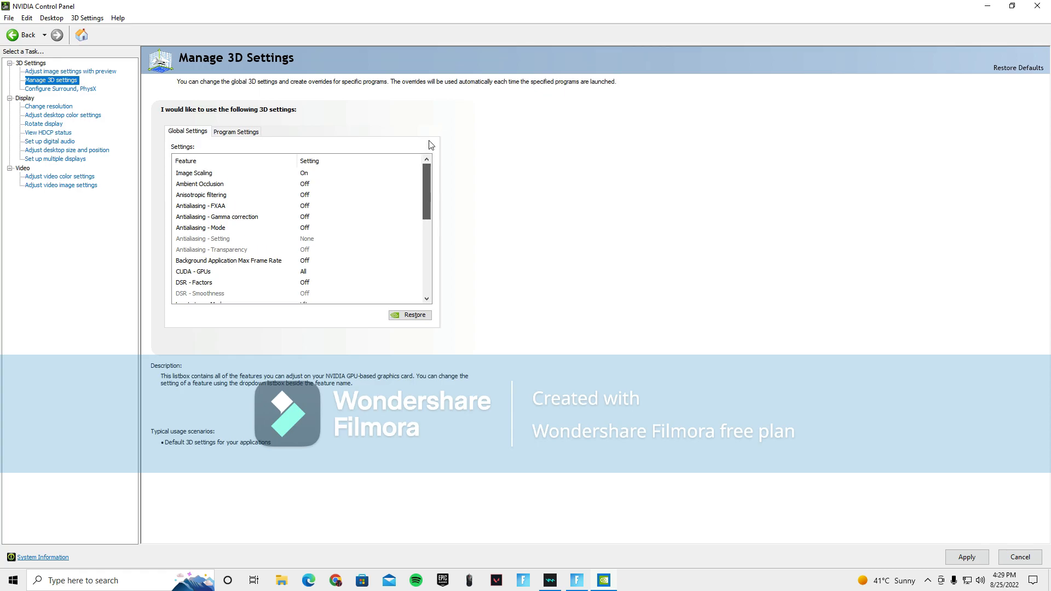
scroll(down, 3)
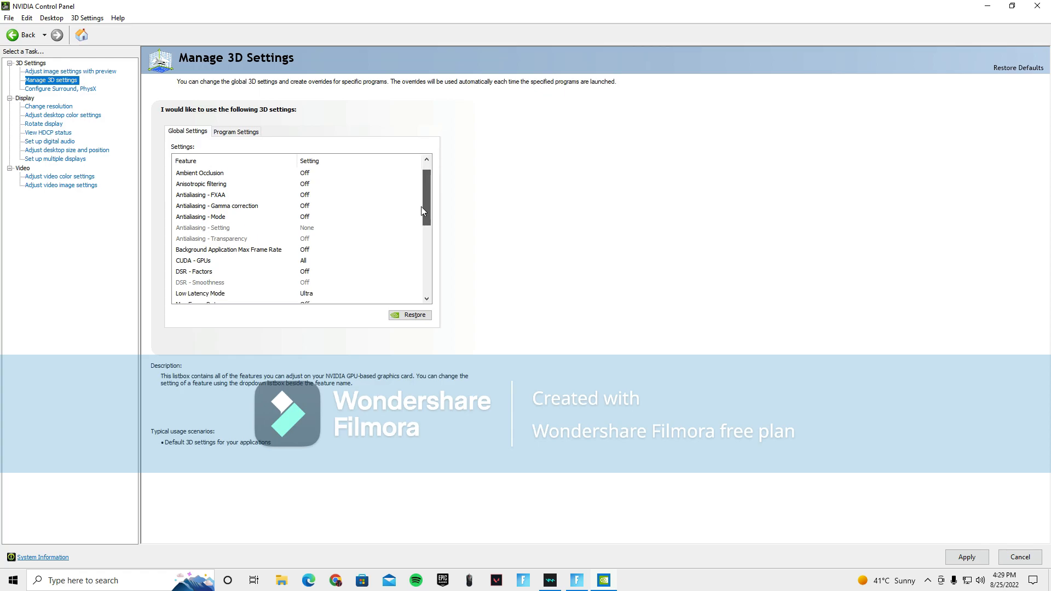
scroll(down, 3)
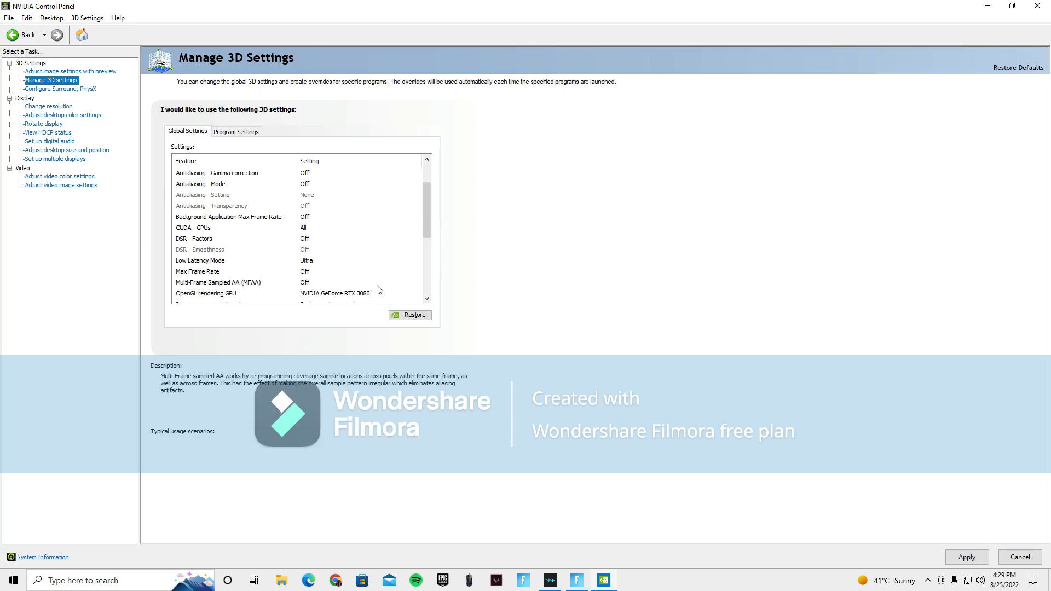
scroll(down, 3)
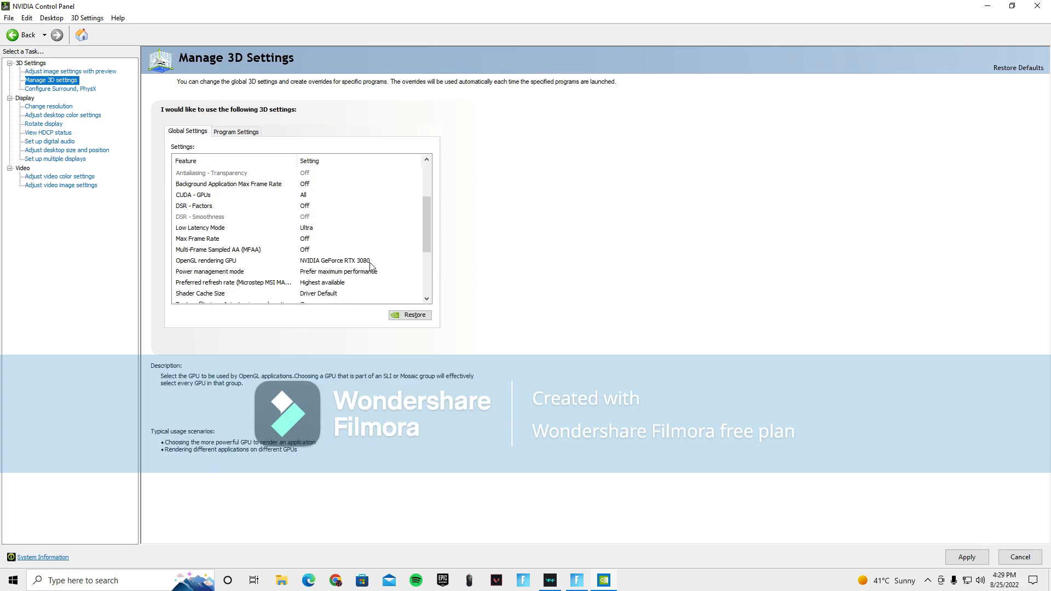
click(417, 261)
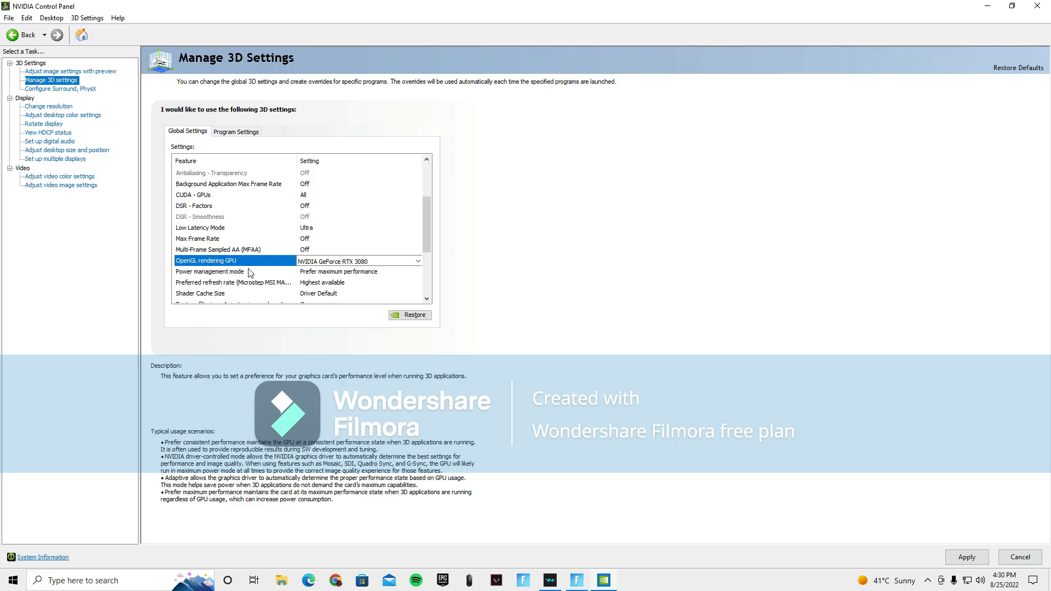
mouse_move(357, 276)
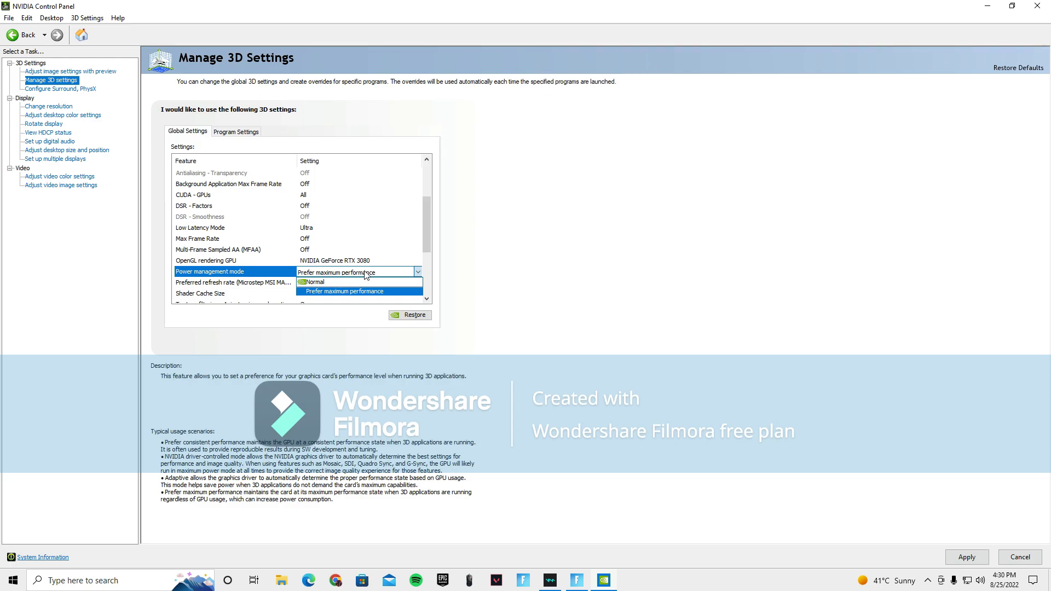
click(343, 291)
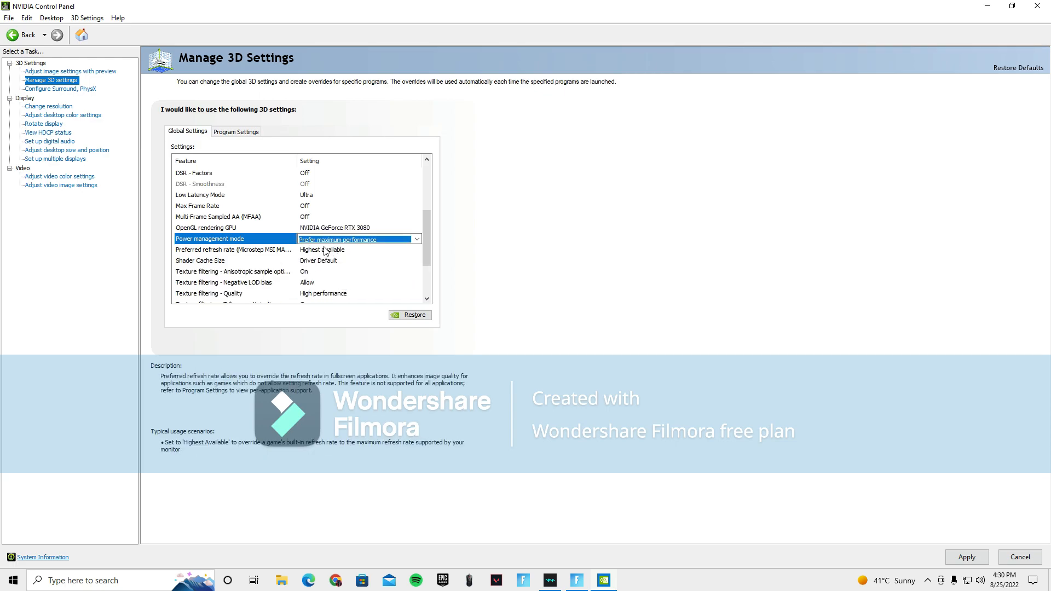
click(234, 250)
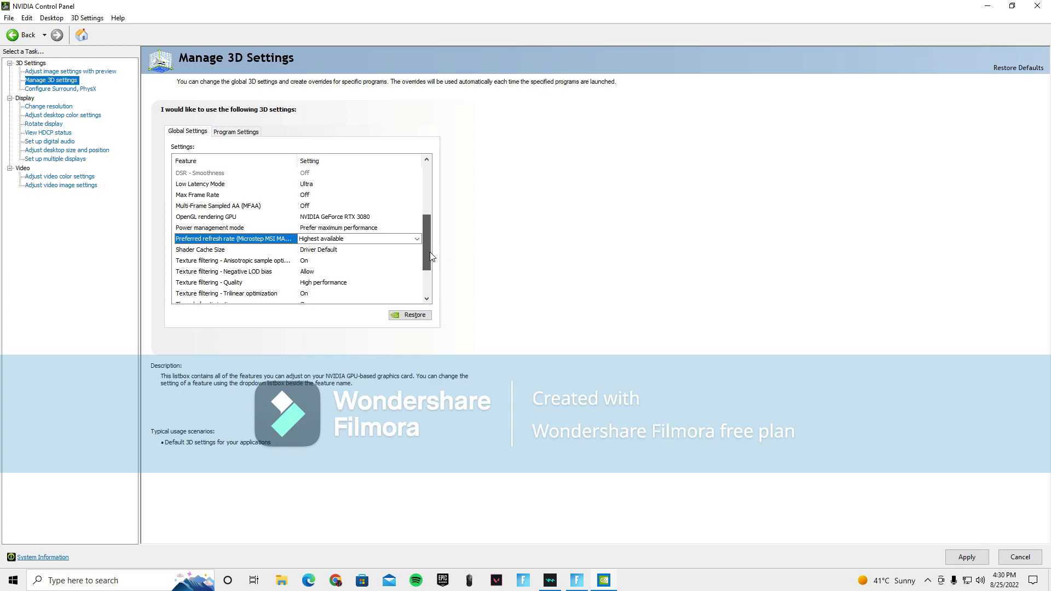
scroll(down, 3)
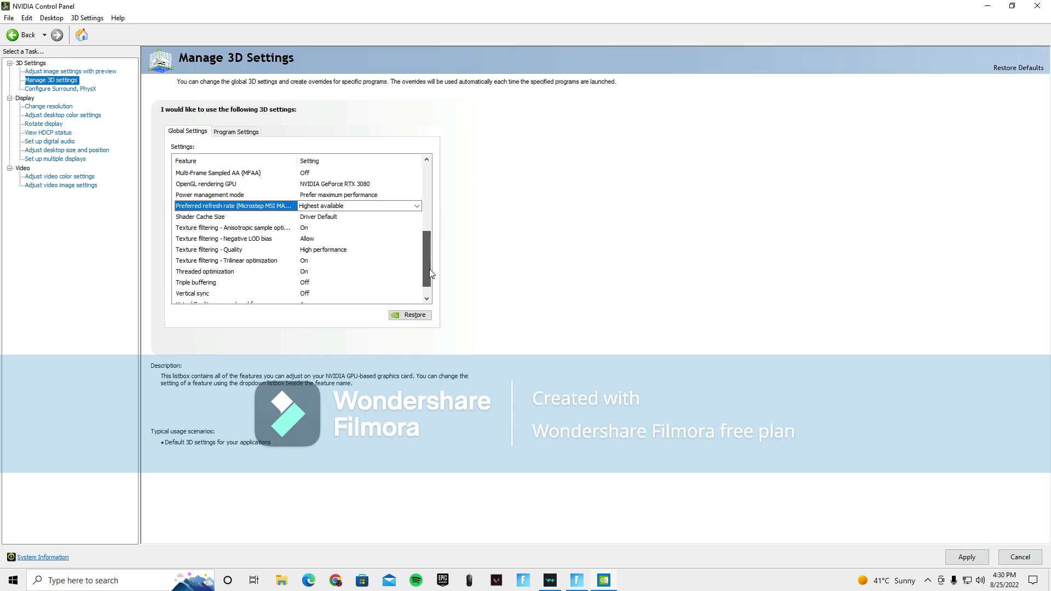
scroll(down, 3)
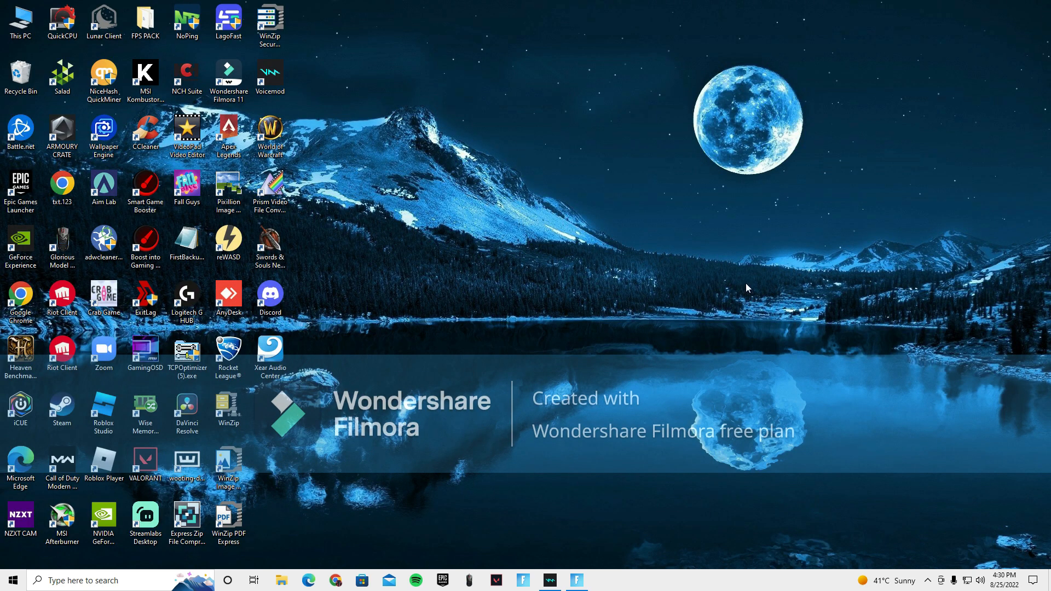
mouse_move(311, 485)
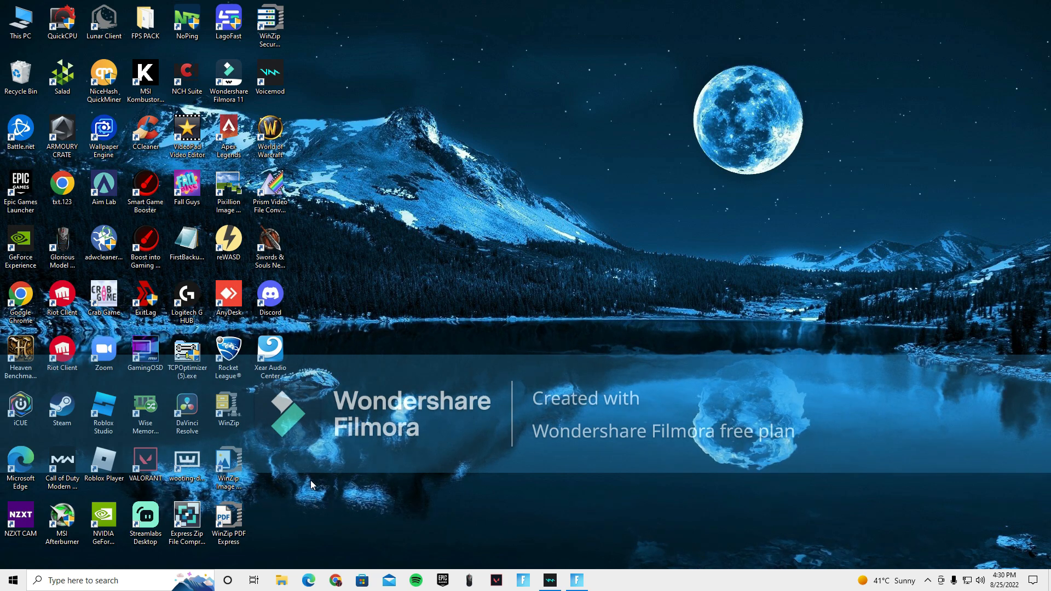
mouse_move(286, 531)
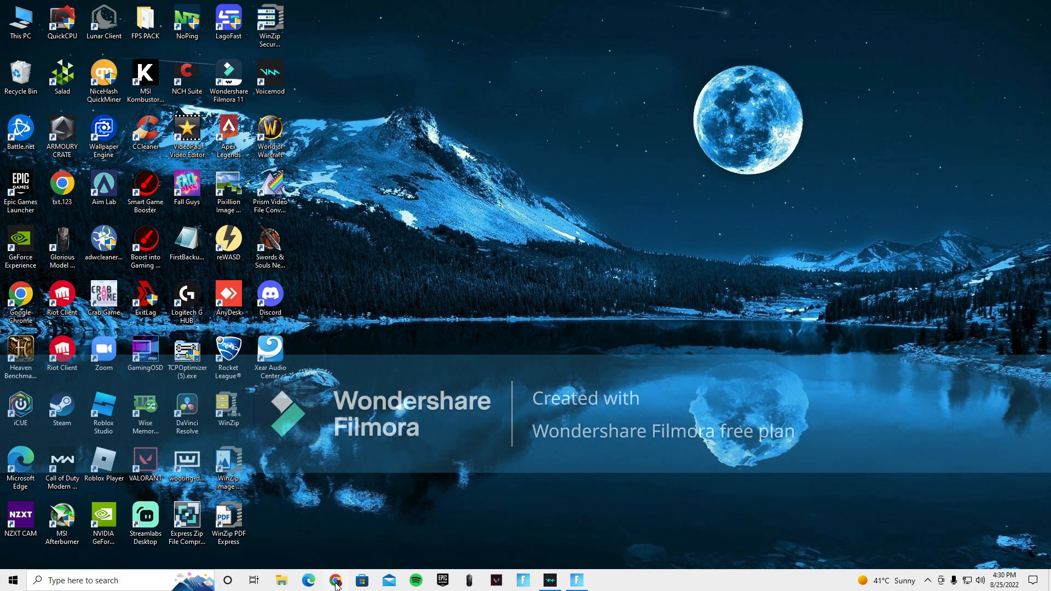
Launch Google Chrome from the taskbar and begin a search for 'parkControl'.
click(335, 581)
text(c)
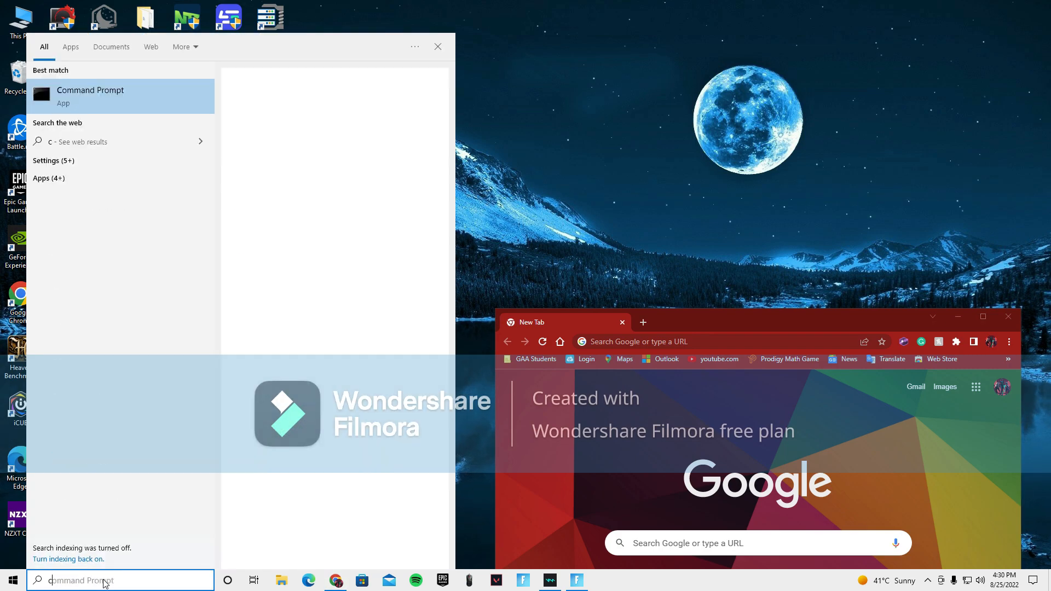
click(91, 96)
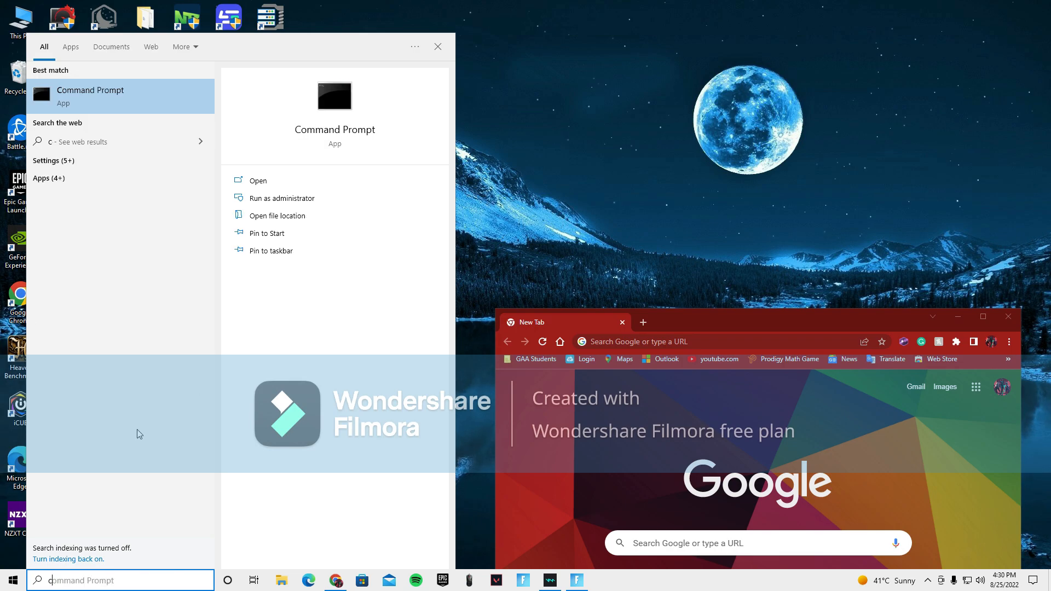
text(parkControl)
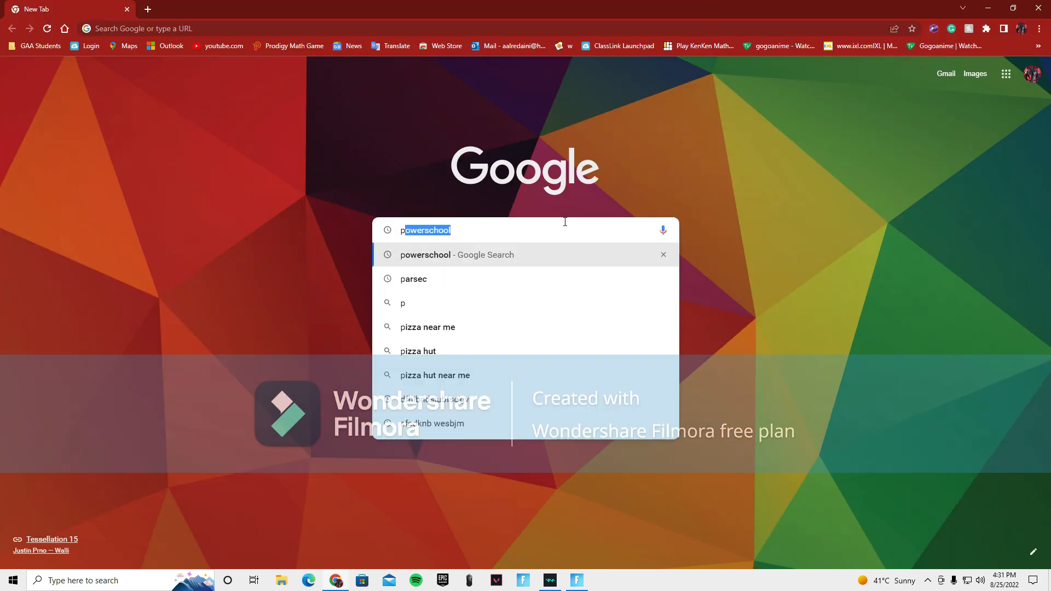
Search Google for Quick CPU and open CoderBag's product page.
text(a)
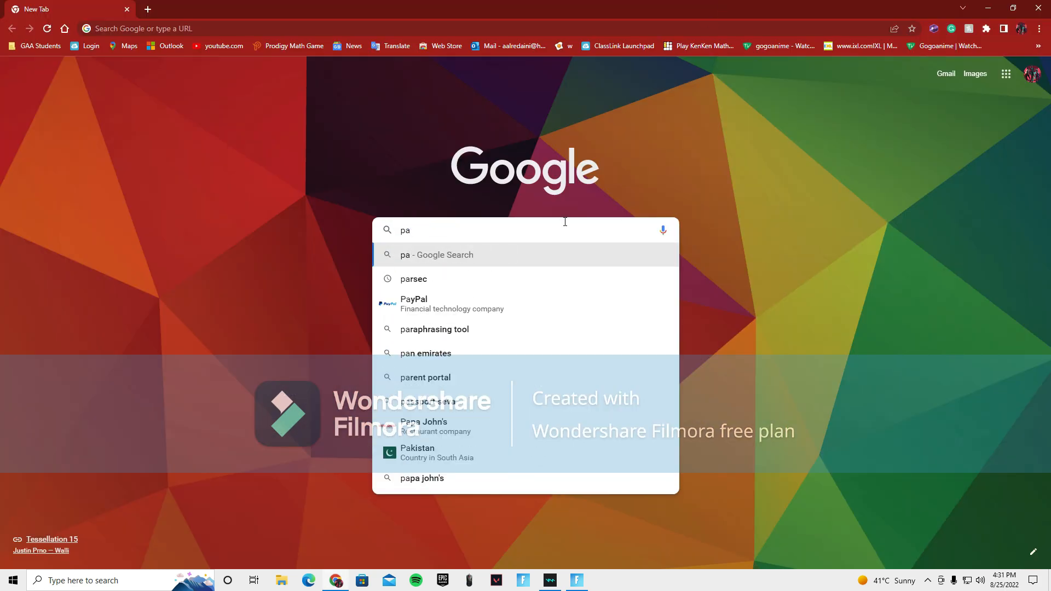
text(quci)
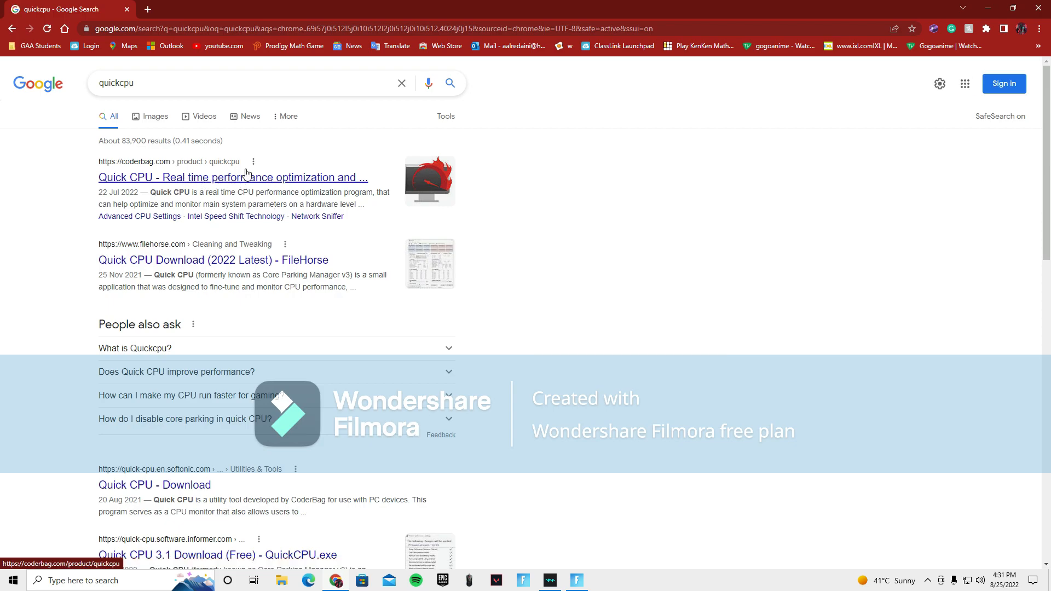
click(232, 177)
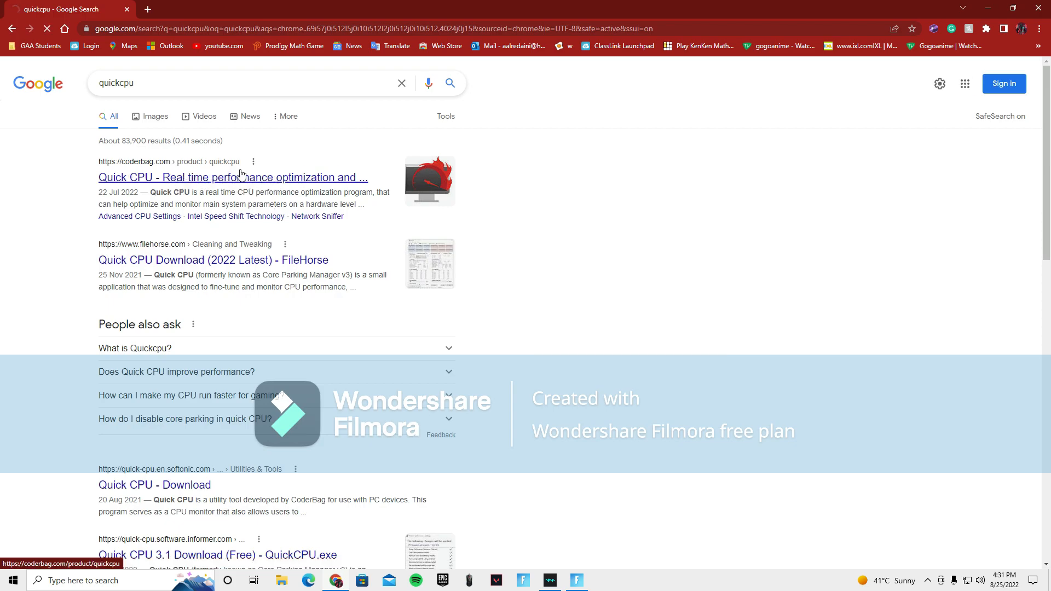
click(232, 178)
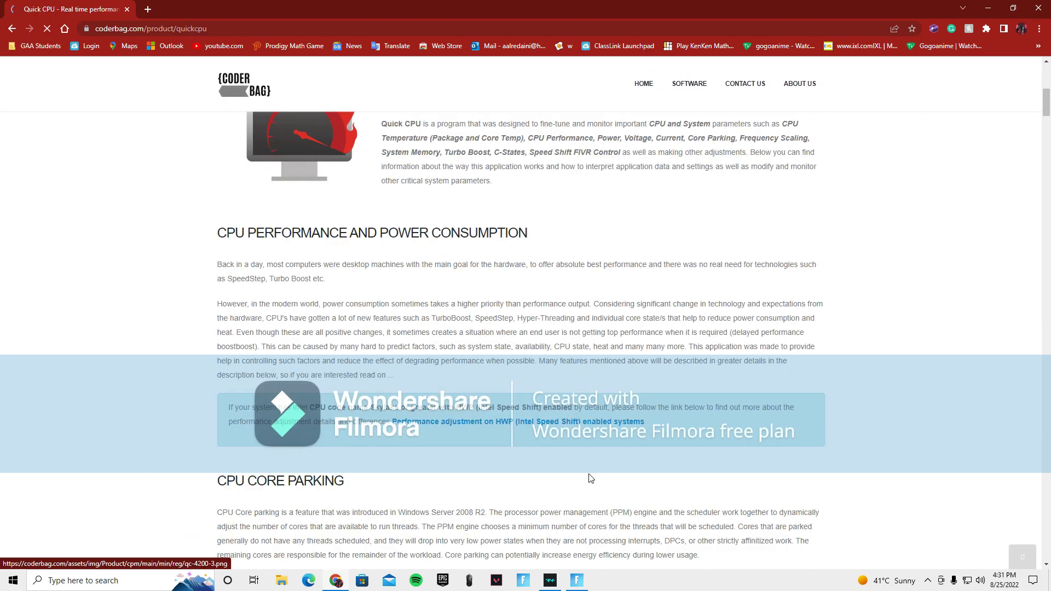
Download the 64-bit QuickCpuSetup64 zip and dismiss the full-page advertisement.
scroll(down, 3)
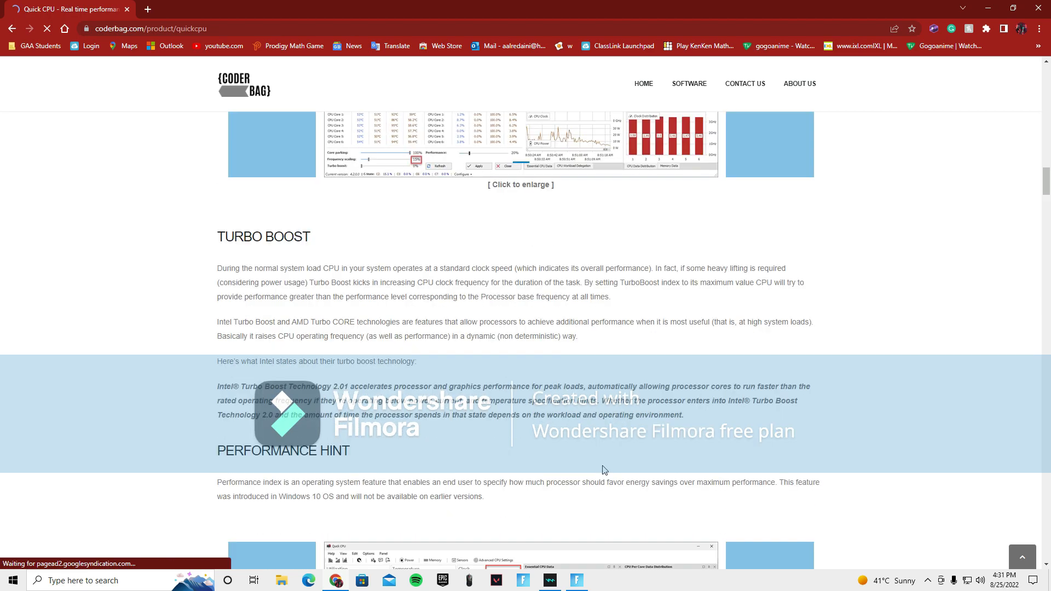
scroll(down, 3)
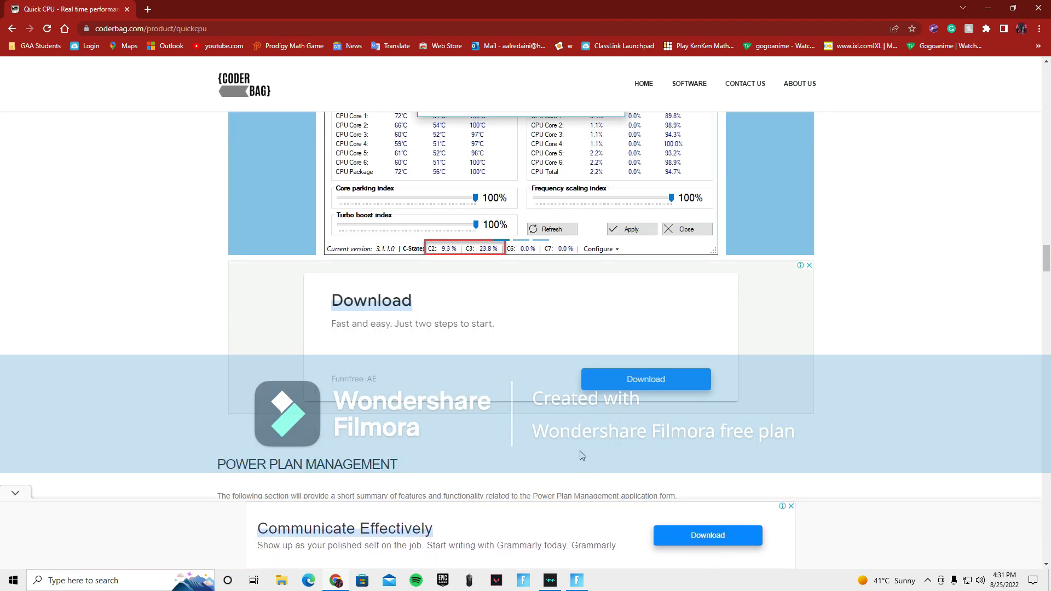
scroll(down, 3)
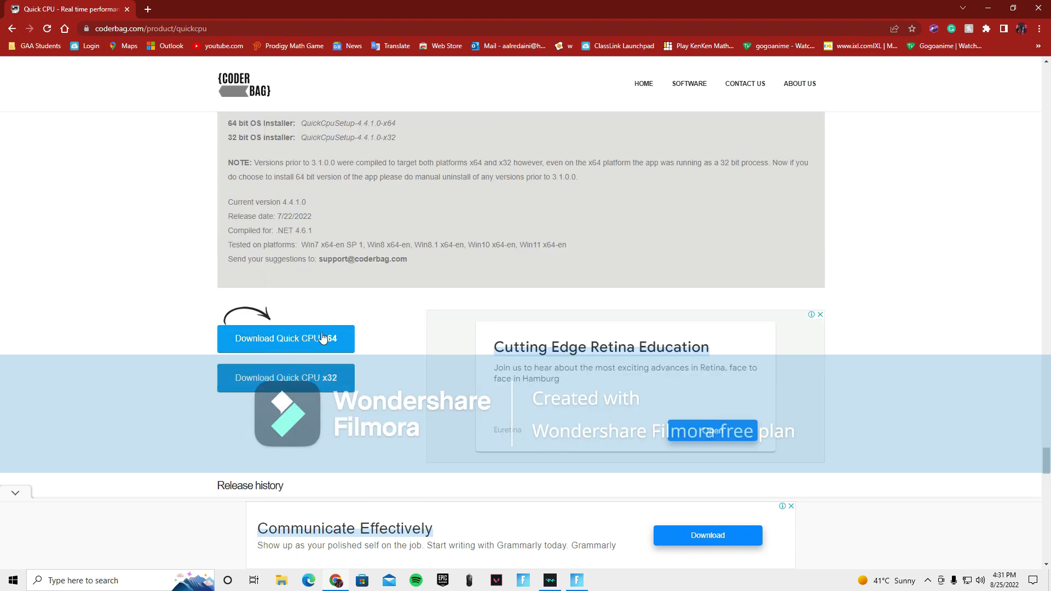
click(286, 338)
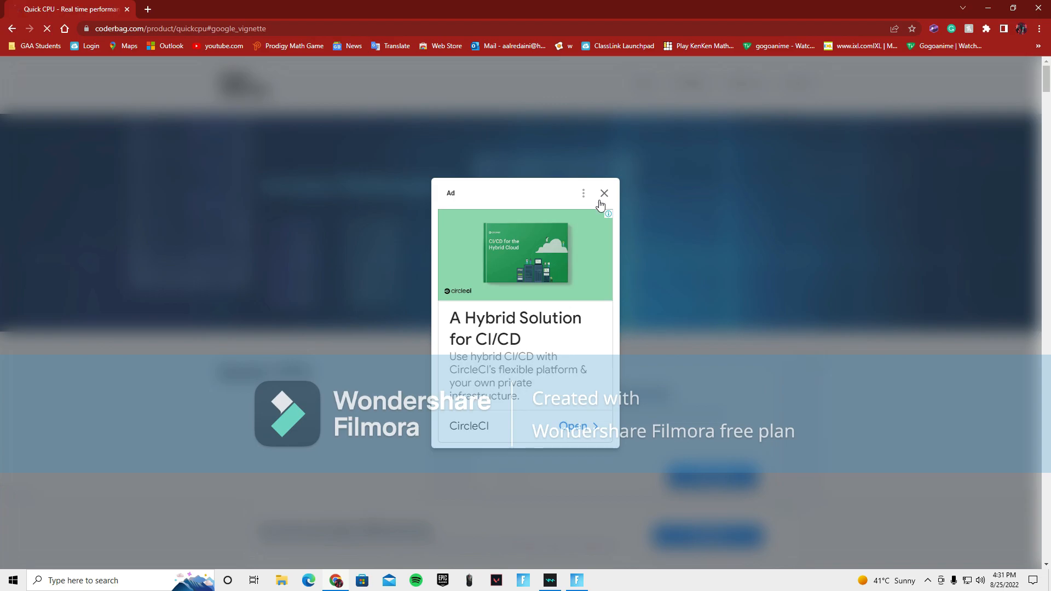
click(604, 194)
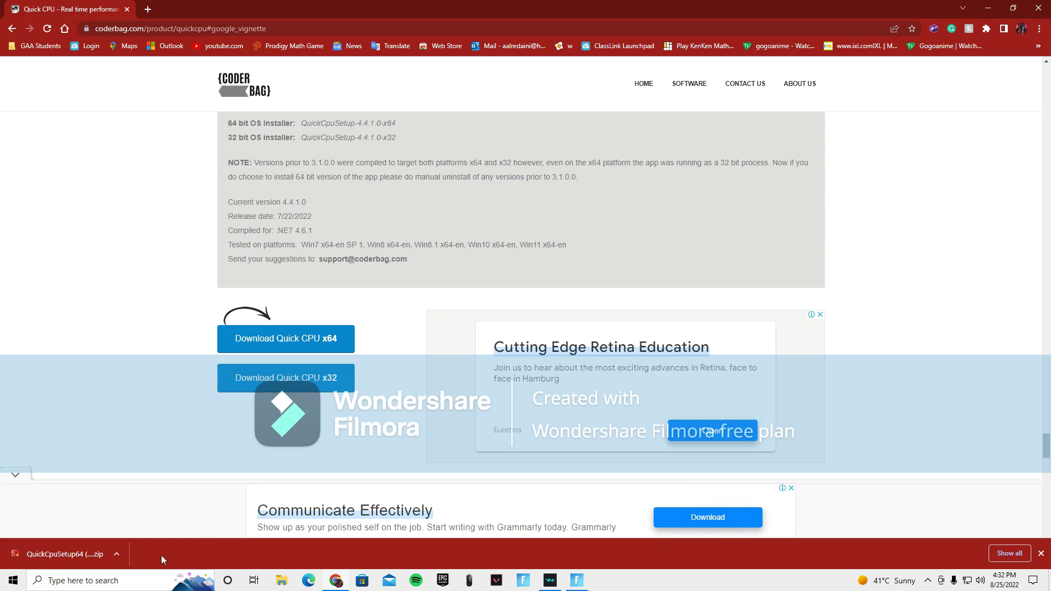
Launch the Quick CPU x64 .msi installer from inside the downloaded zip, dismissing the BreeZip Premium offer.
click(60, 554)
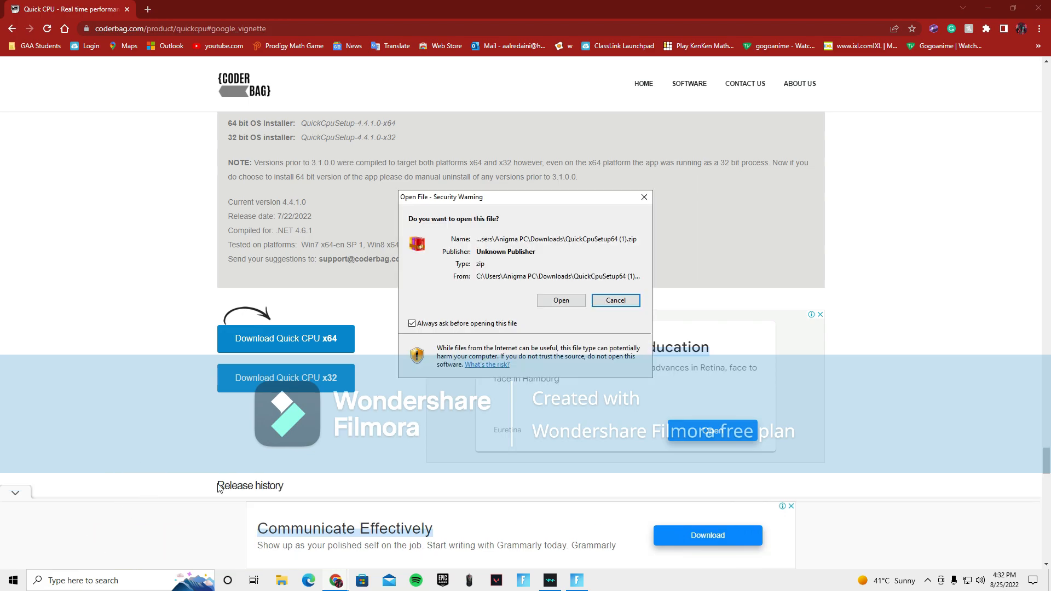
mouse_move(450, 242)
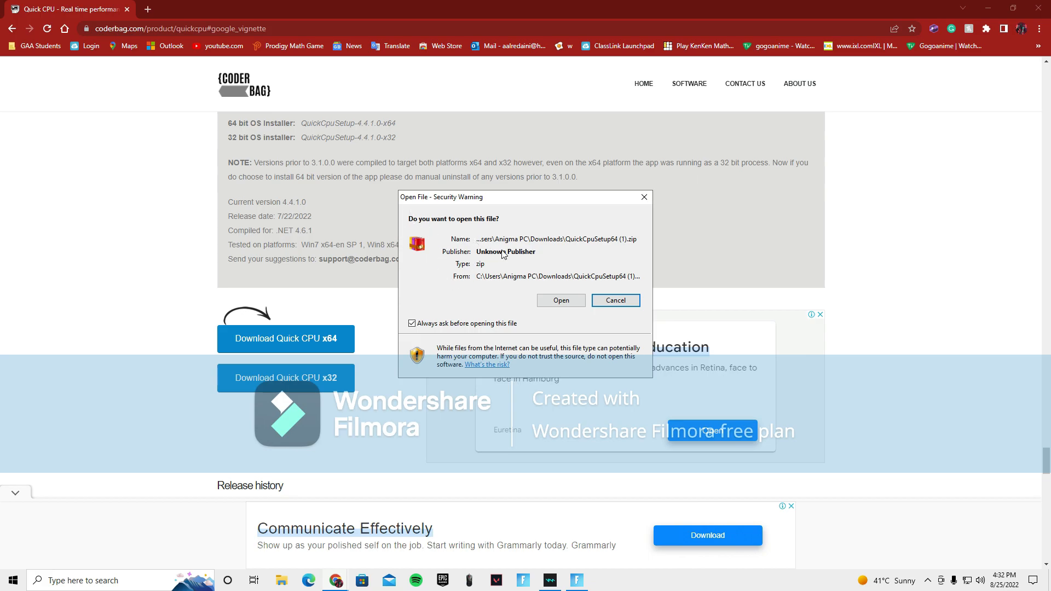
mouse_move(509, 271)
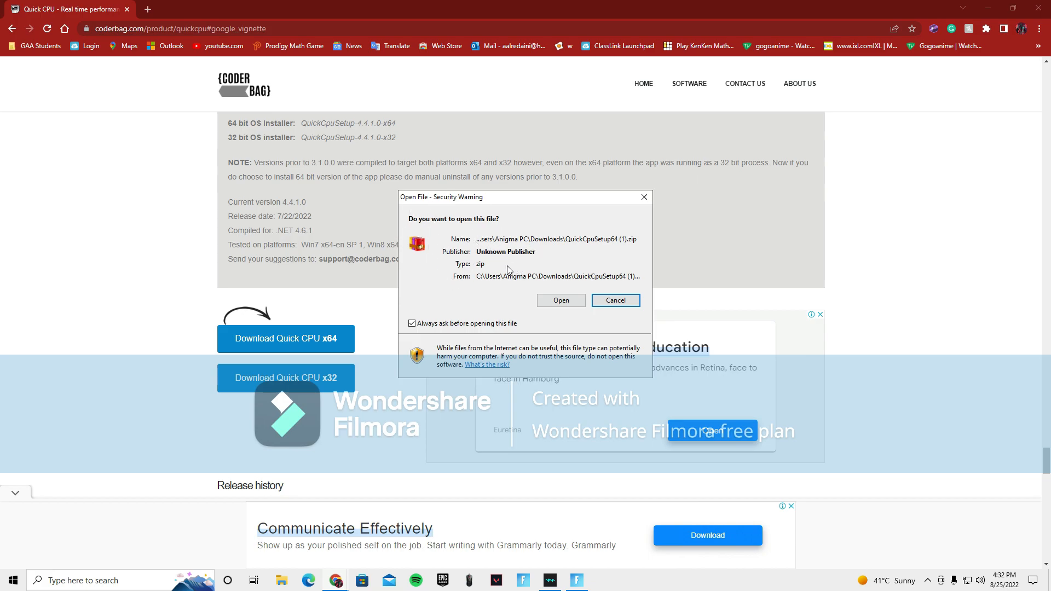
click(614, 300)
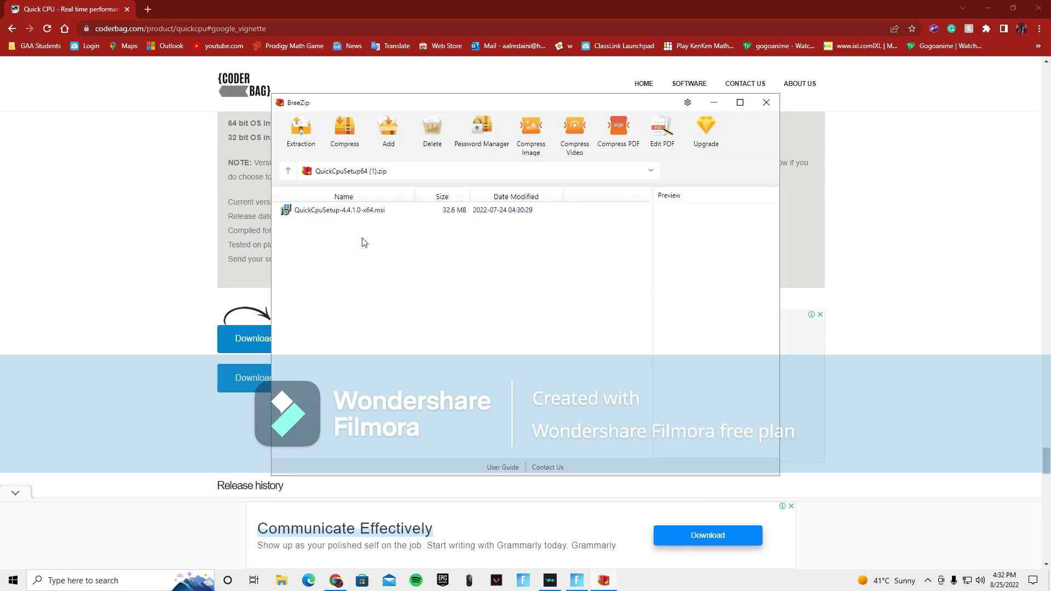
click(705, 133)
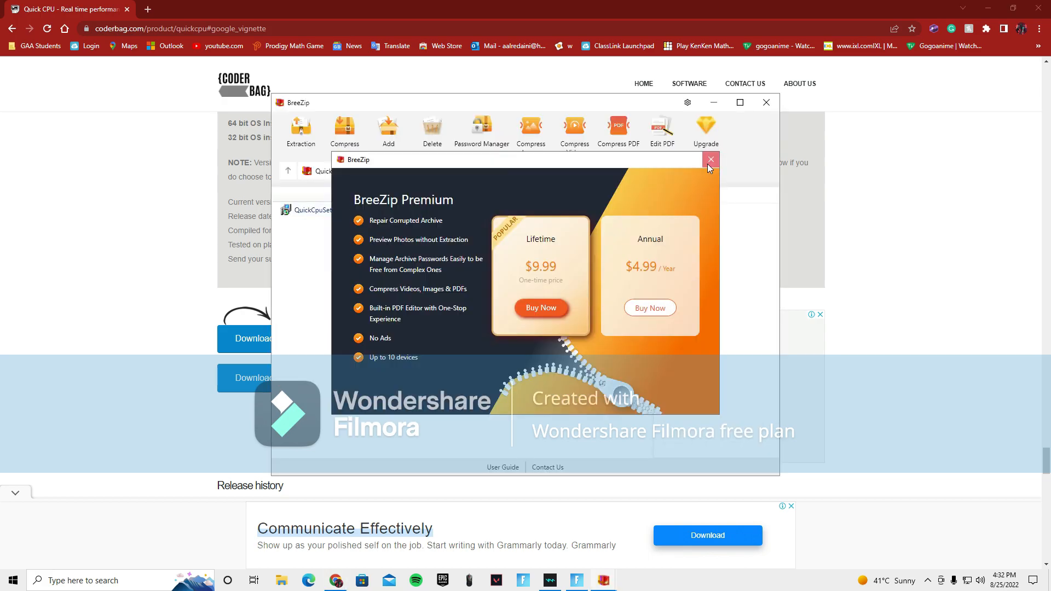
click(711, 159)
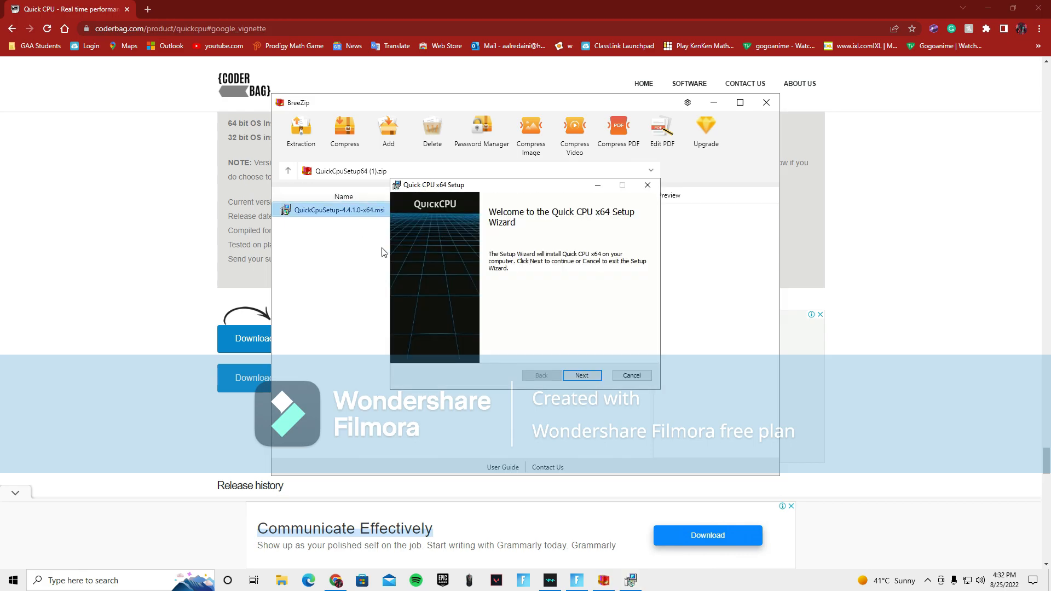
Step through the Quick CPU setup wizard with the default install folder, then close BreeZip.
click(580, 375)
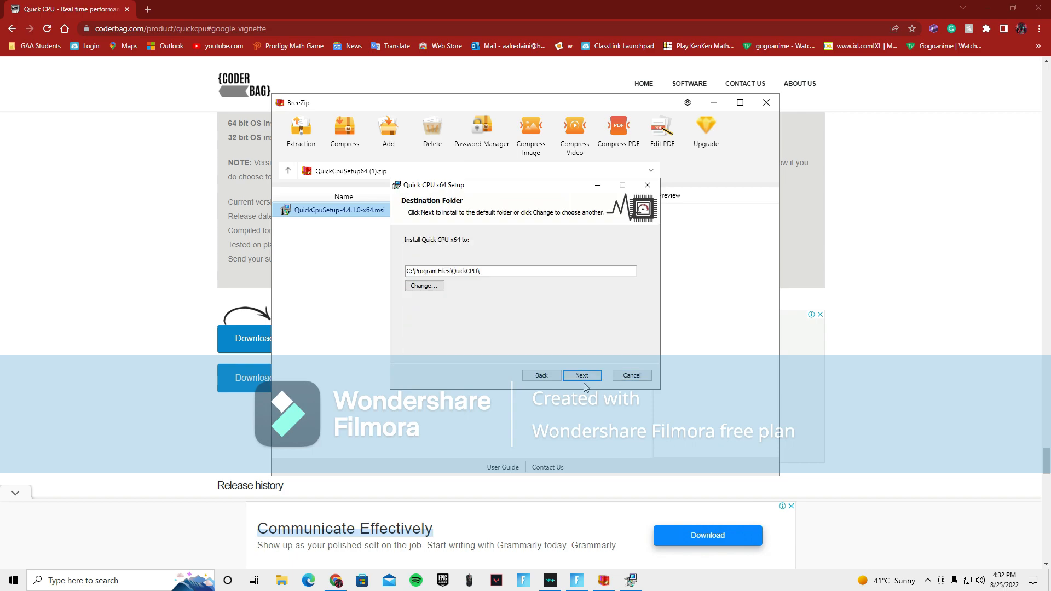
click(582, 376)
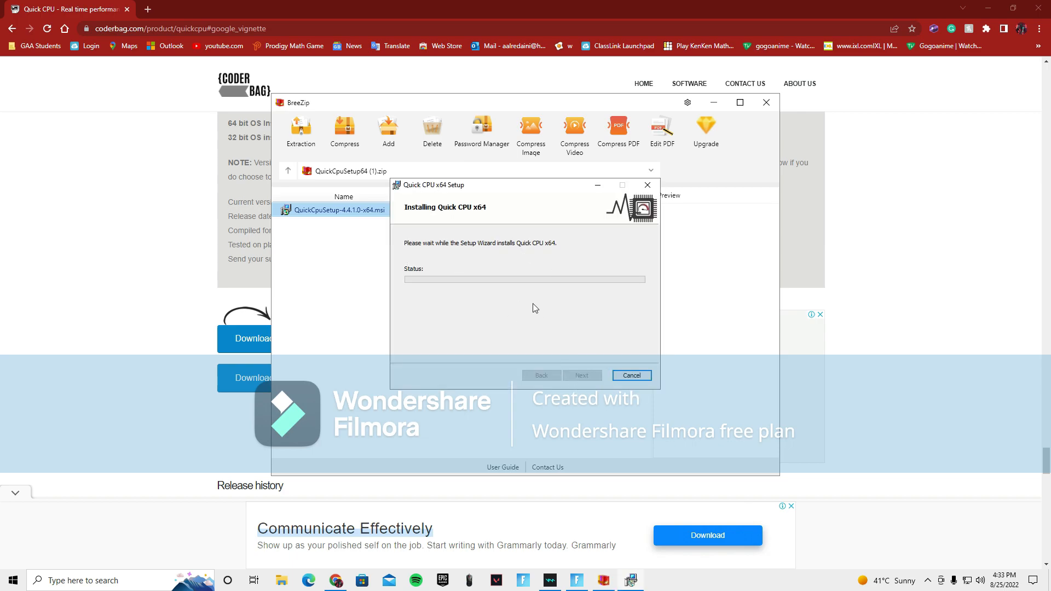
mouse_move(450, 376)
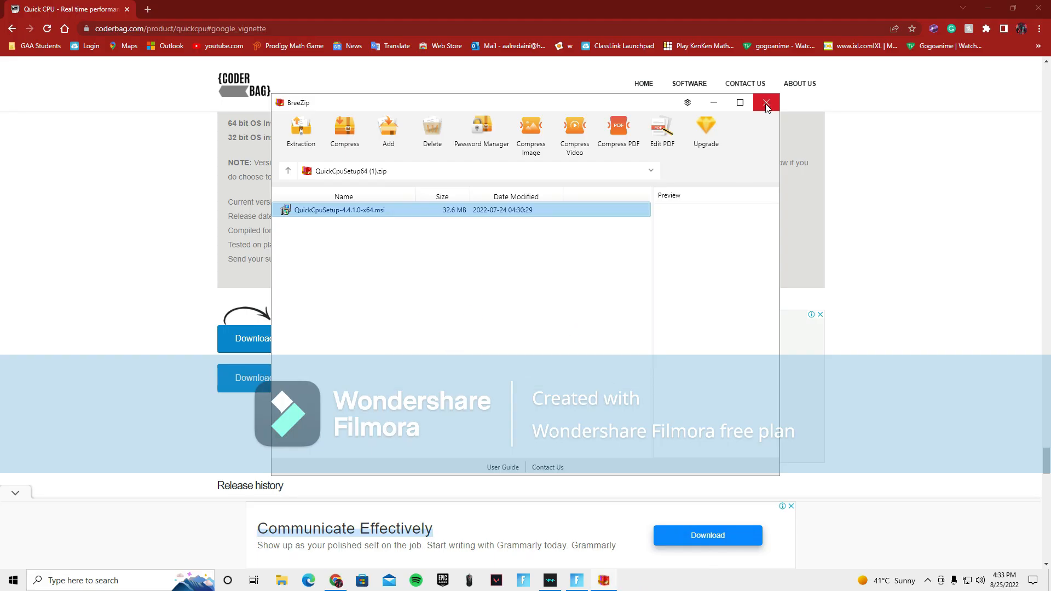
click(766, 103)
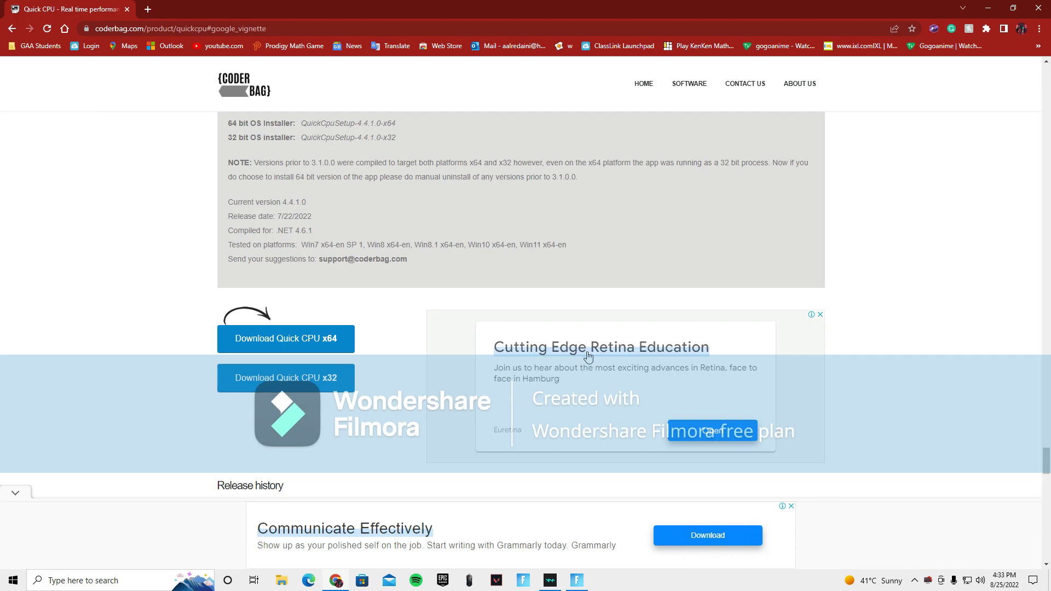
Apply Quick CPU's settings under the High performance plan, acknowledge success, and close it.
click(603, 581)
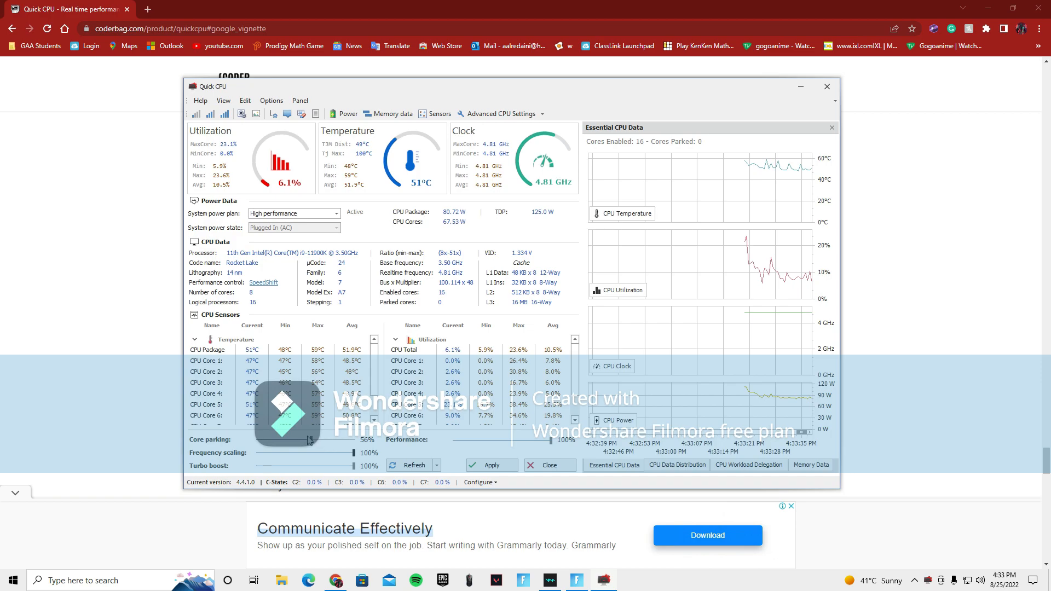
click(491, 464)
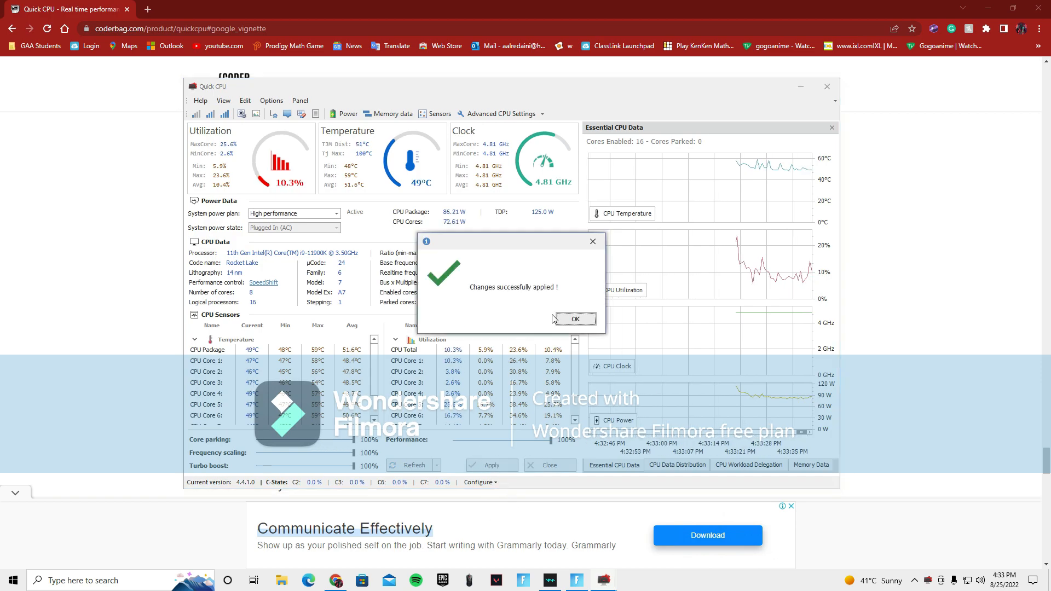
click(574, 318)
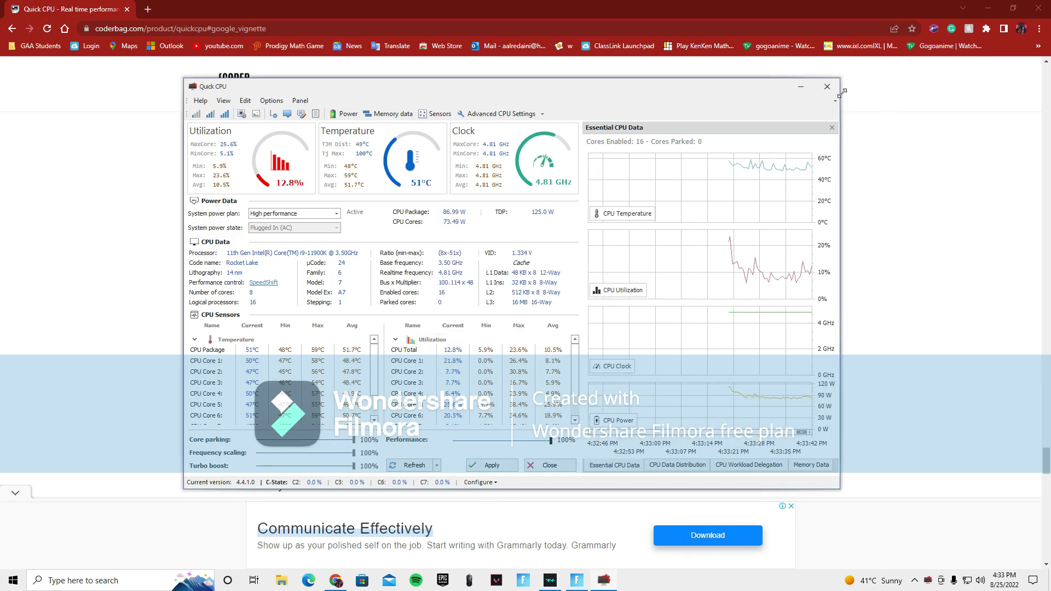
click(827, 87)
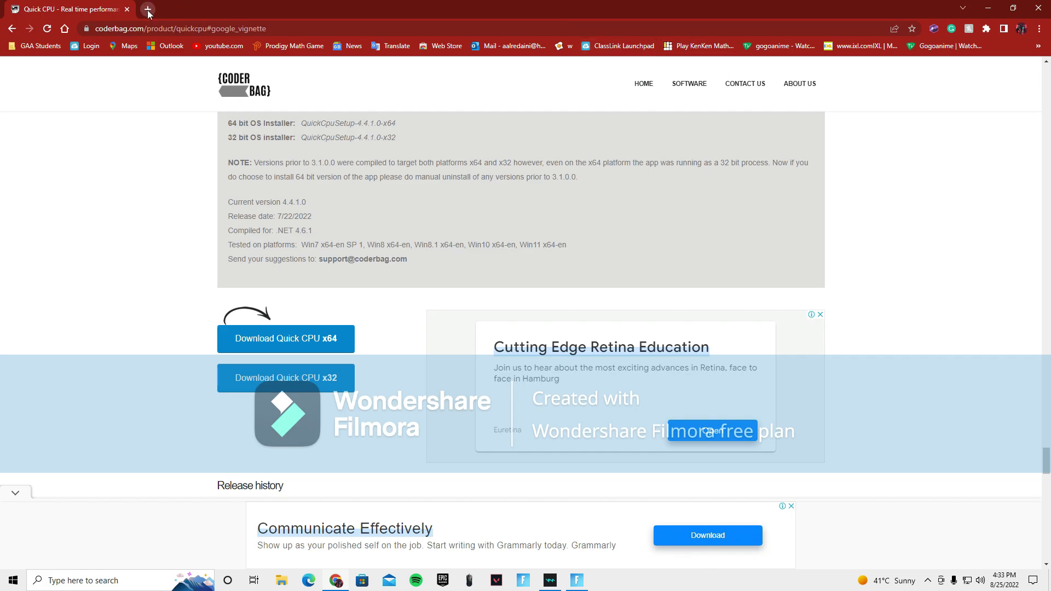
Search 'park co' in a new tab and go to Bitsum's ParkControl page.
click(147, 9)
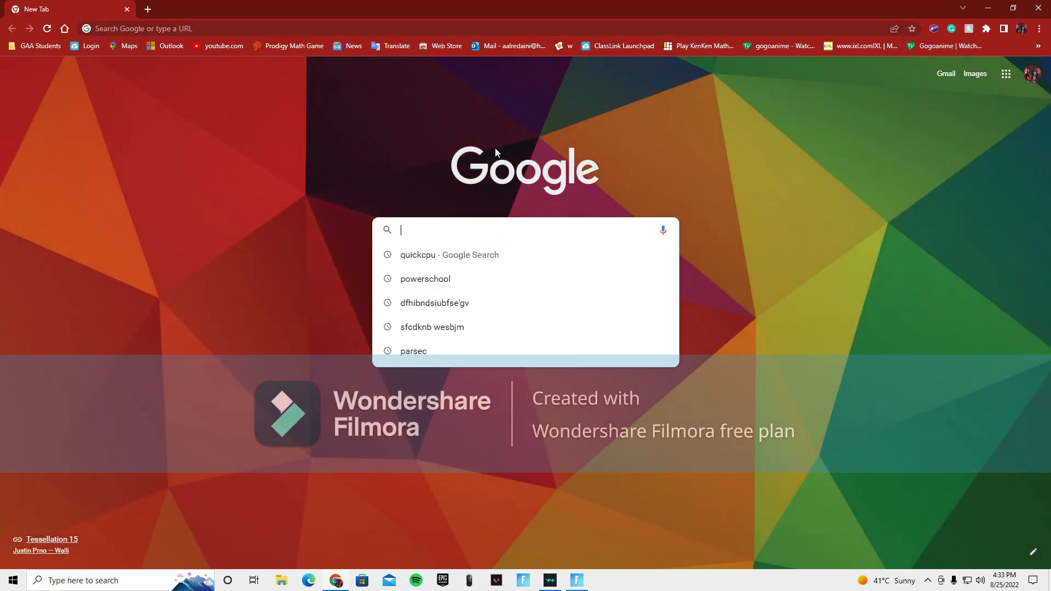
text(park control)
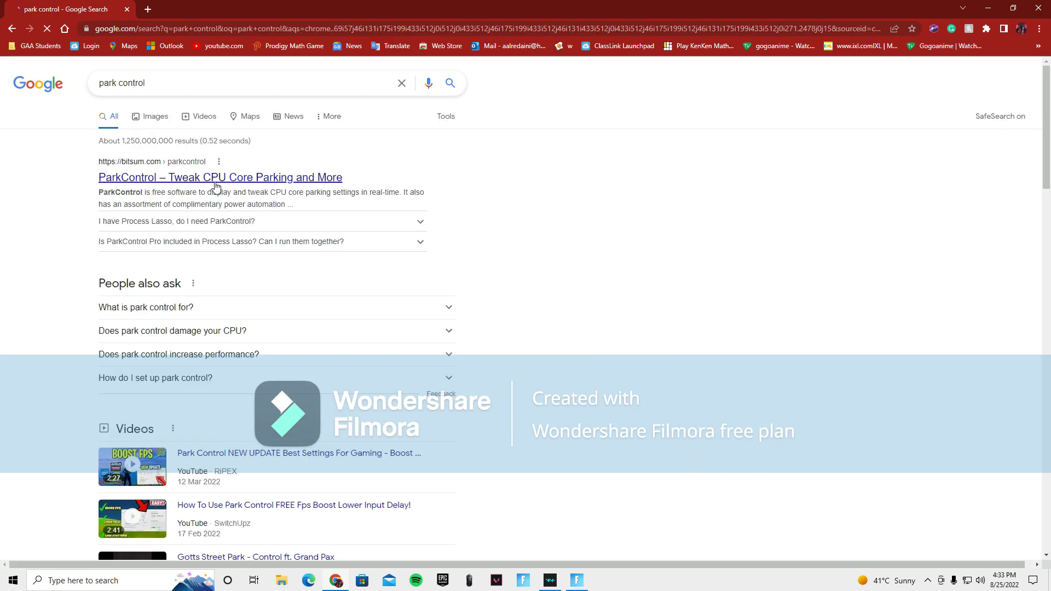
click(220, 178)
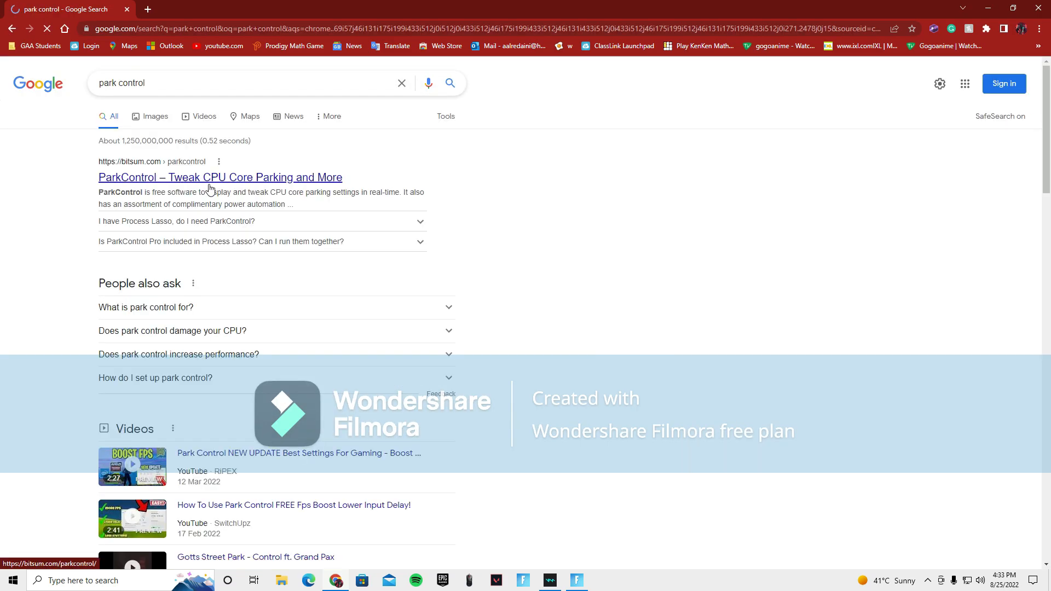
click(220, 177)
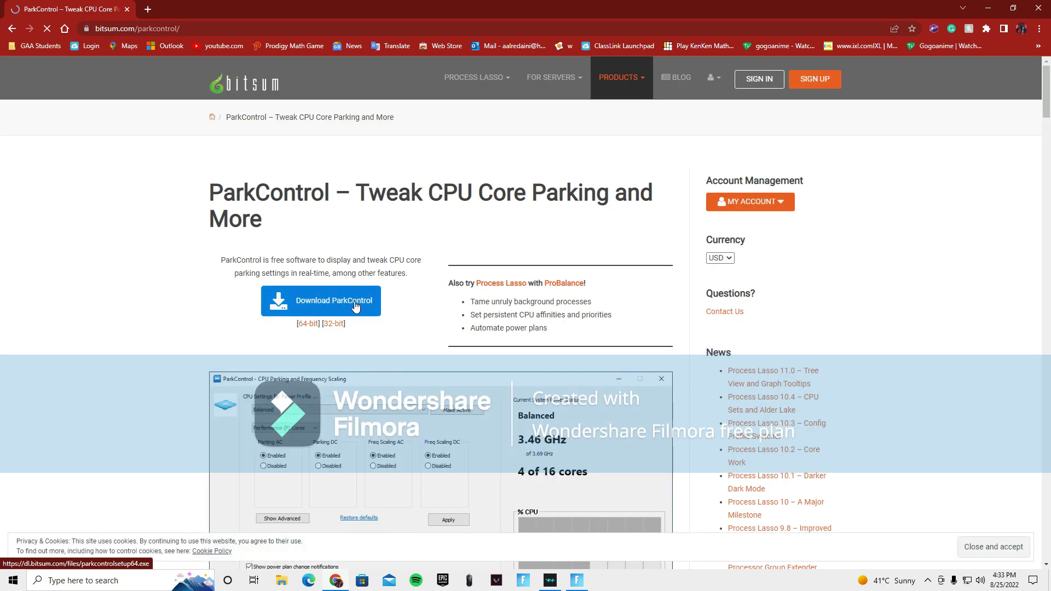
Download the ParkControl installer and set it to open when done.
click(321, 300)
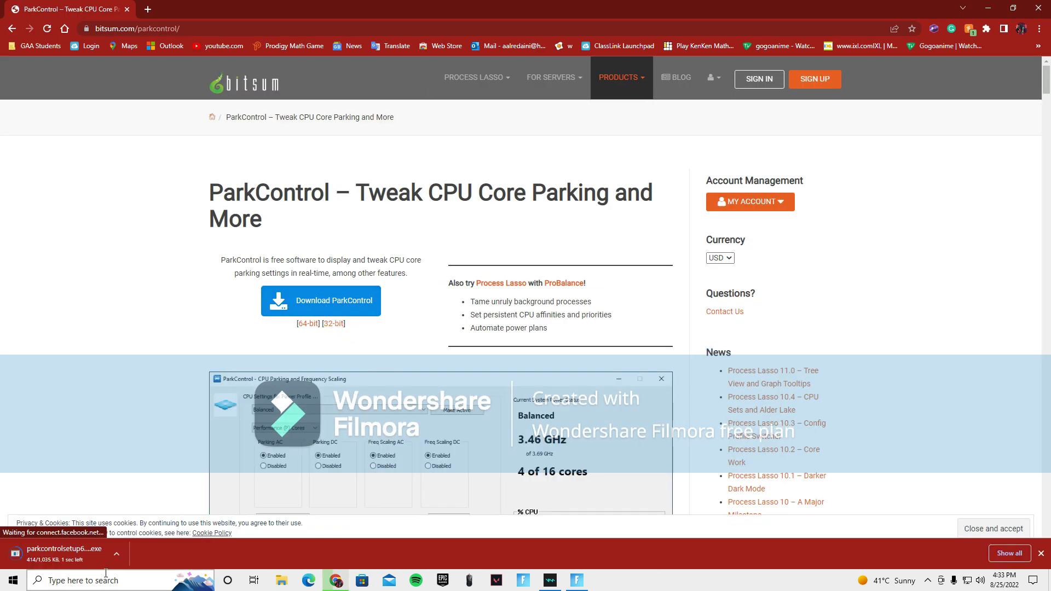
click(115, 554)
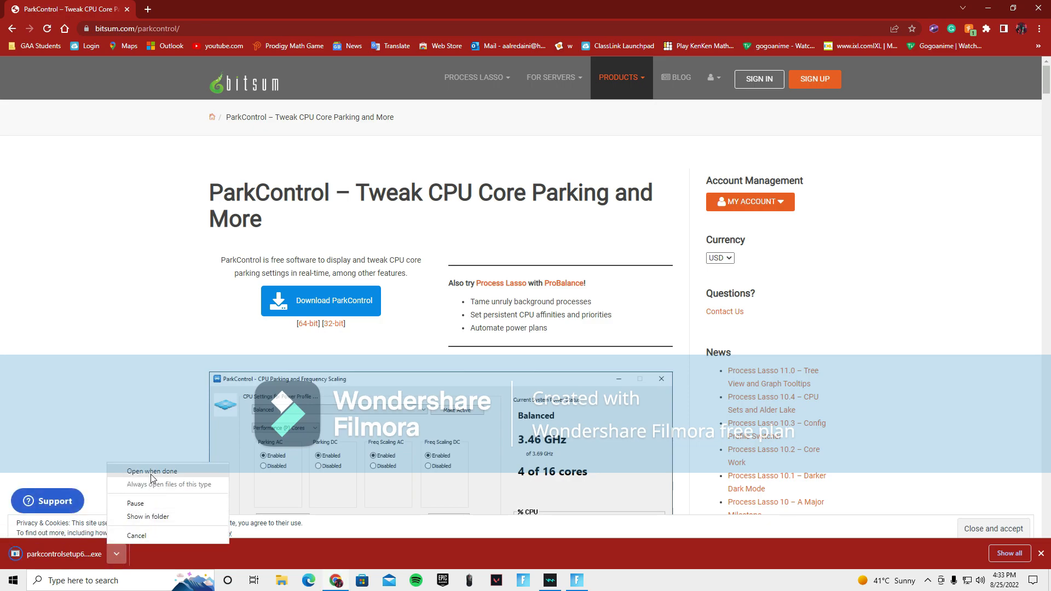
click(153, 471)
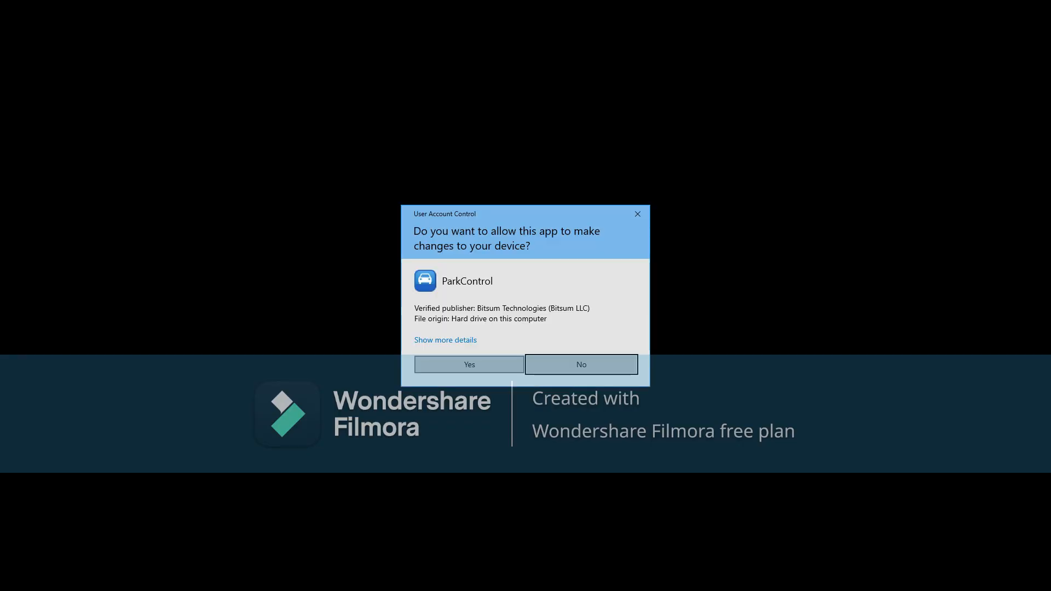
Allow and license-accept the ParkControl installer, then choose the High performance profile.
click(468, 364)
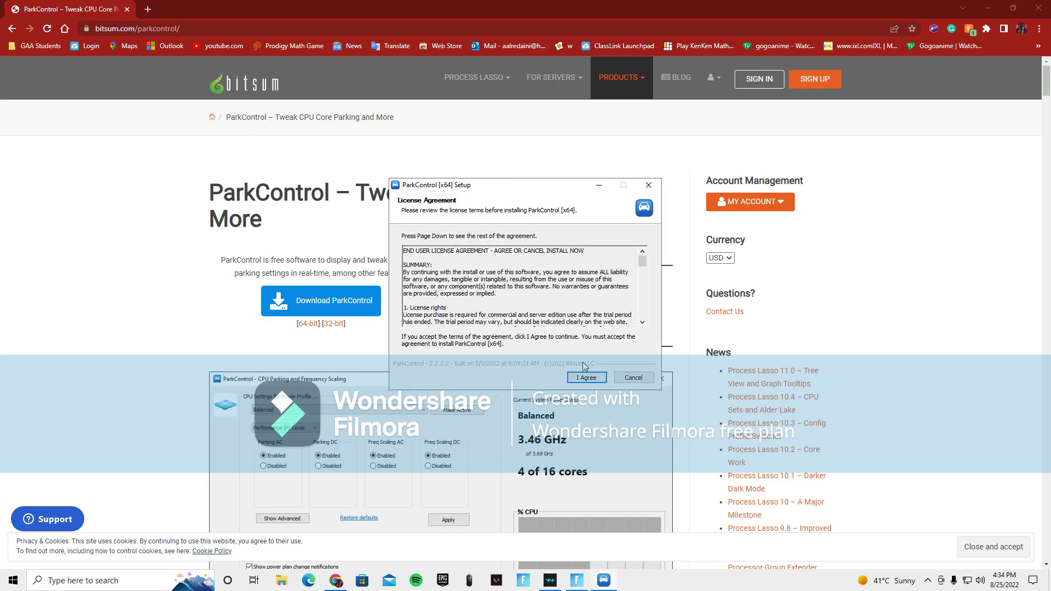
click(585, 378)
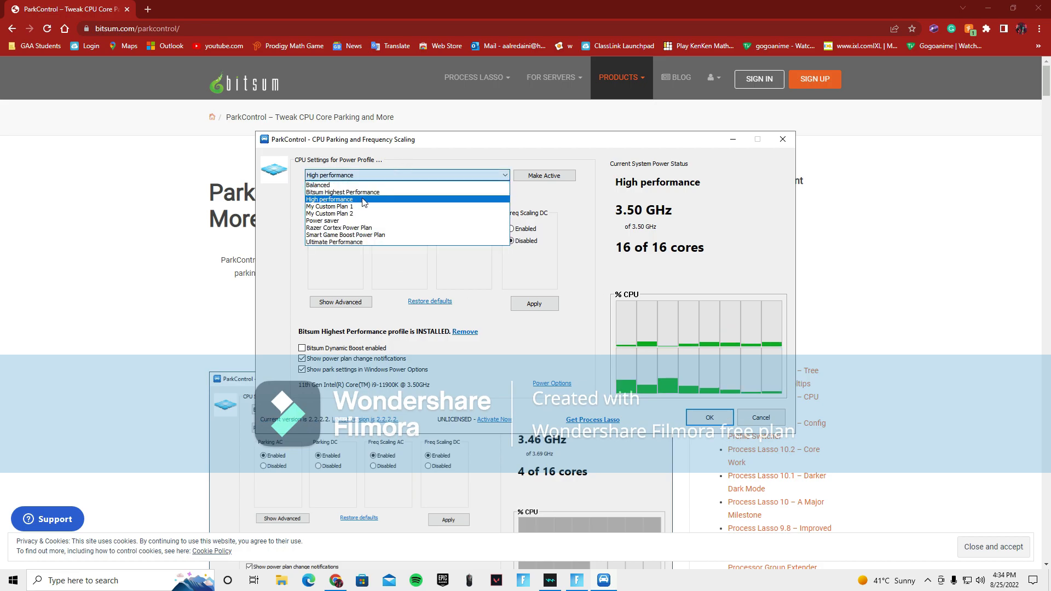
click(328, 199)
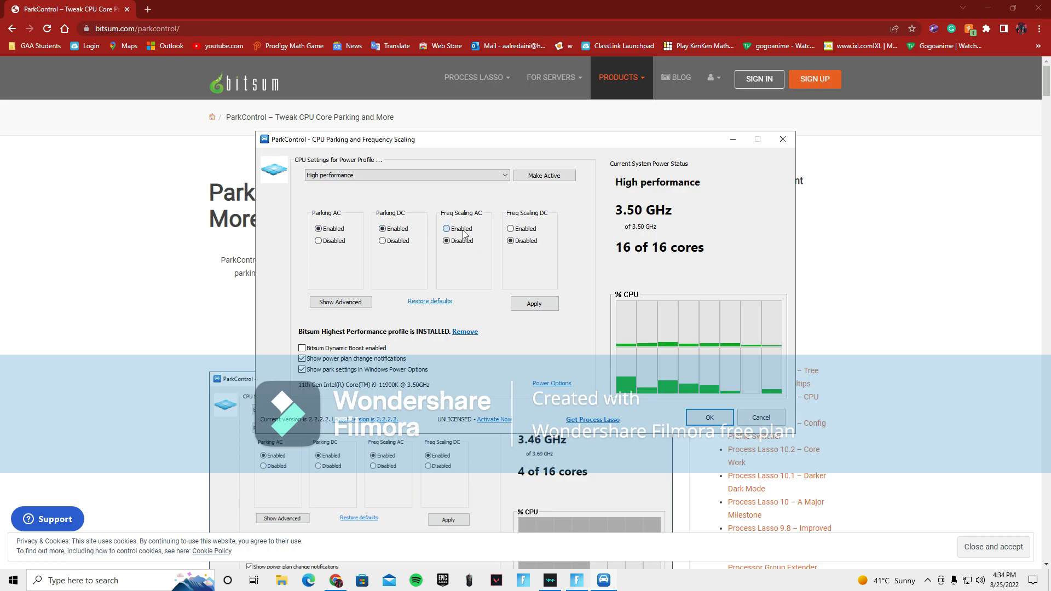
Enable frequency scaling and raise the AC and DC sliders to 100% for High performance.
click(340, 302)
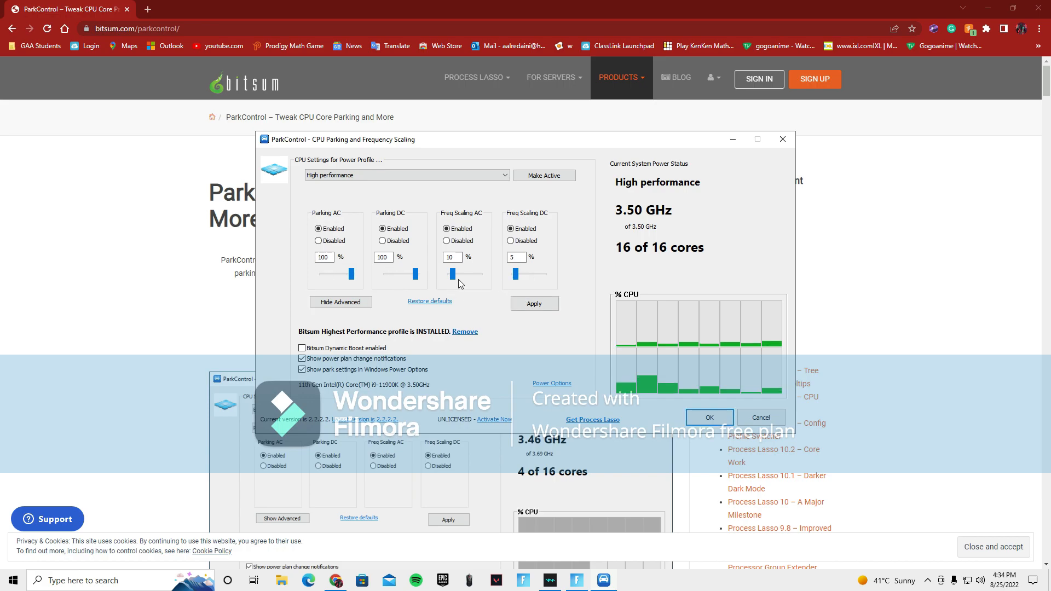
drag(462, 274, 480, 274)
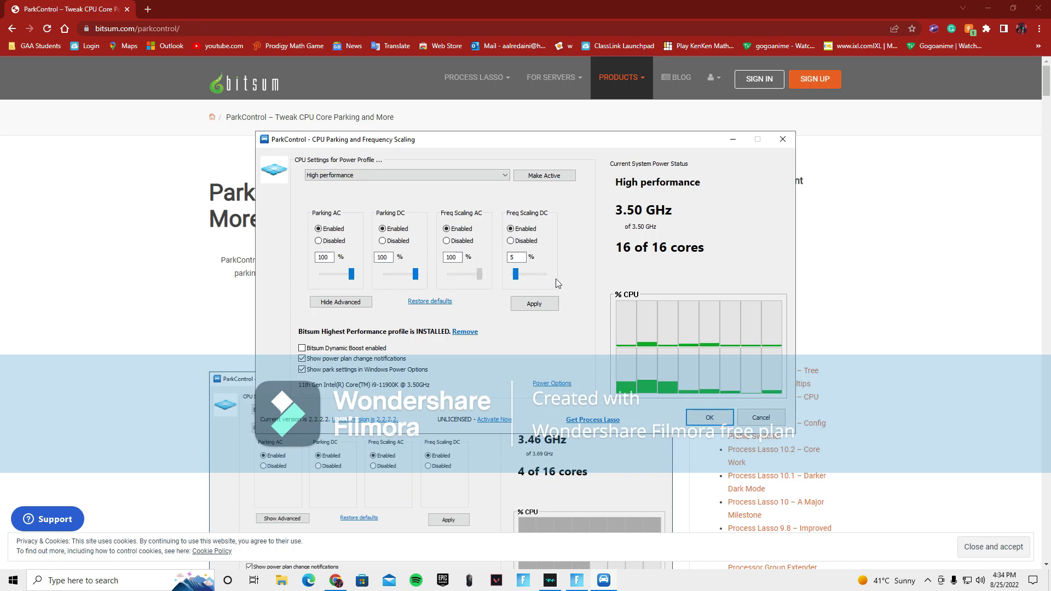
drag(516, 274, 541, 273)
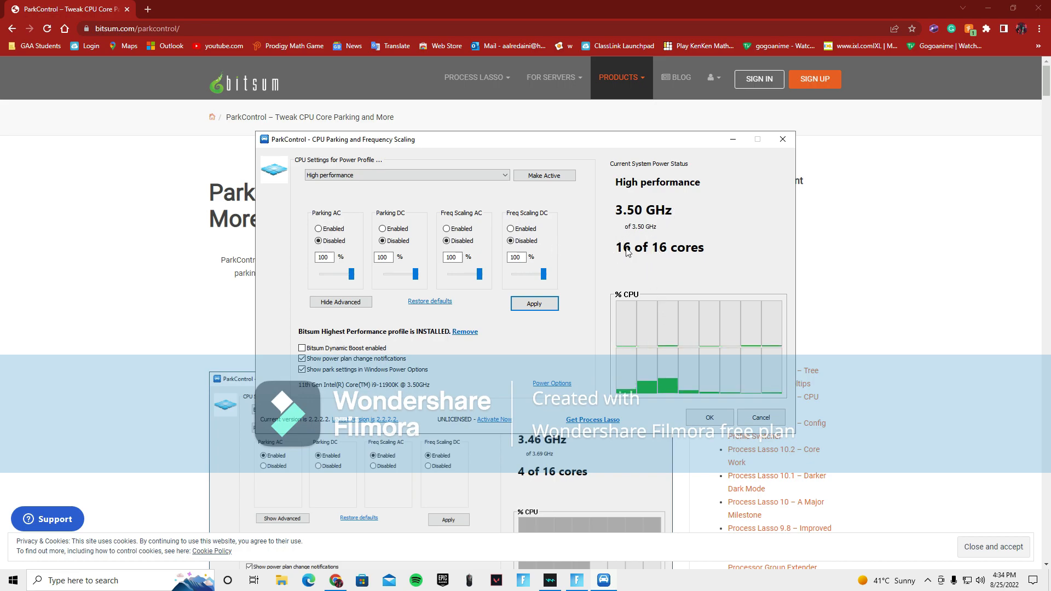
mouse_move(754, 265)
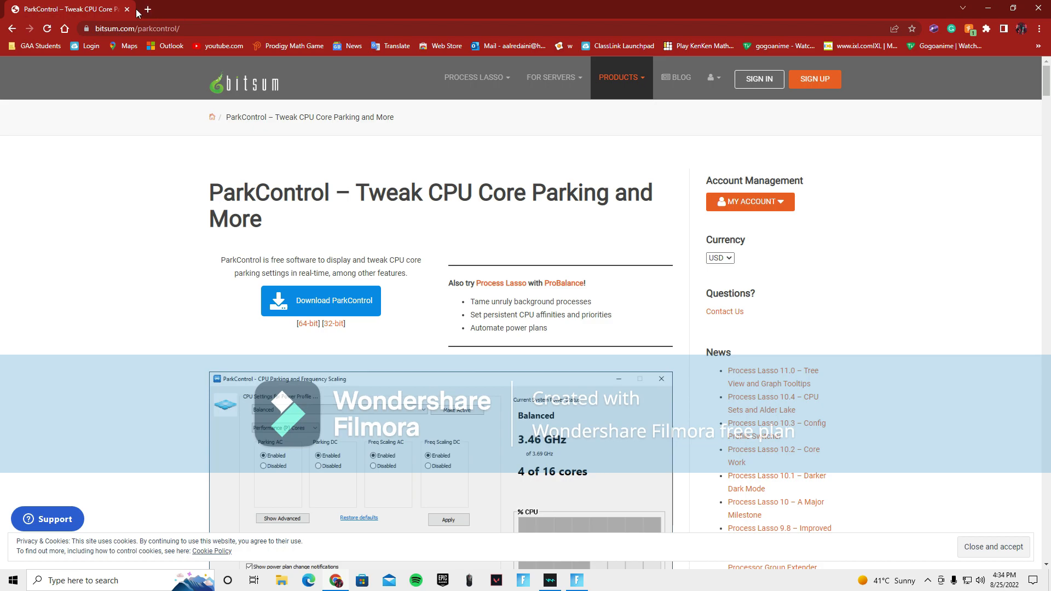
click(148, 9)
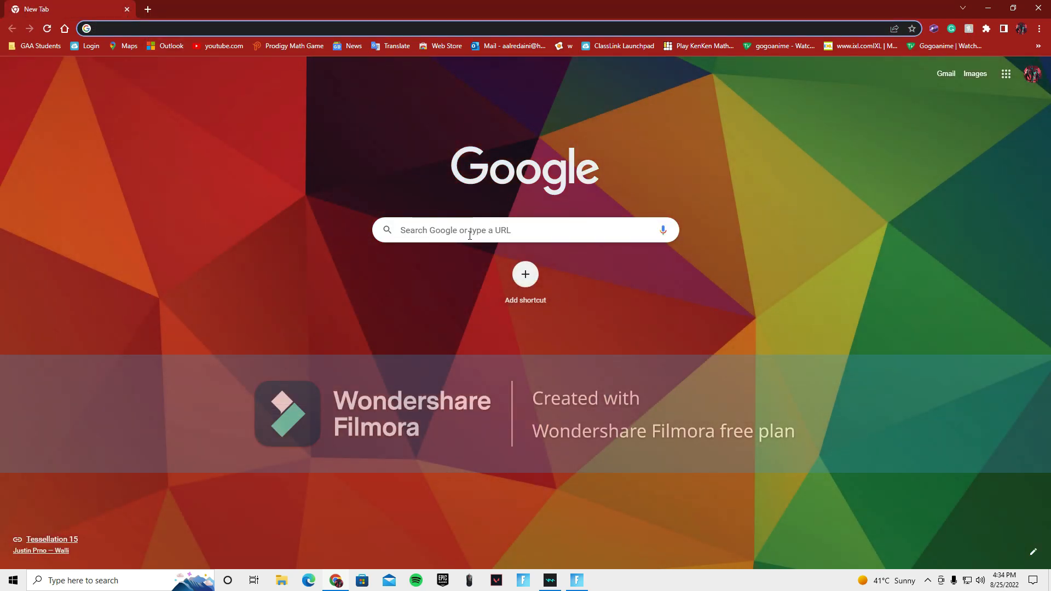
Search 'wise' and reach the official Wise Memory Optimizer page on wisecleaner.com.
text(wise memory optimizer)
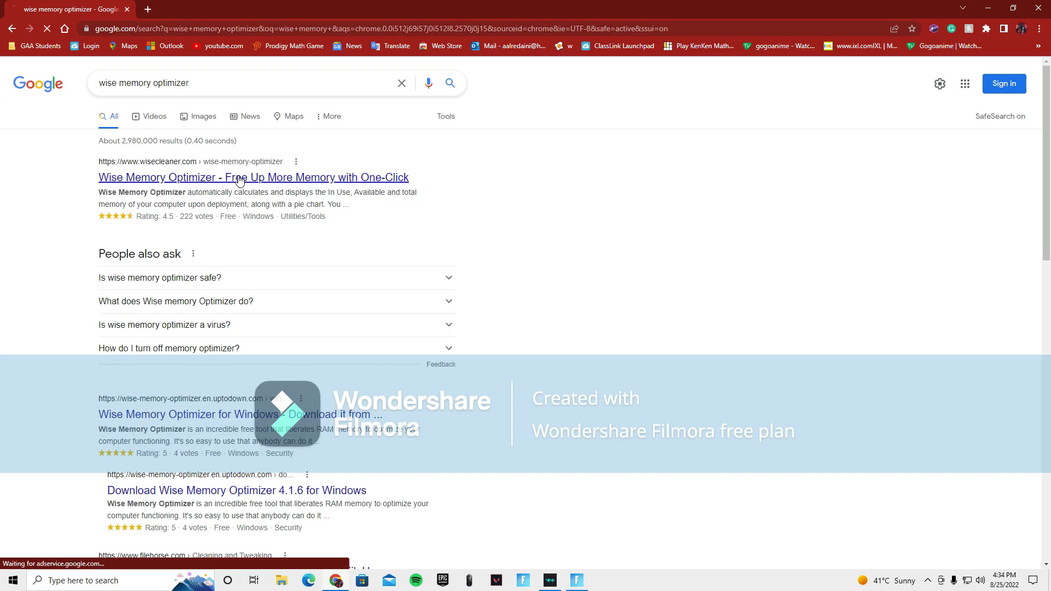
click(253, 178)
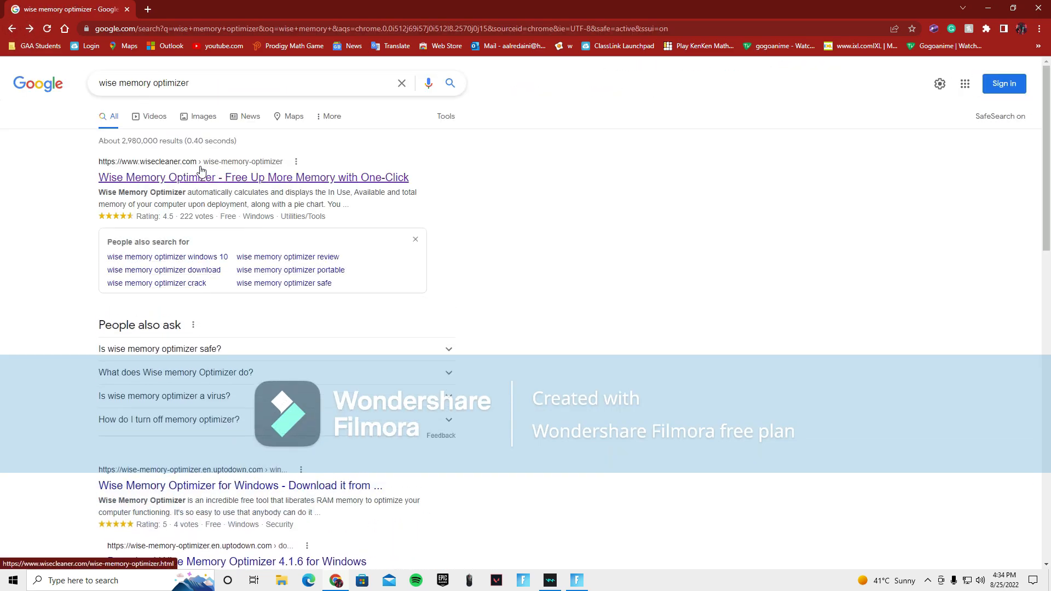
click(253, 177)
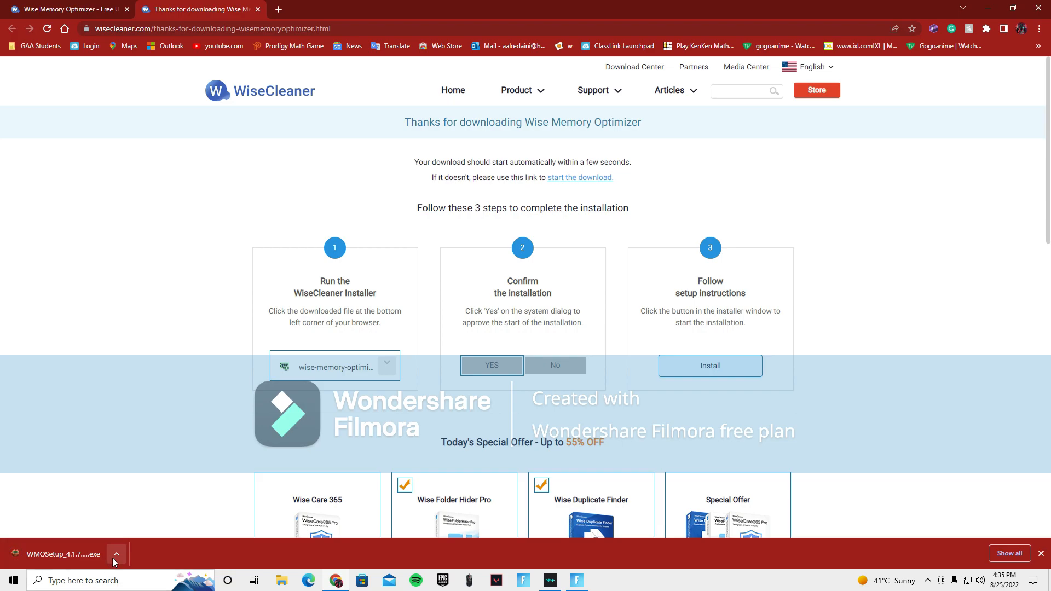
Install Wise Memory Optimizer, toggle Dark Mode off and on, and review the 3-minute auto-optimization interval.
click(116, 555)
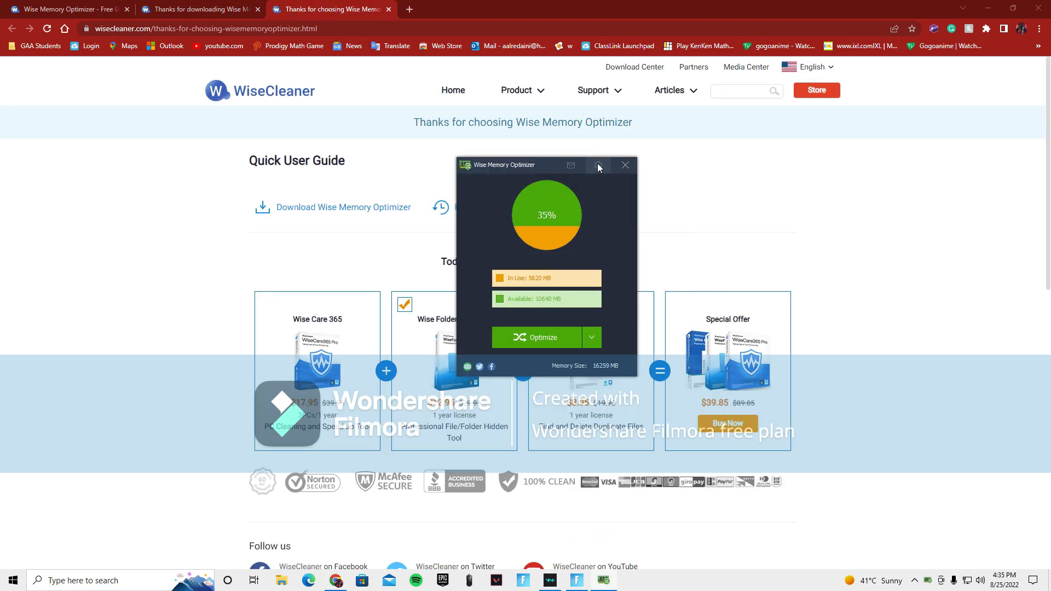
click(598, 166)
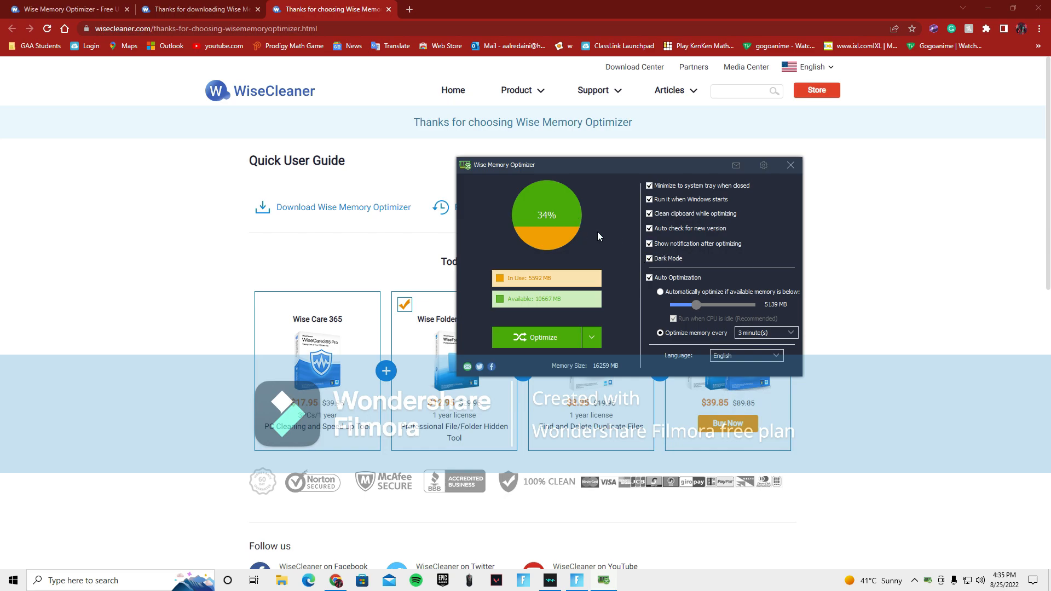
click(650, 258)
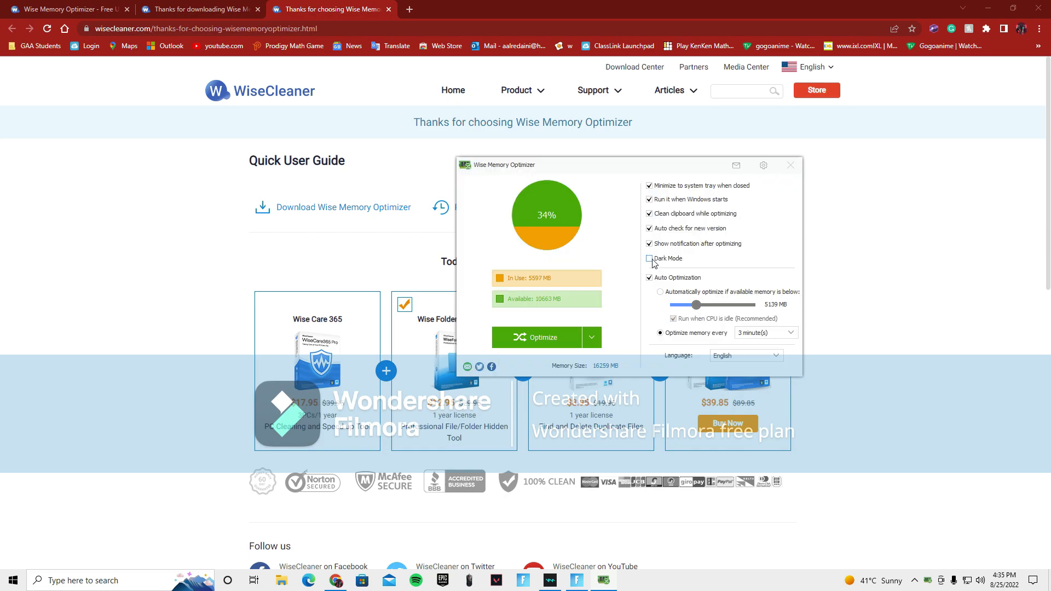
click(649, 258)
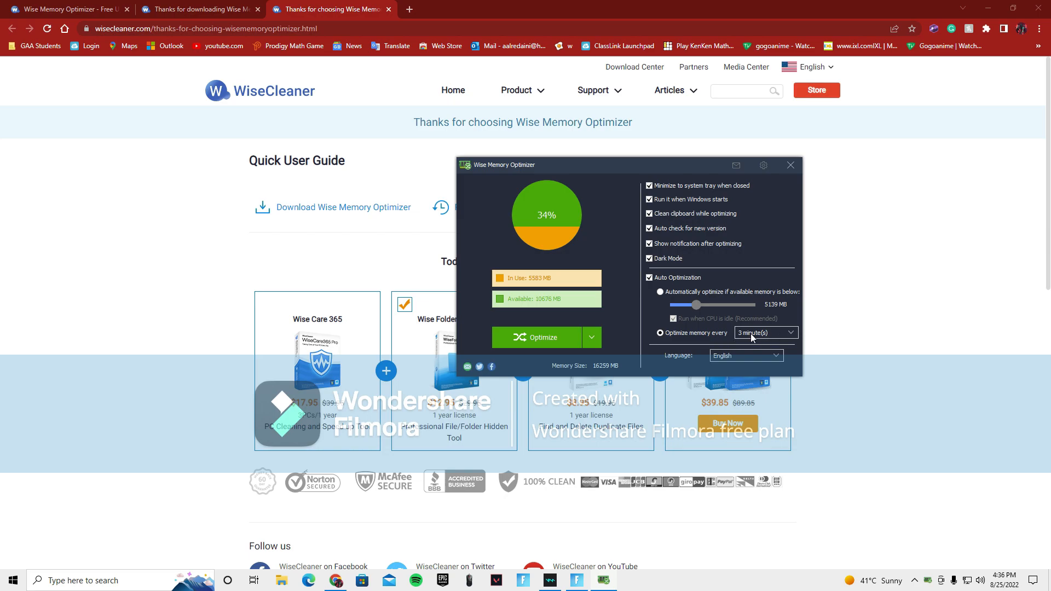
click(592, 337)
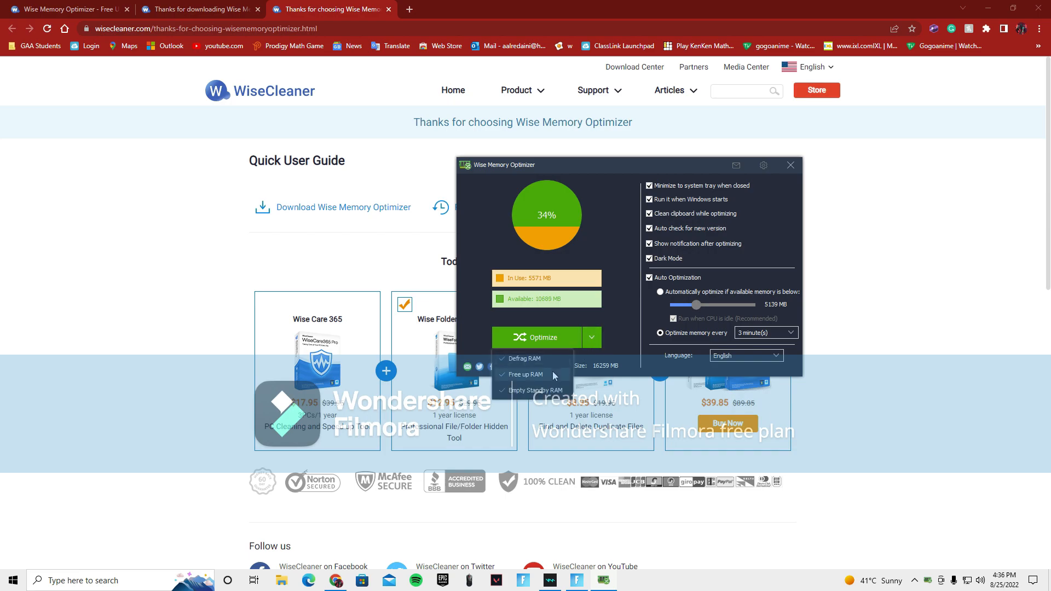
click(537, 338)
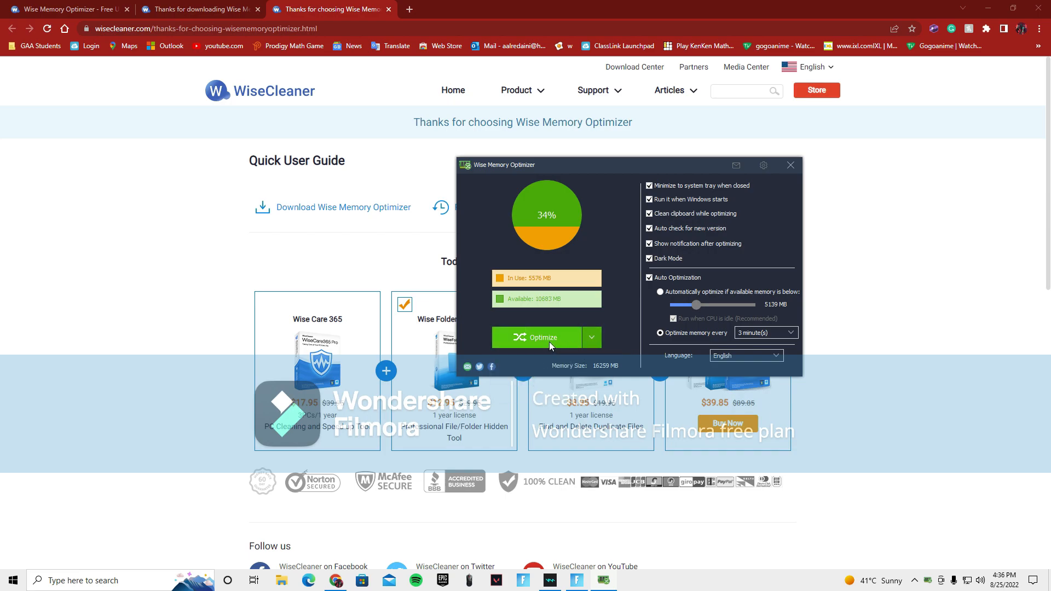
Run a memory optimization freeing 1.61 GB of RAM, then close Wise Memory Optimizer.
click(537, 338)
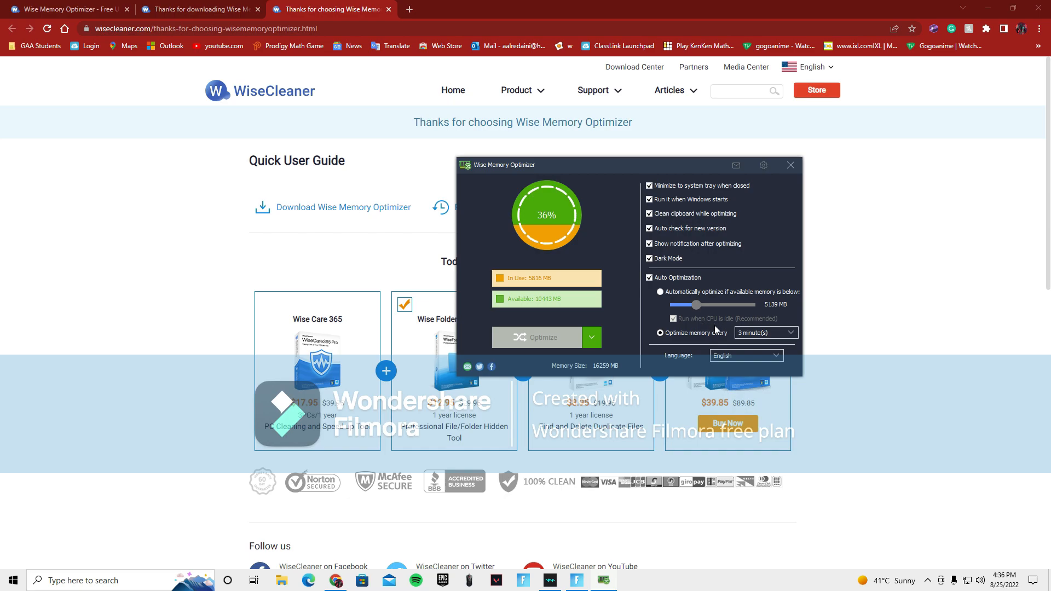
mouse_move(703, 351)
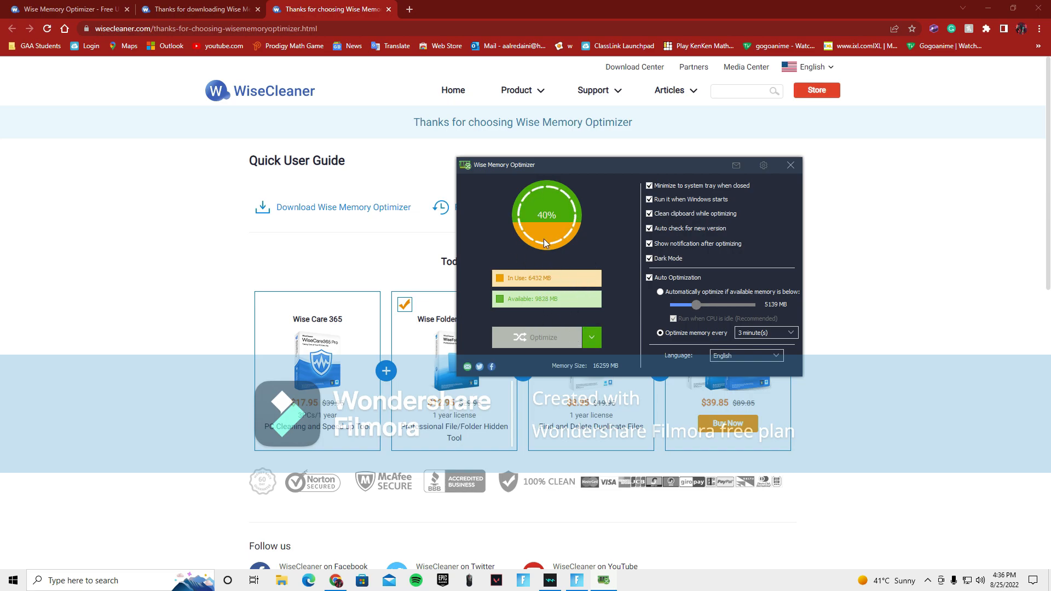
mouse_move(538, 212)
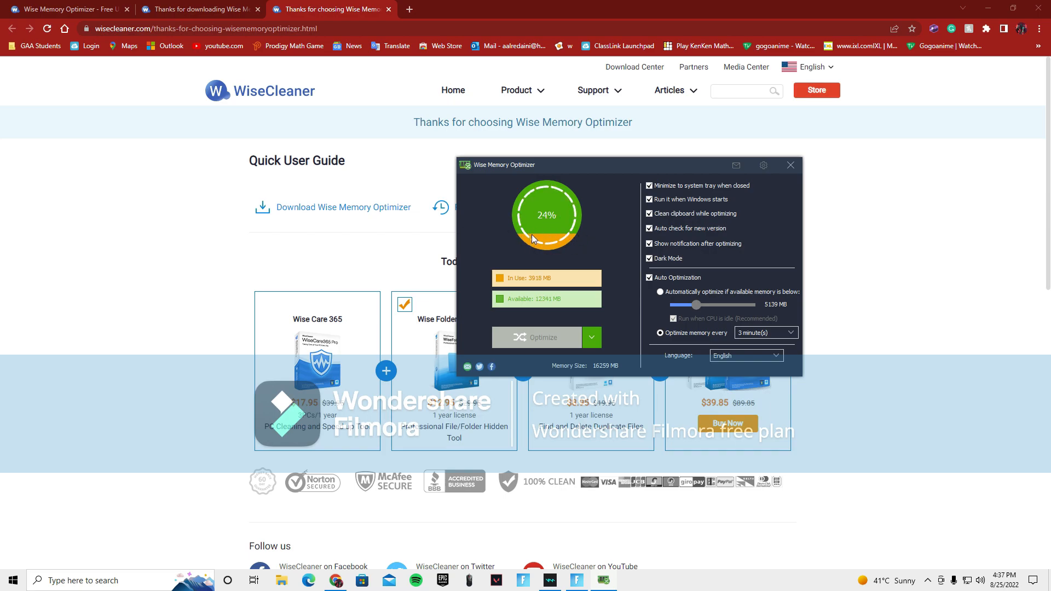
click(536, 337)
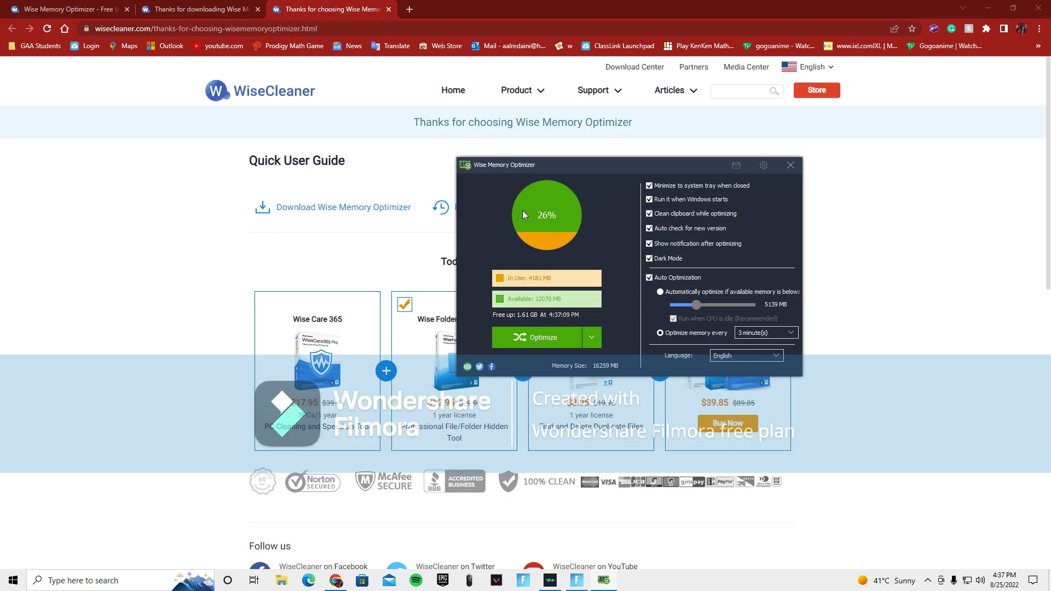
mouse_move(578, 205)
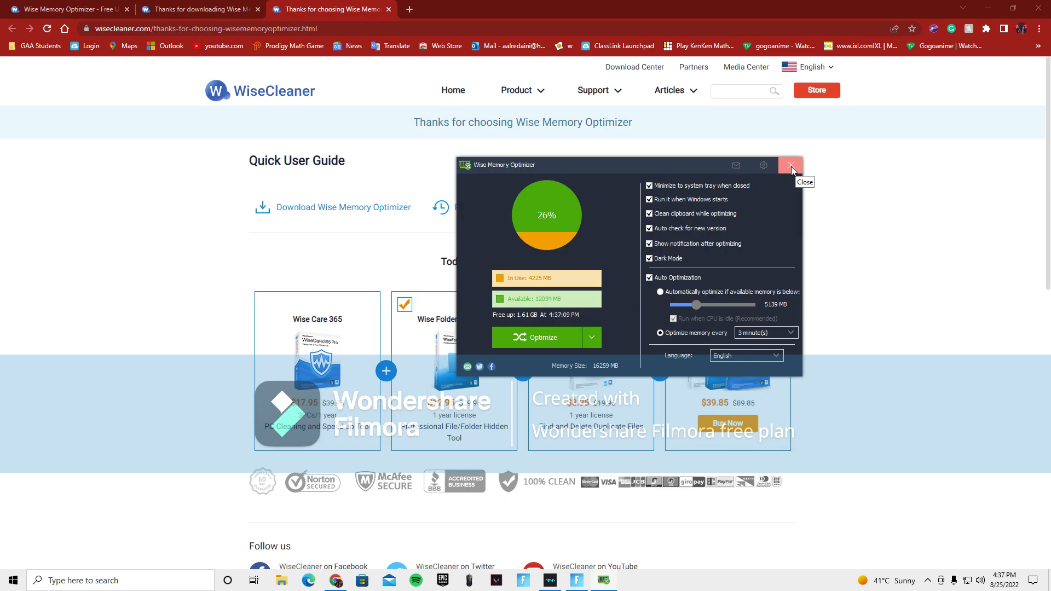
click(790, 165)
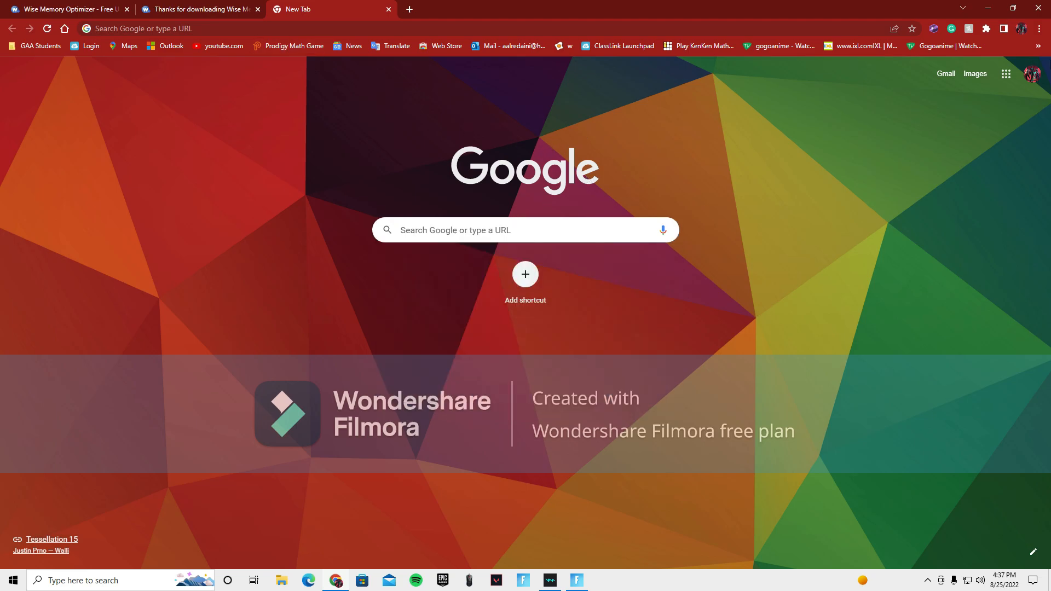
Launch Discord from the bookmarks overflow menu in Chrome.
click(1040, 46)
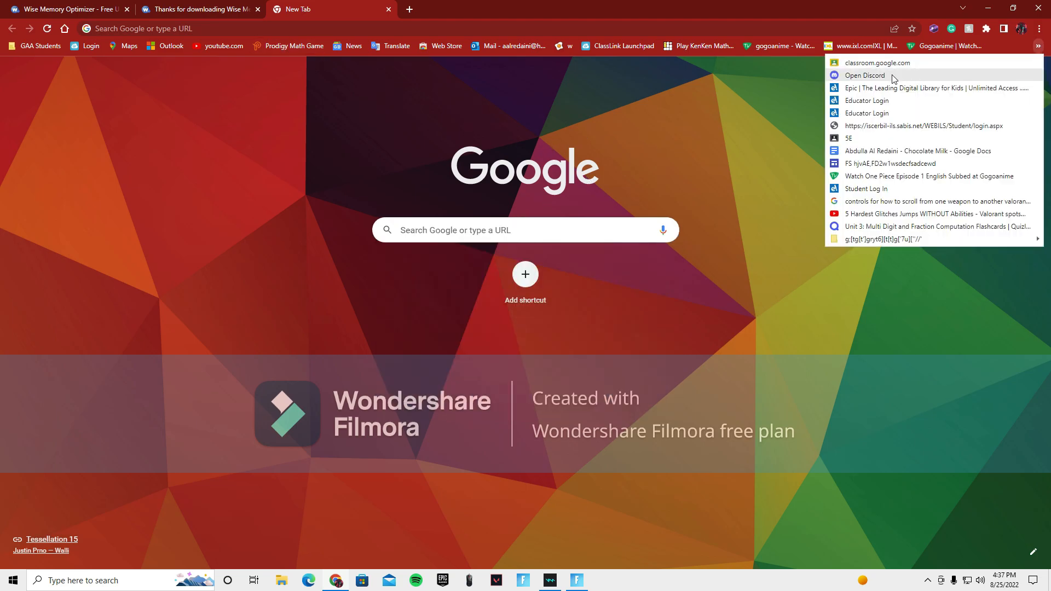
click(865, 76)
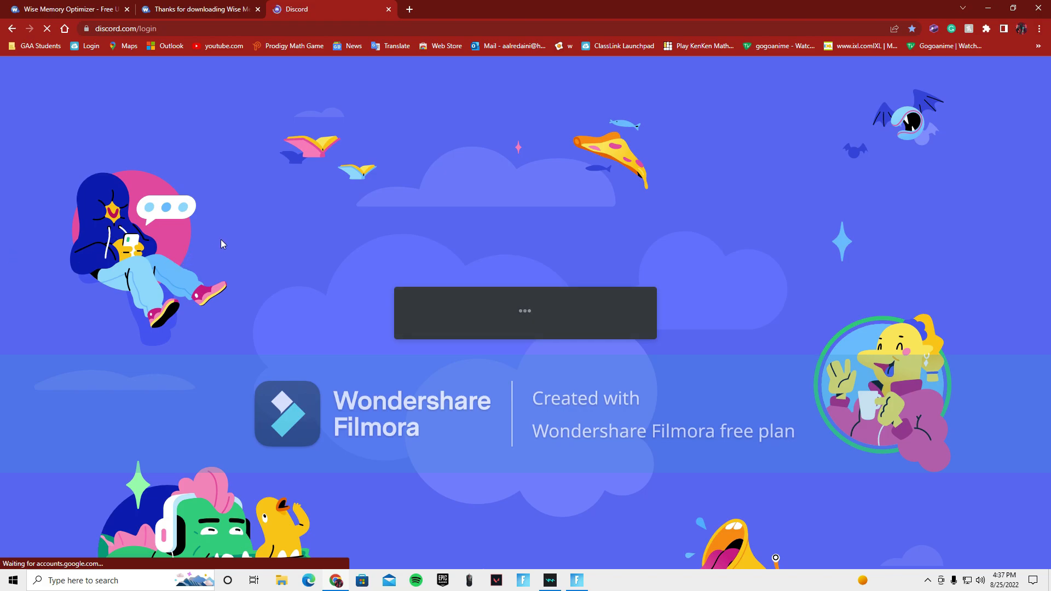
mouse_move(282, 243)
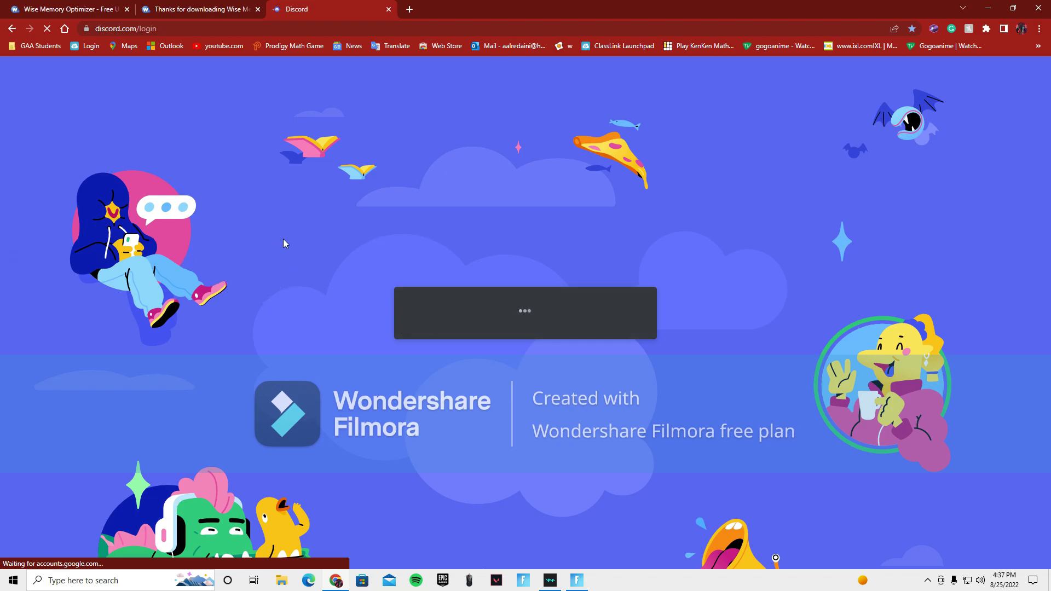
mouse_move(336, 259)
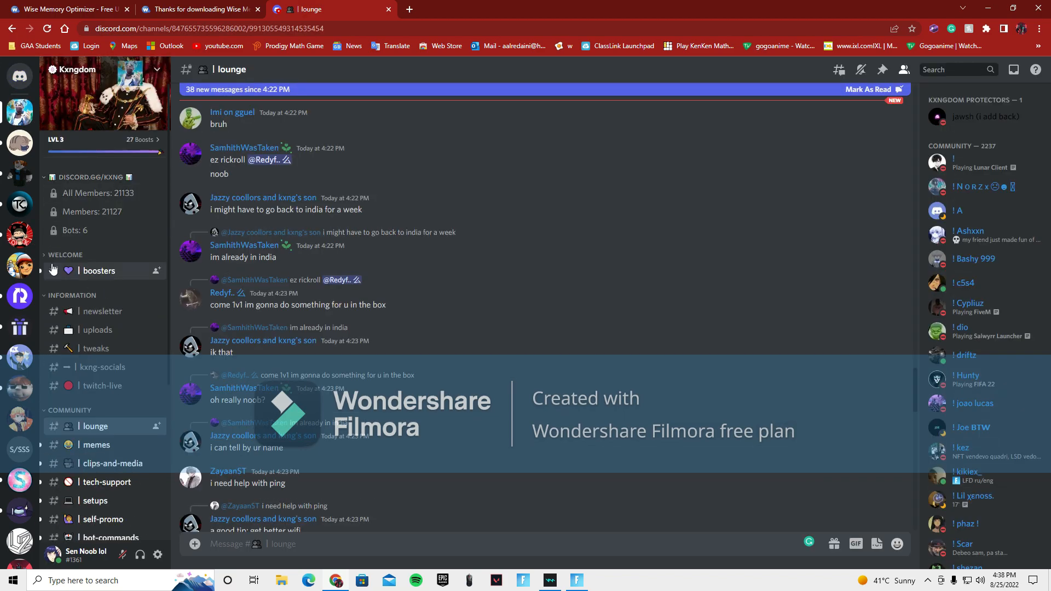
Go to the tweaks channel and download FPS_PACK.rar, continuing past the file warning.
click(97, 330)
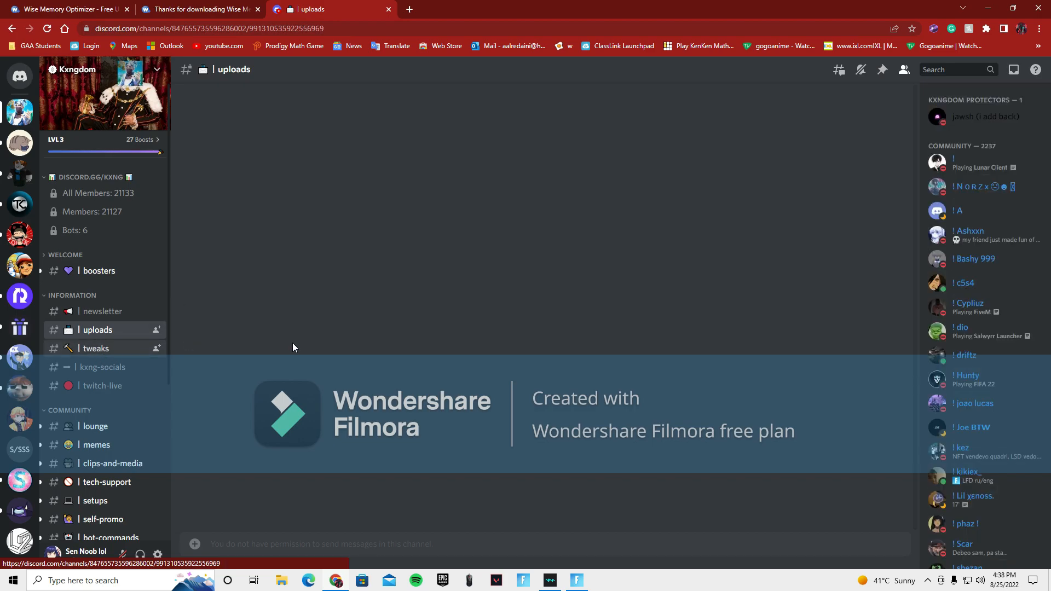
click(96, 348)
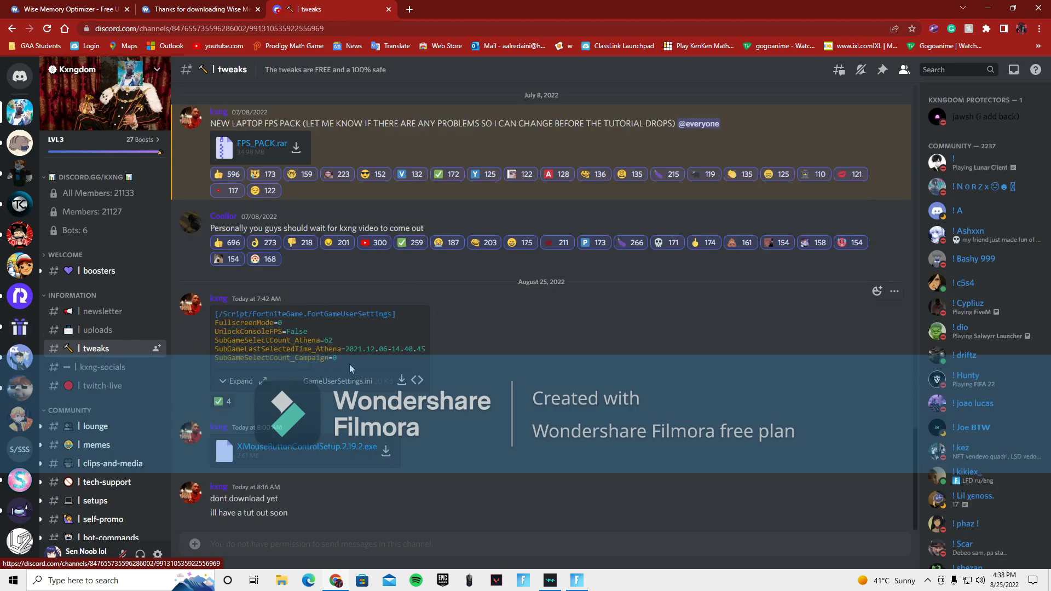
mouse_move(952, 104)
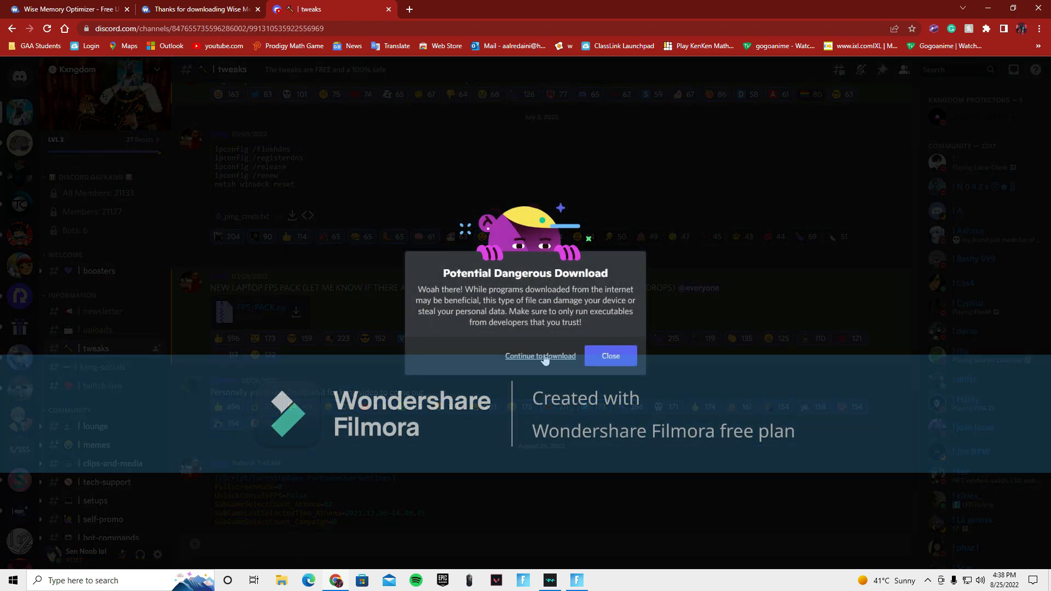
click(540, 356)
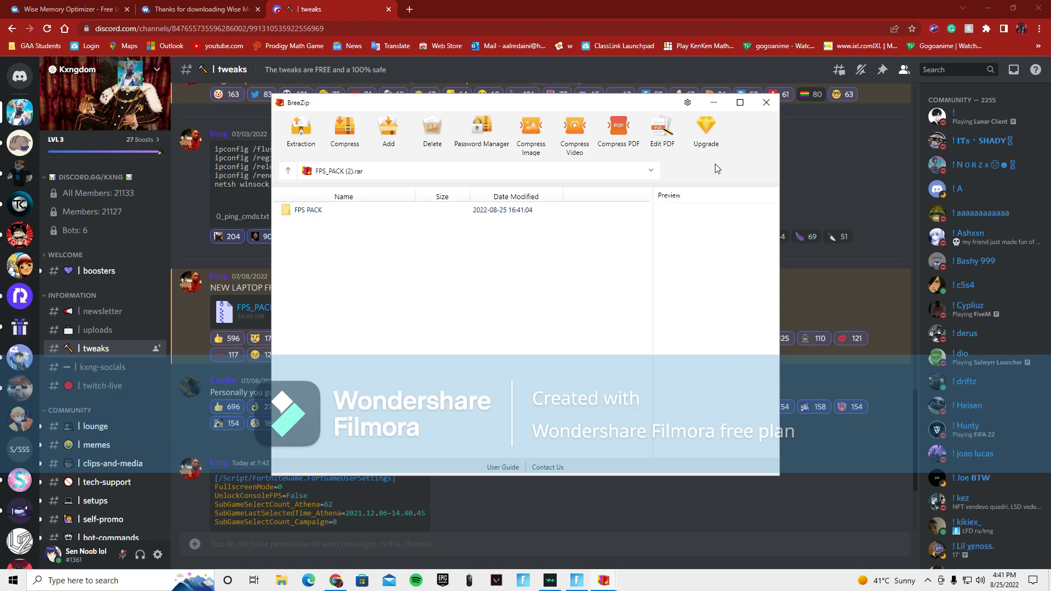
Browse into the FPS PACK folder and its 2-Registry Tweaks subfolder, then return to FPS PACK.
click(308, 210)
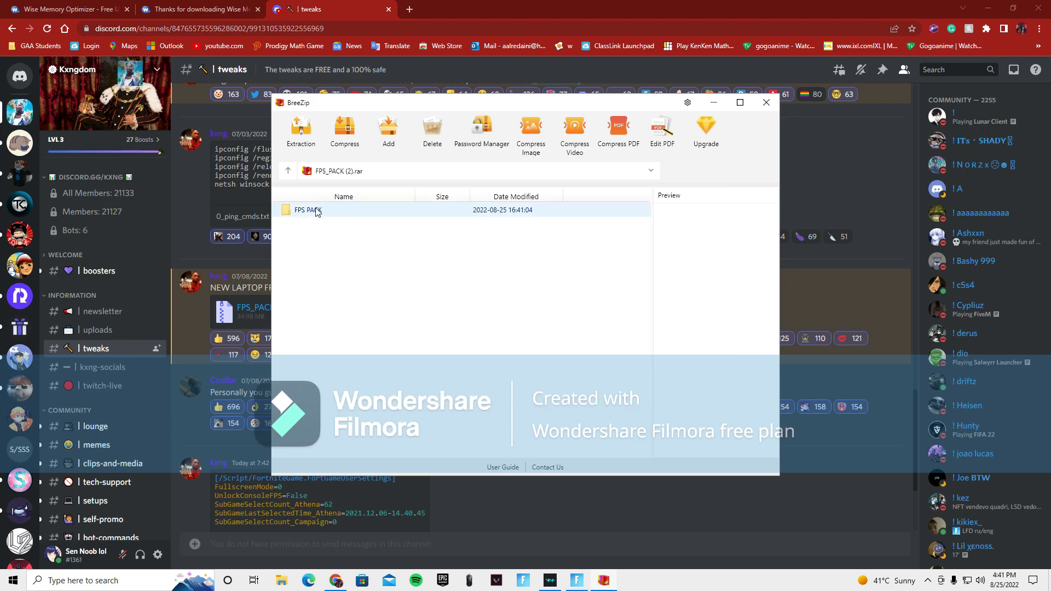
double_click(309, 211)
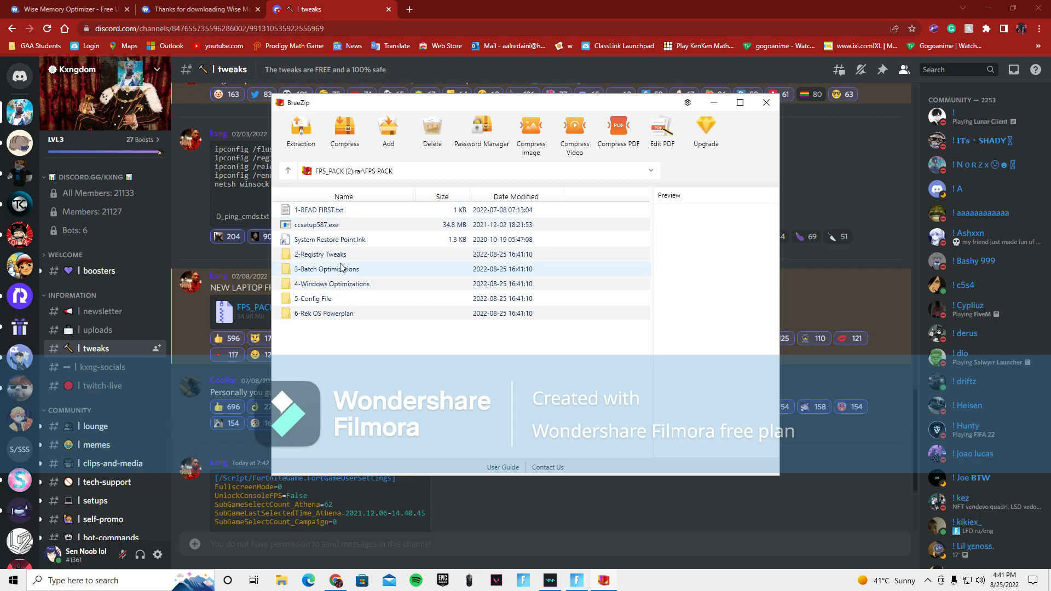
double_click(319, 254)
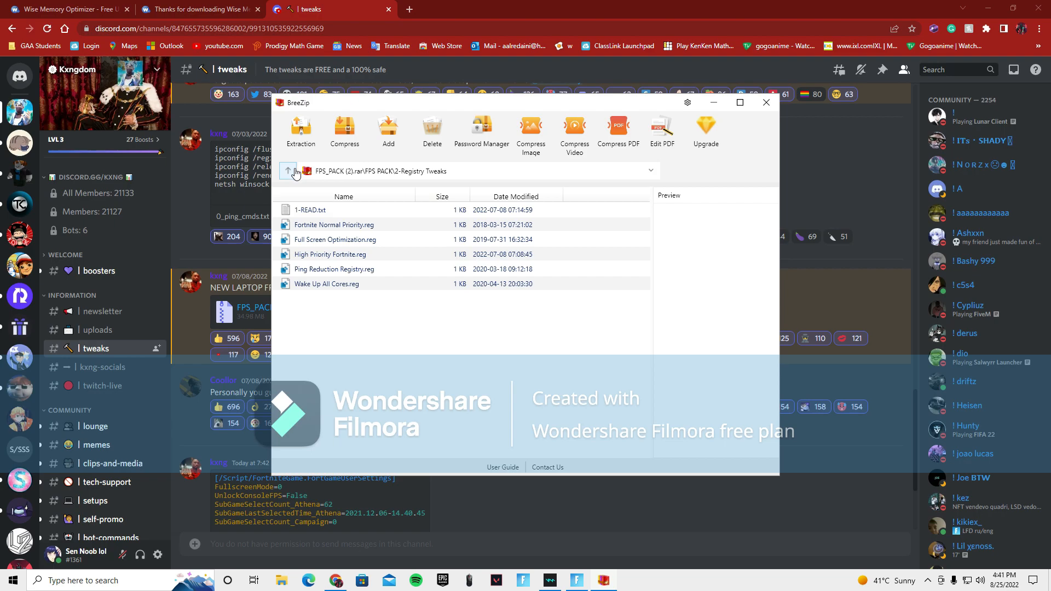
click(288, 171)
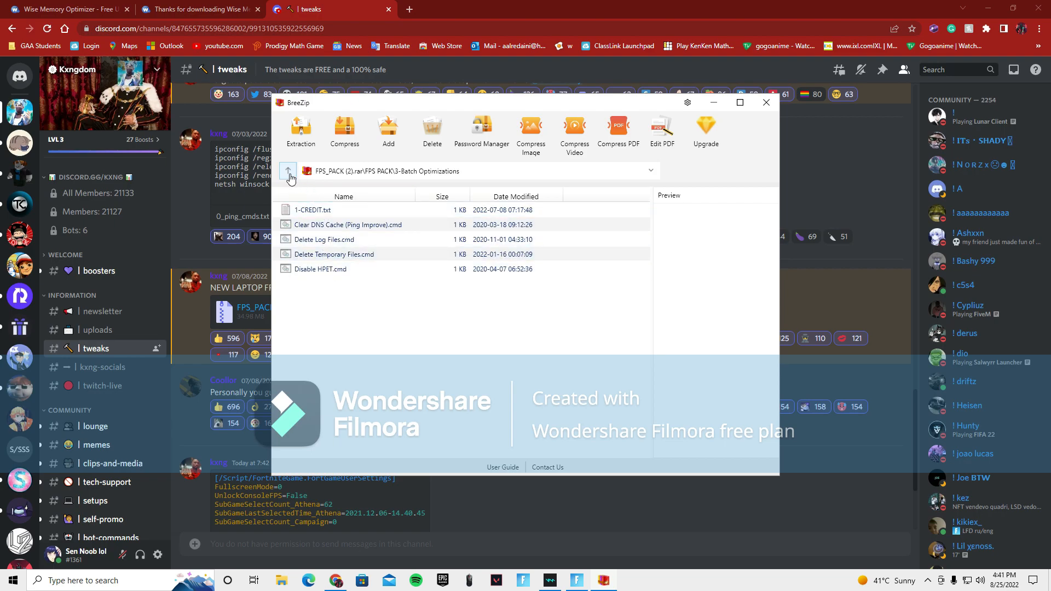
click(288, 170)
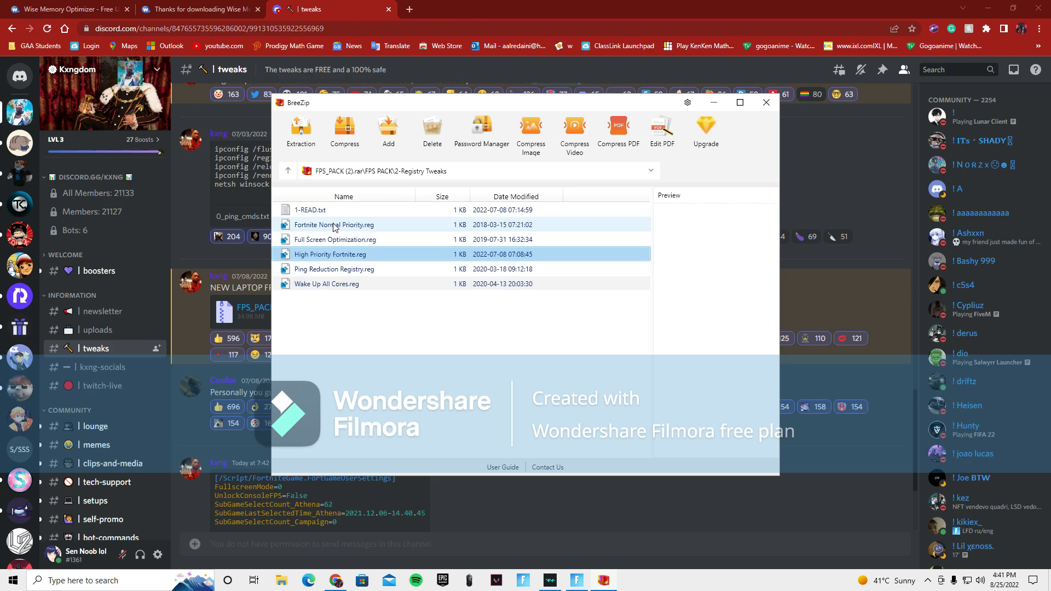
mouse_move(363, 240)
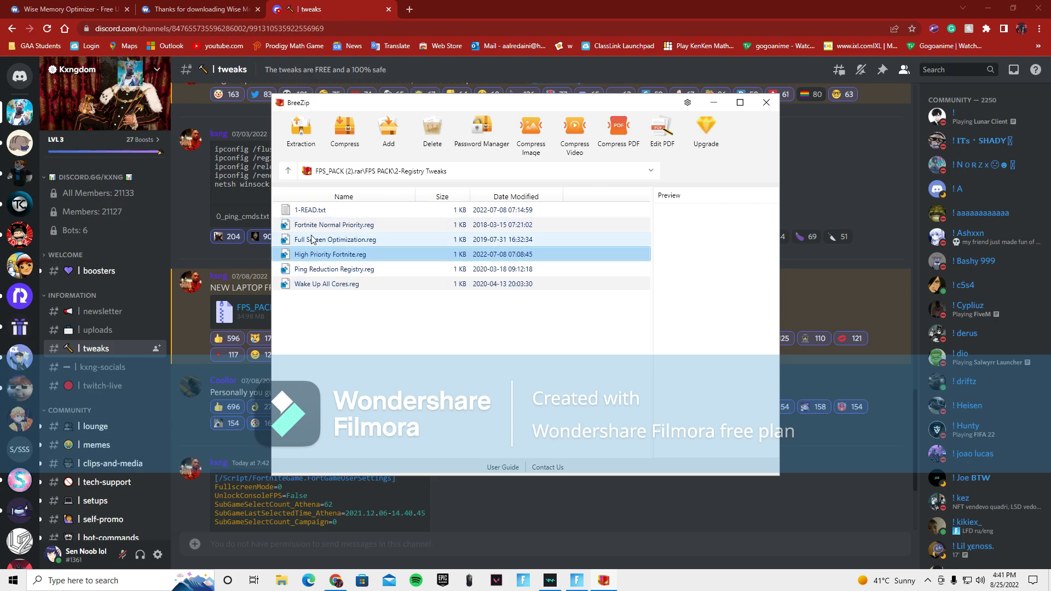
Look through further subfolders including 4-Windows Optimizations, ending back at the FPS PACK level.
click(336, 240)
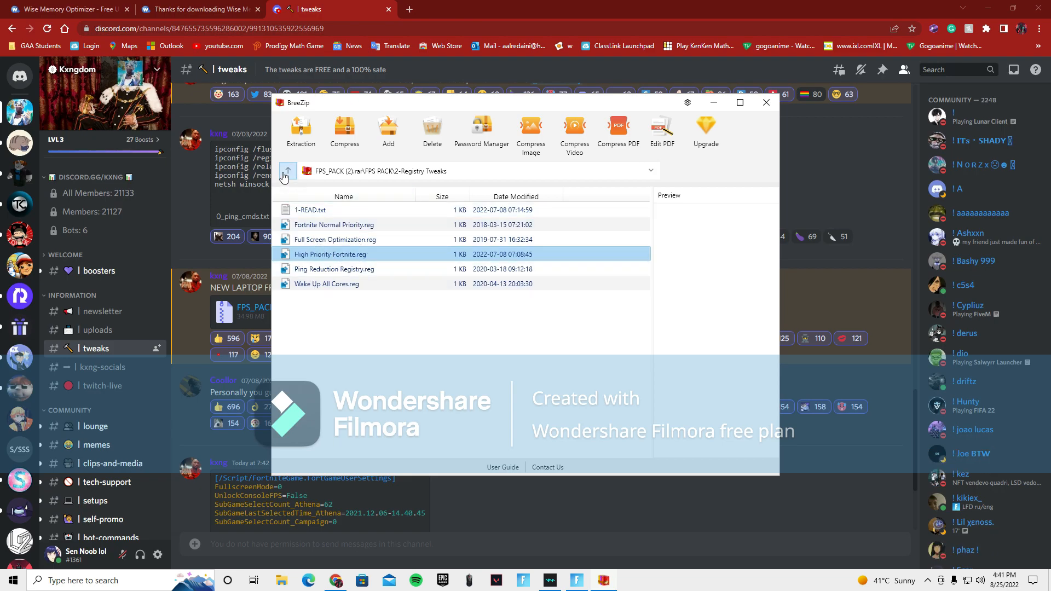
click(287, 171)
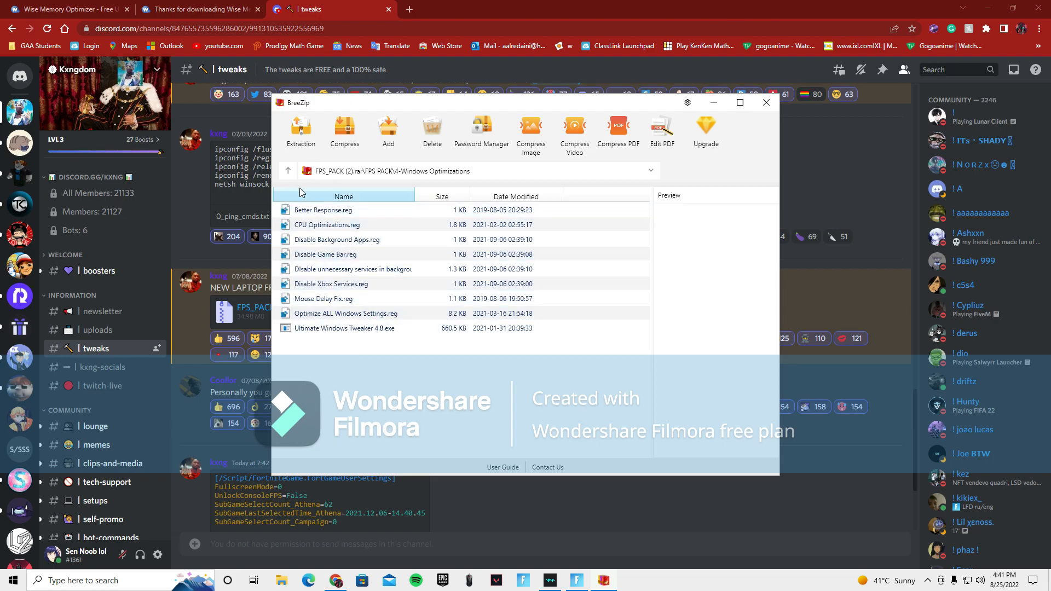
click(344, 327)
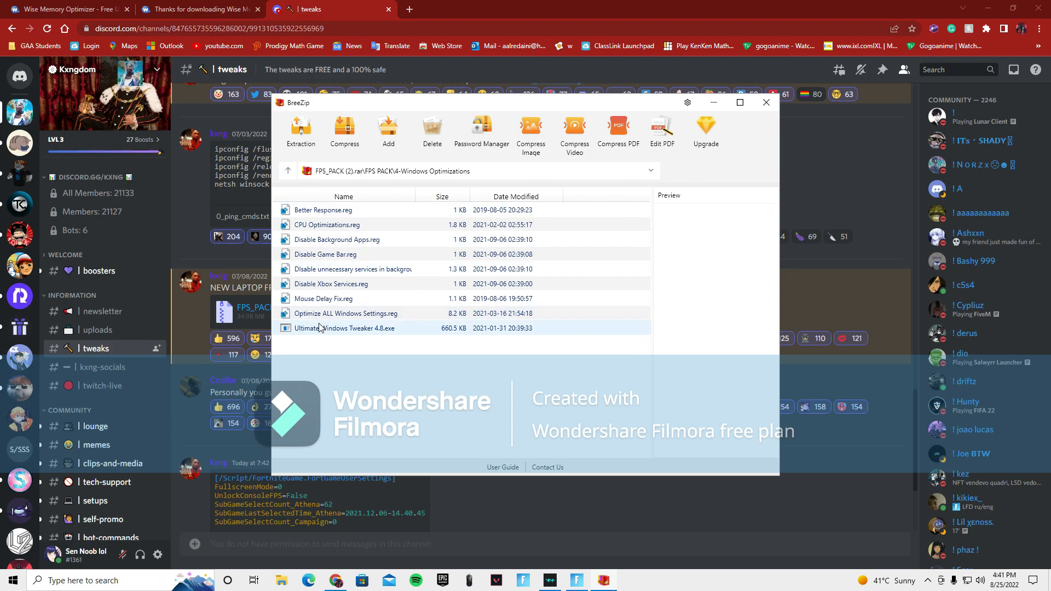
mouse_move(321, 328)
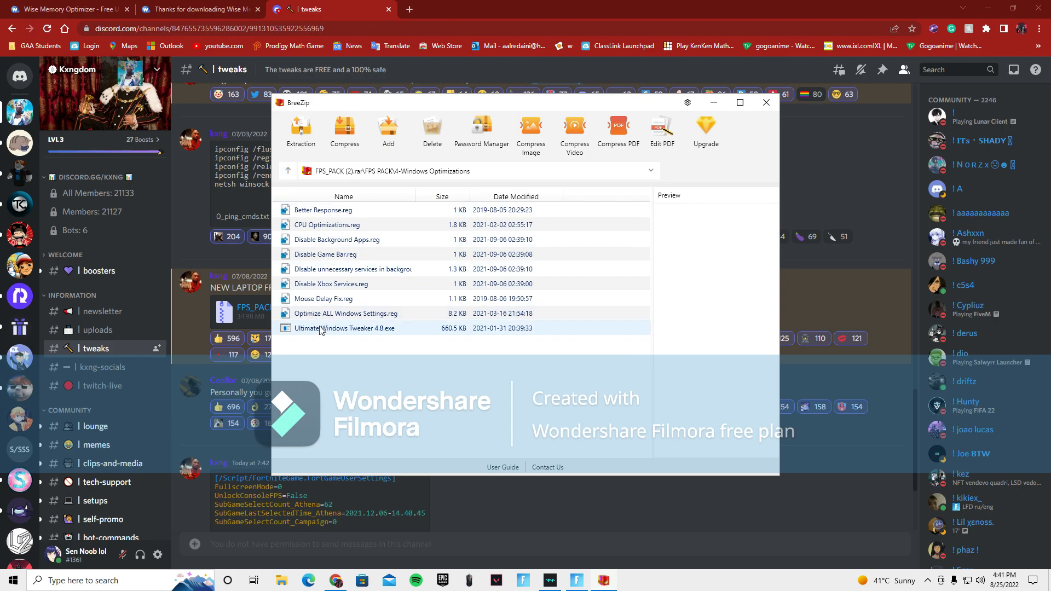
click(288, 171)
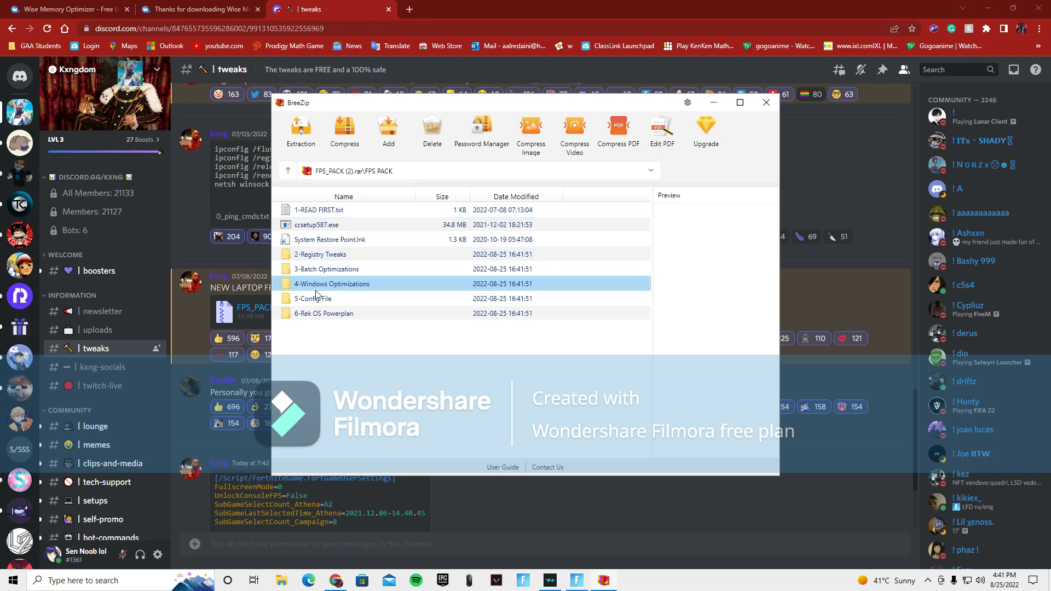
click(324, 314)
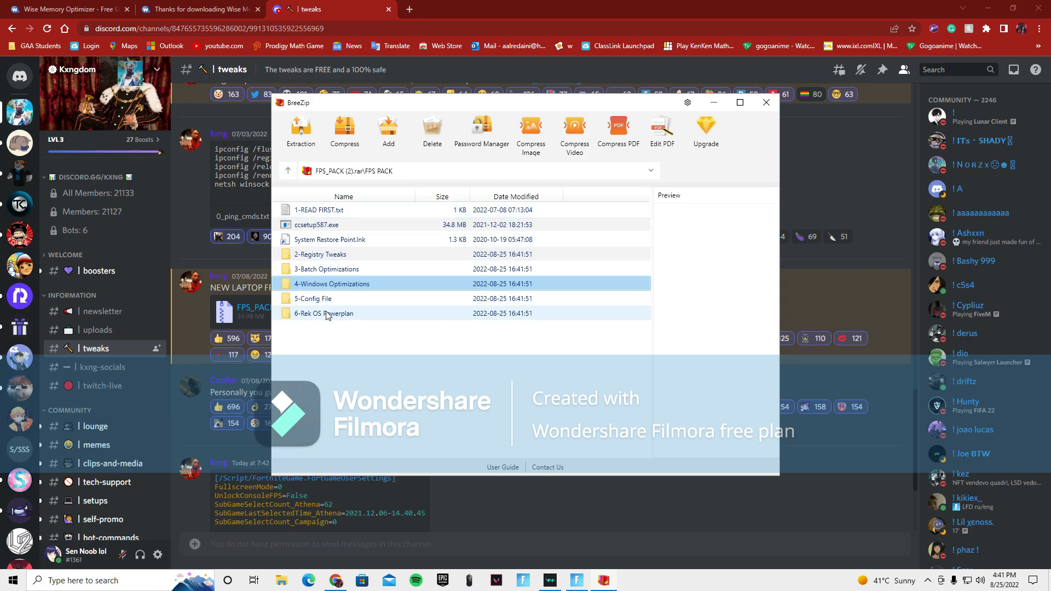
mouse_move(330, 315)
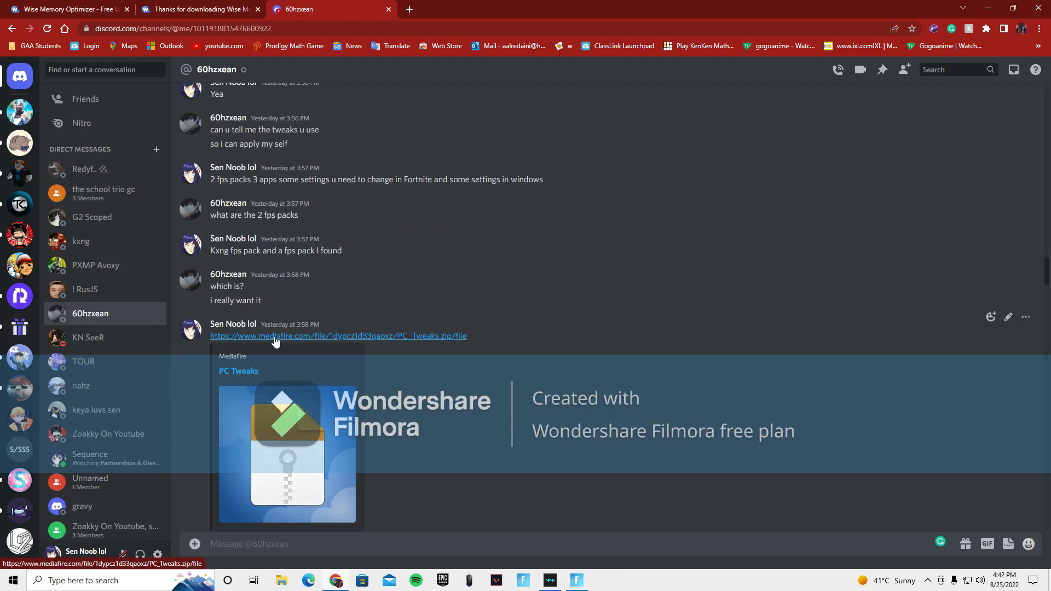
Download PC Tweaks.zip (80.06 MB) from the MediaFire link and choose to open it from Chrome's downloads.
click(337, 336)
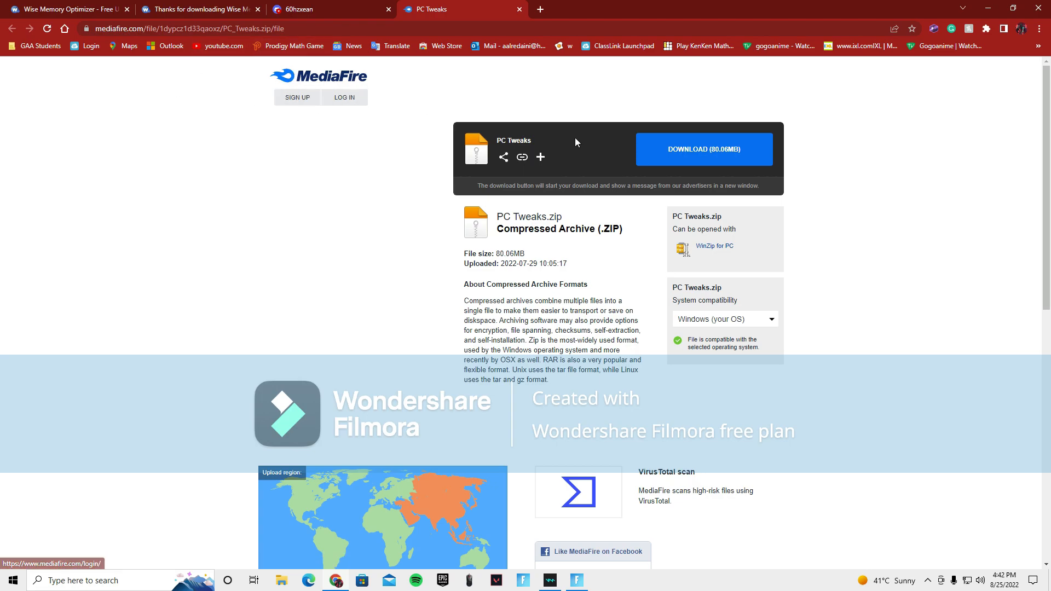
click(703, 149)
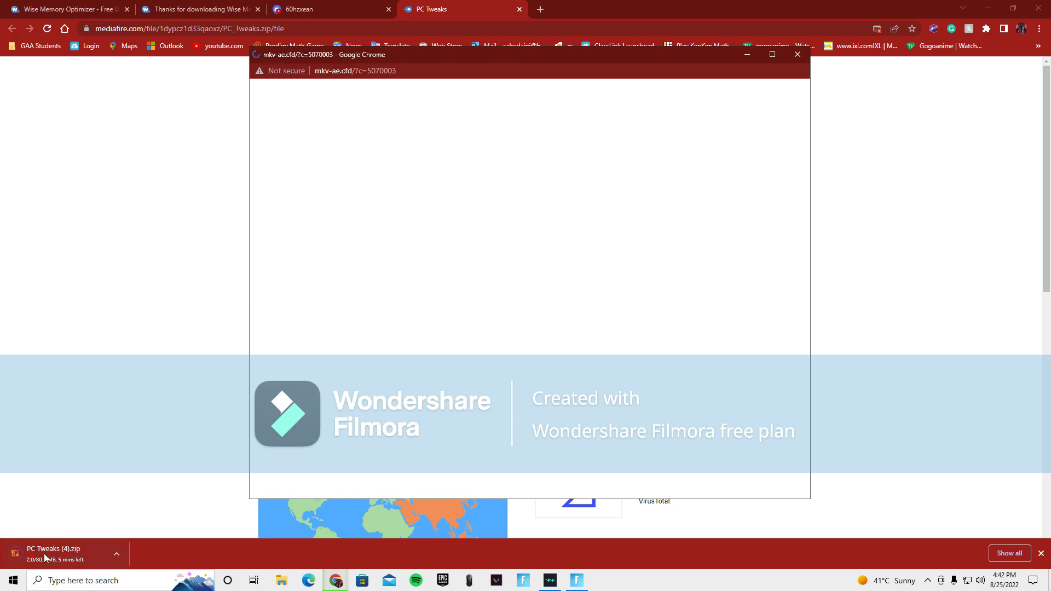
click(797, 55)
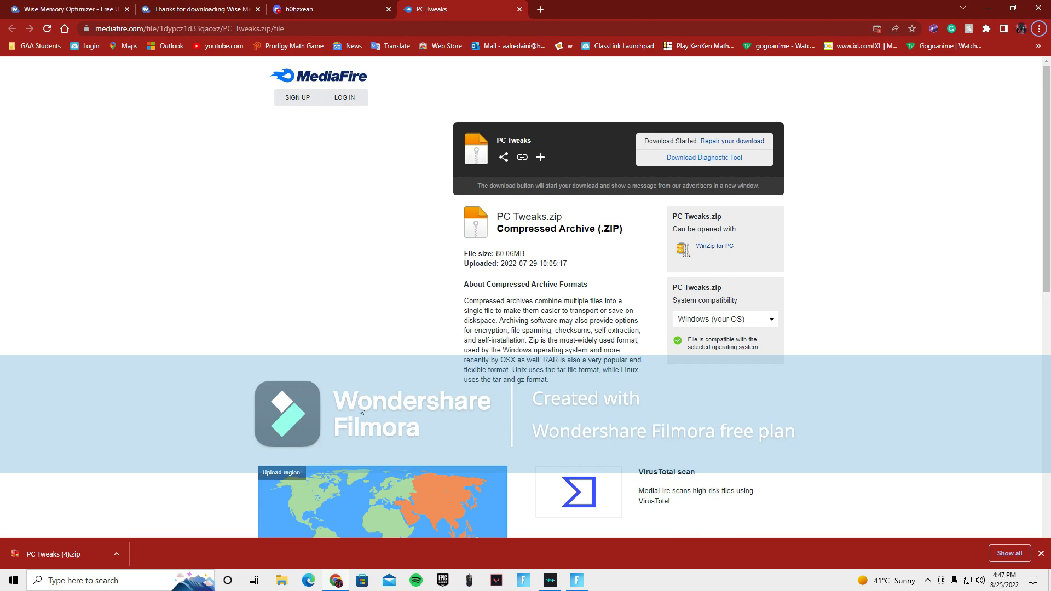
click(116, 554)
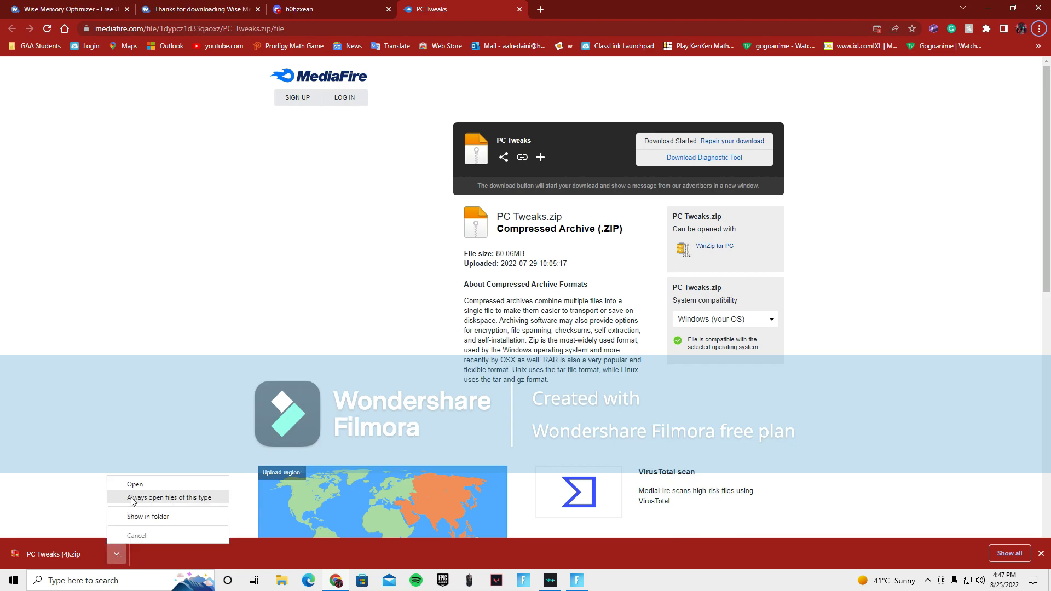
click(134, 484)
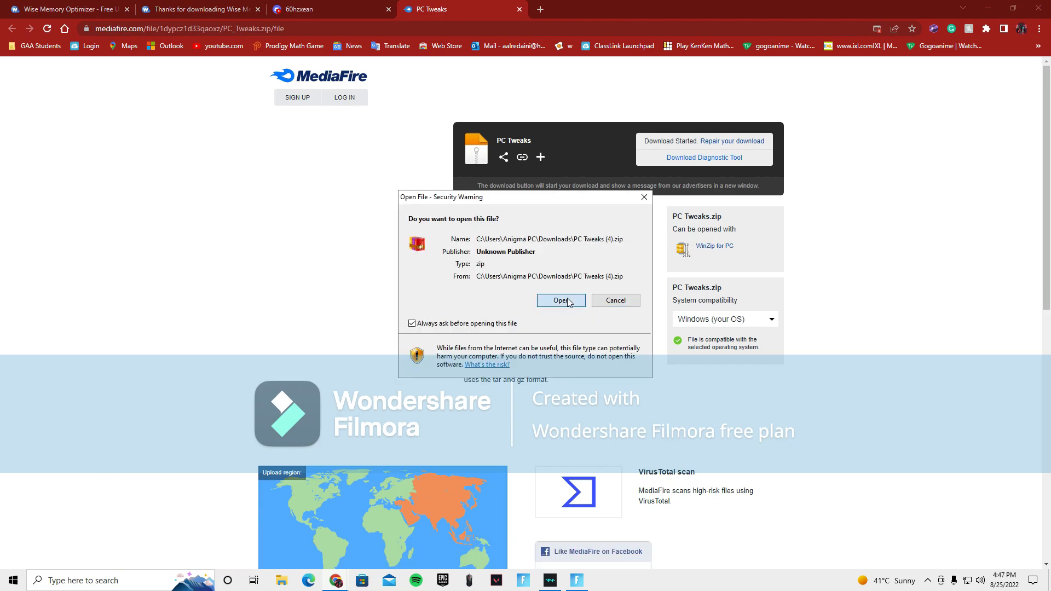
Confirm opening PC Tweaks.zip in BreeZip and browse into PC Tweaks > Batch Optimization.
click(561, 300)
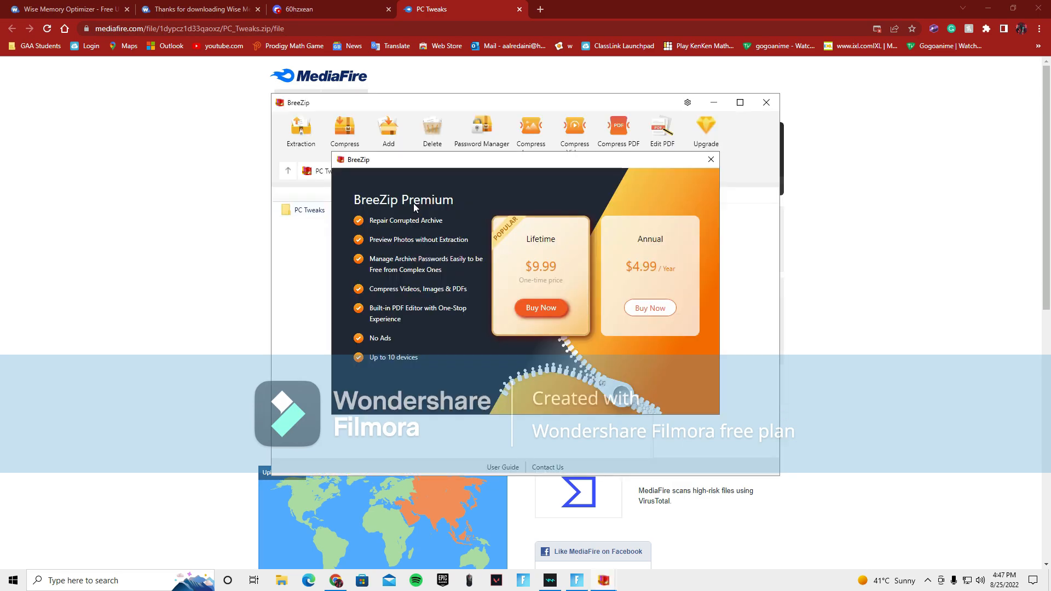
click(711, 160)
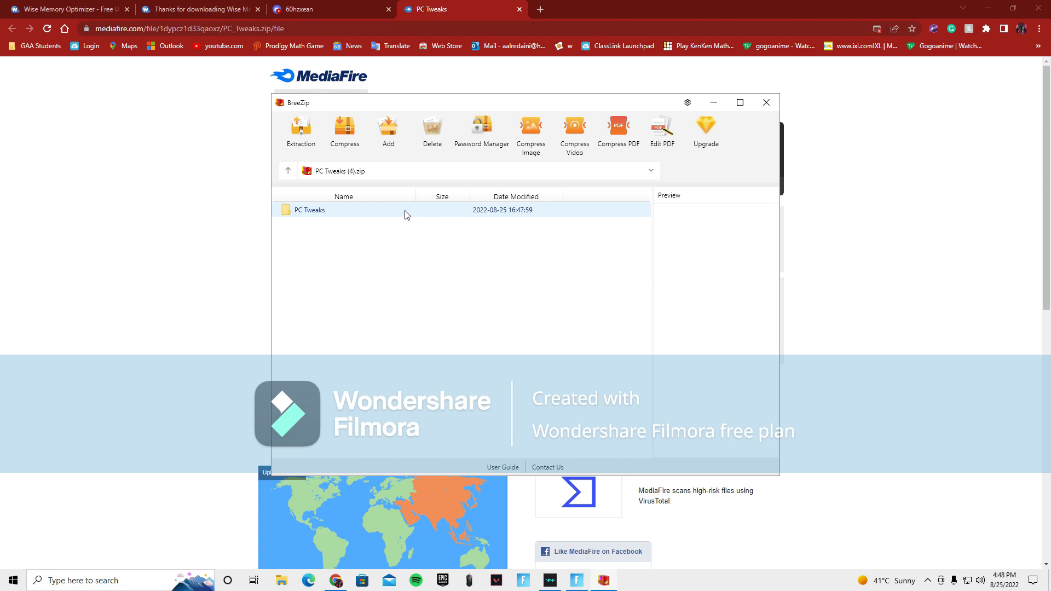
double_click(309, 210)
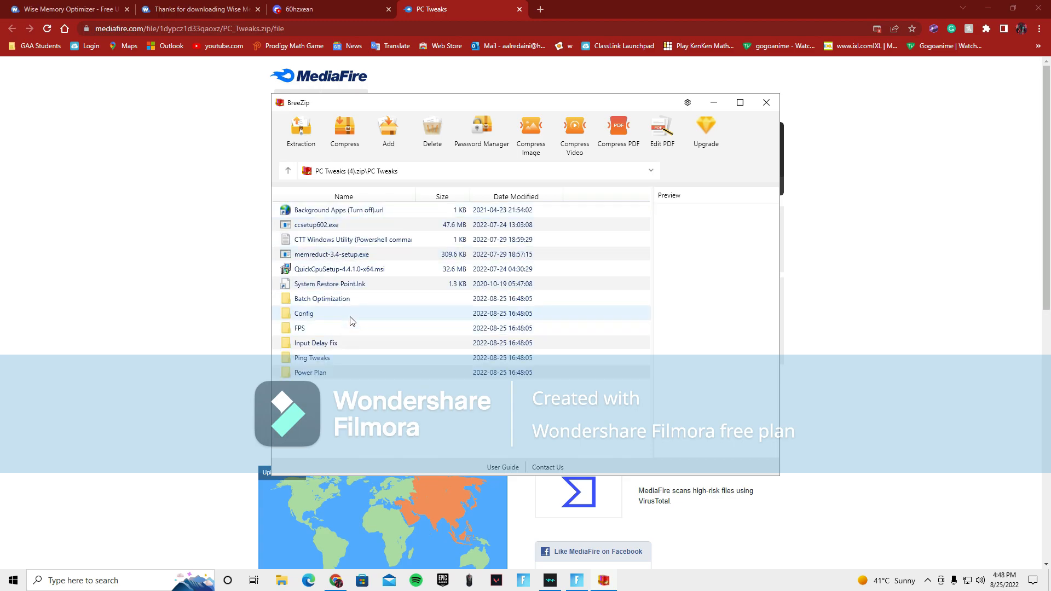
double_click(321, 298)
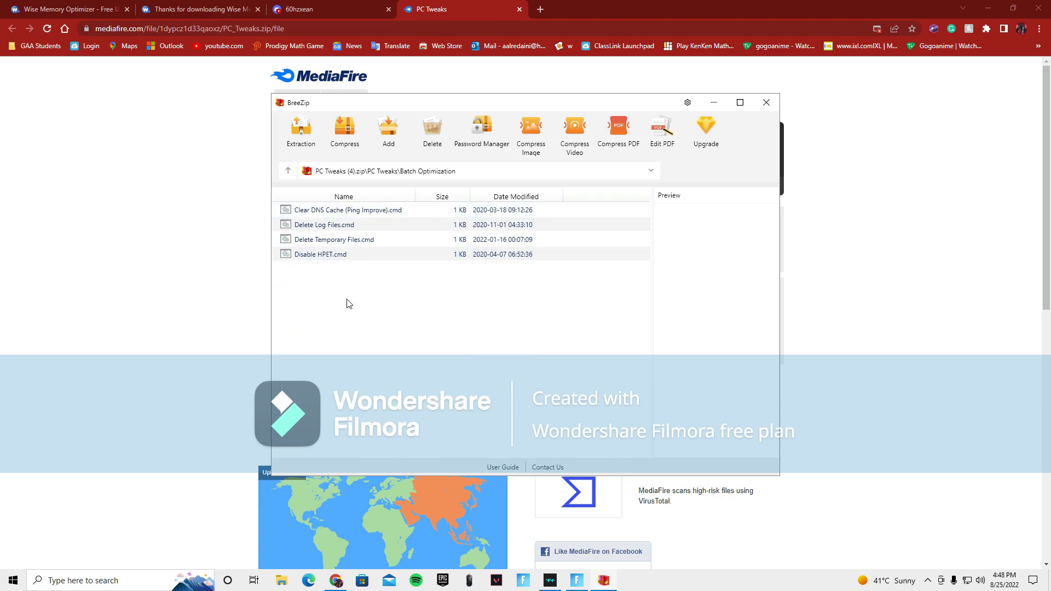
Run the Clear DNS Cache (Ping Improve) and Delete Log Files batch scripts.
double_click(349, 210)
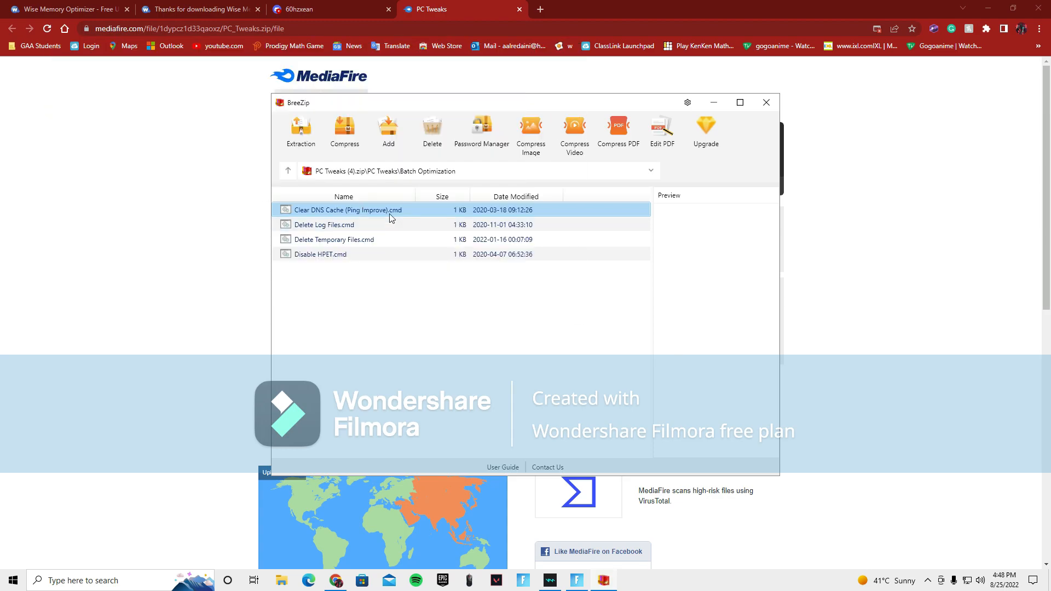
double_click(325, 224)
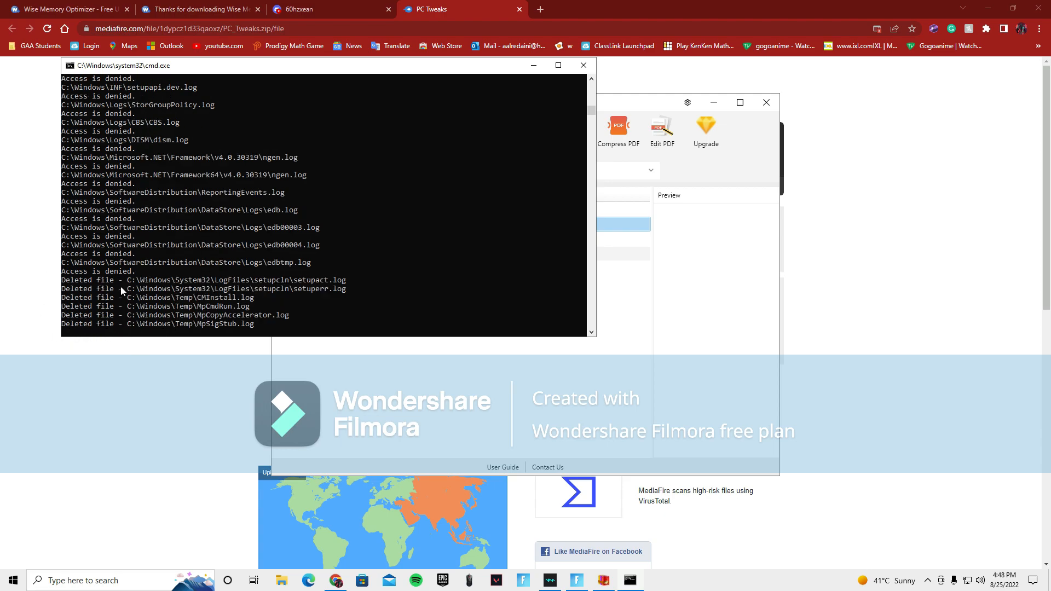
mouse_move(41, 149)
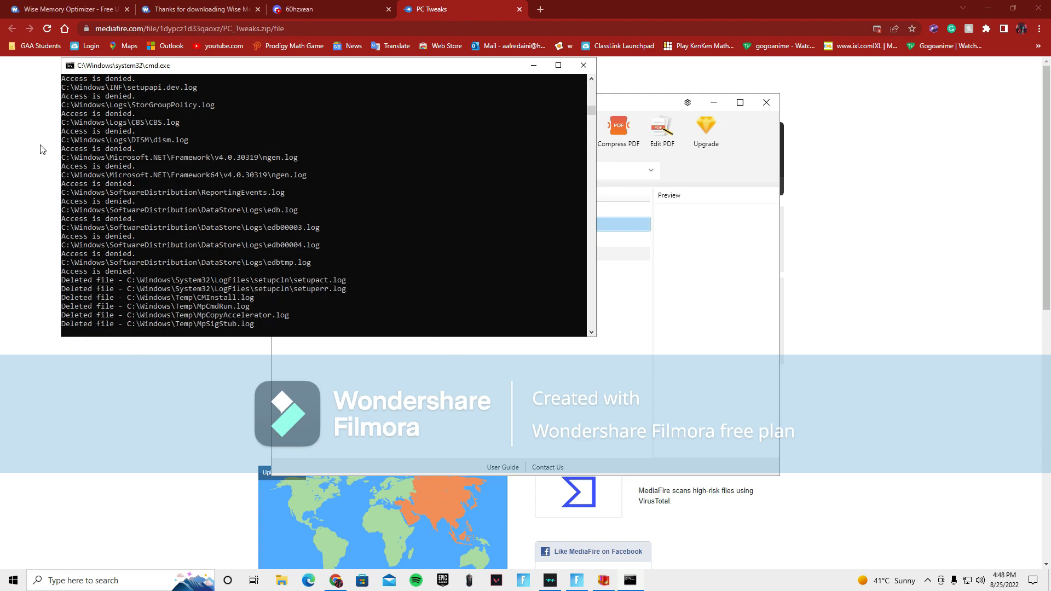
mouse_move(244, 217)
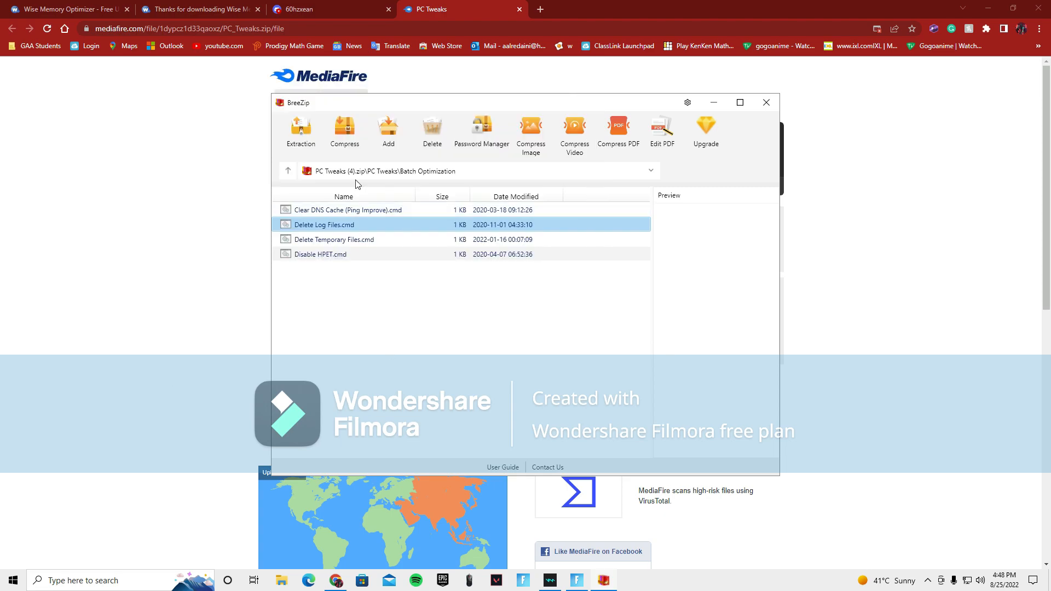
Run the FPS folder's .reg registry tweaks, allowing the UAC prompt, and return to the PC Tweaks folder.
click(288, 171)
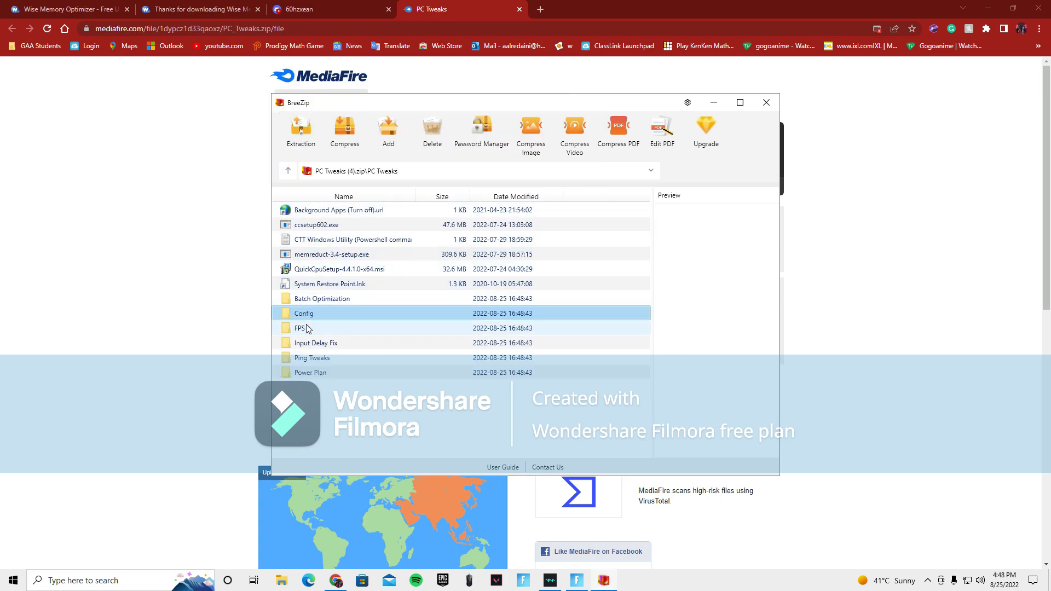
double_click(301, 327)
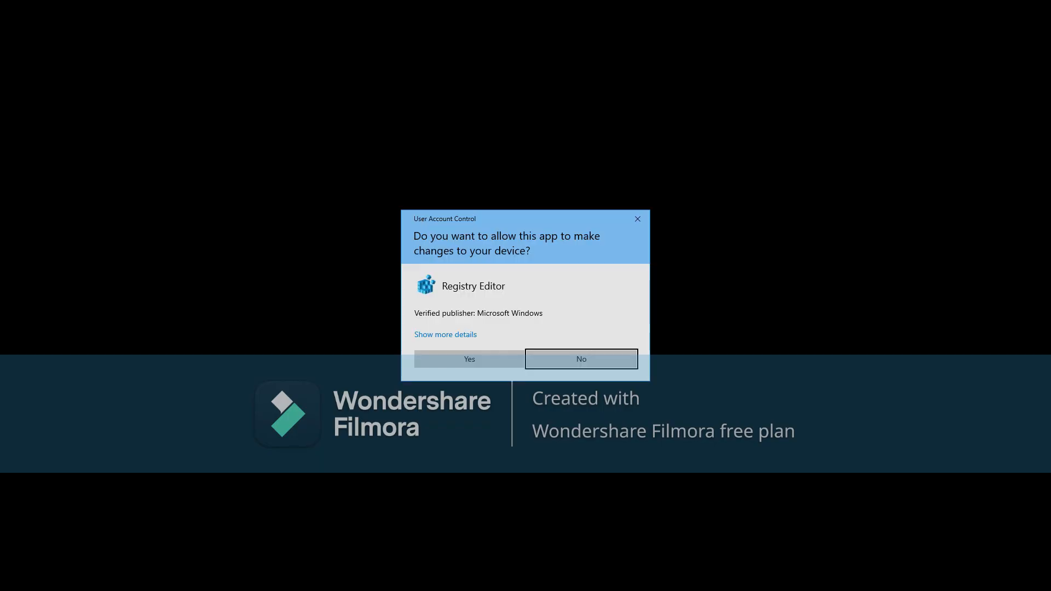
click(580, 359)
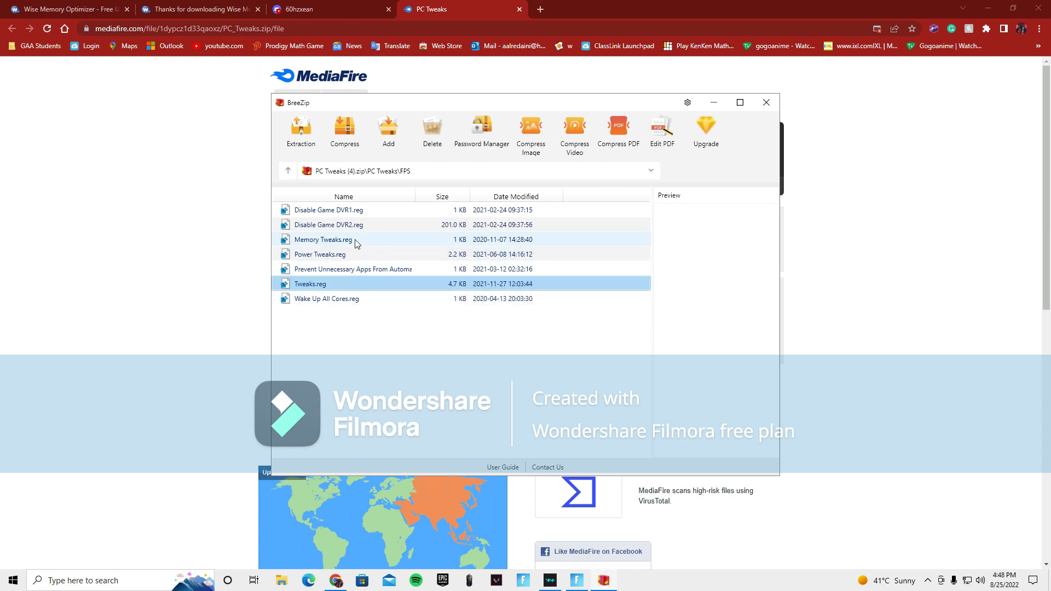
click(289, 171)
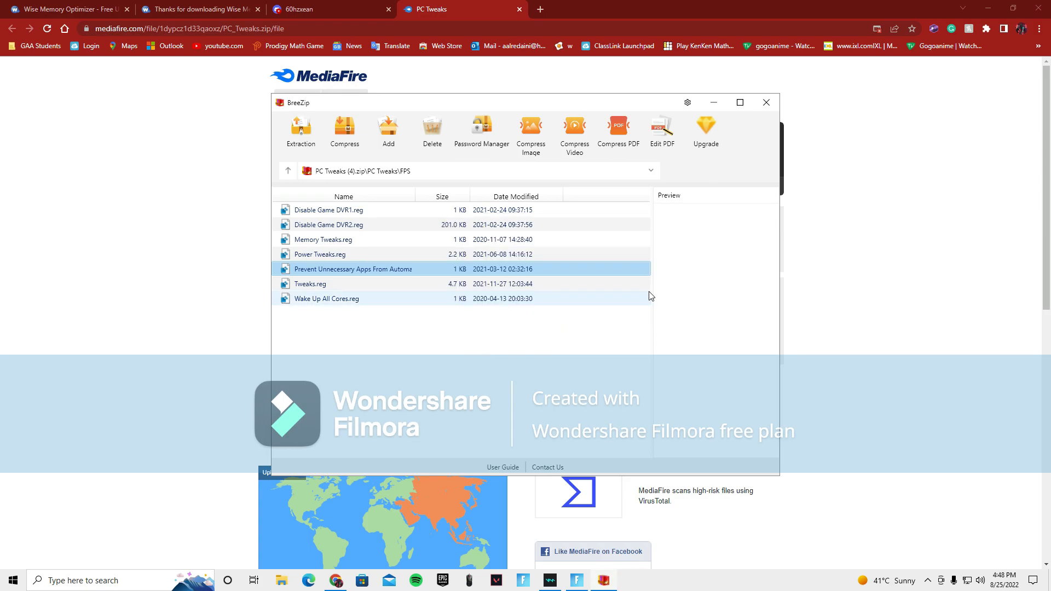
double_click(320, 254)
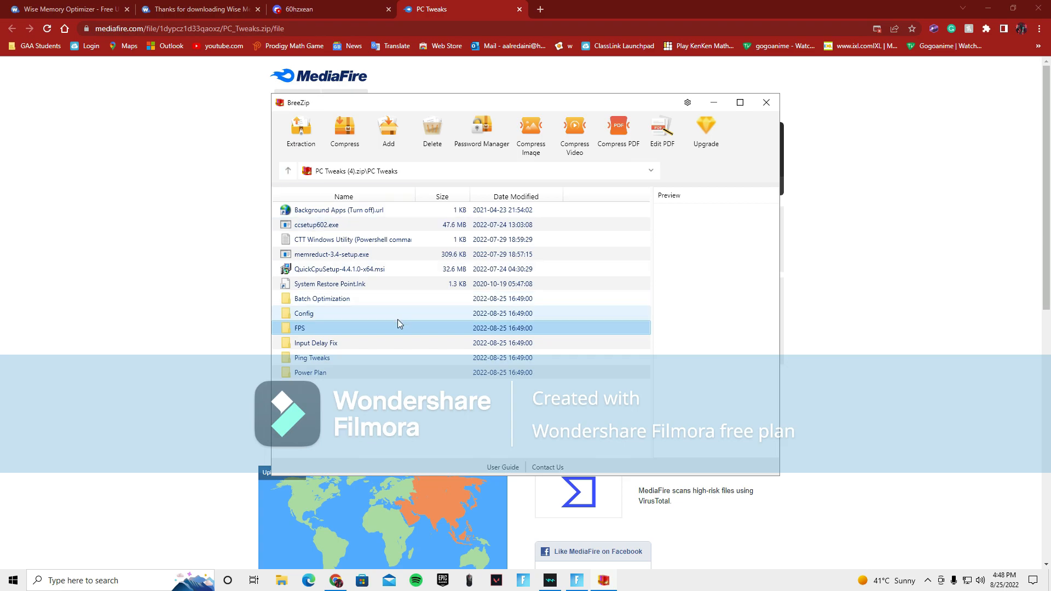
Browse the Input Delay Fix subfolders: XanderBaatzTweaks, Mouse & Keyboard Tweaks and Mouse Scaling Tweaks.
double_click(315, 343)
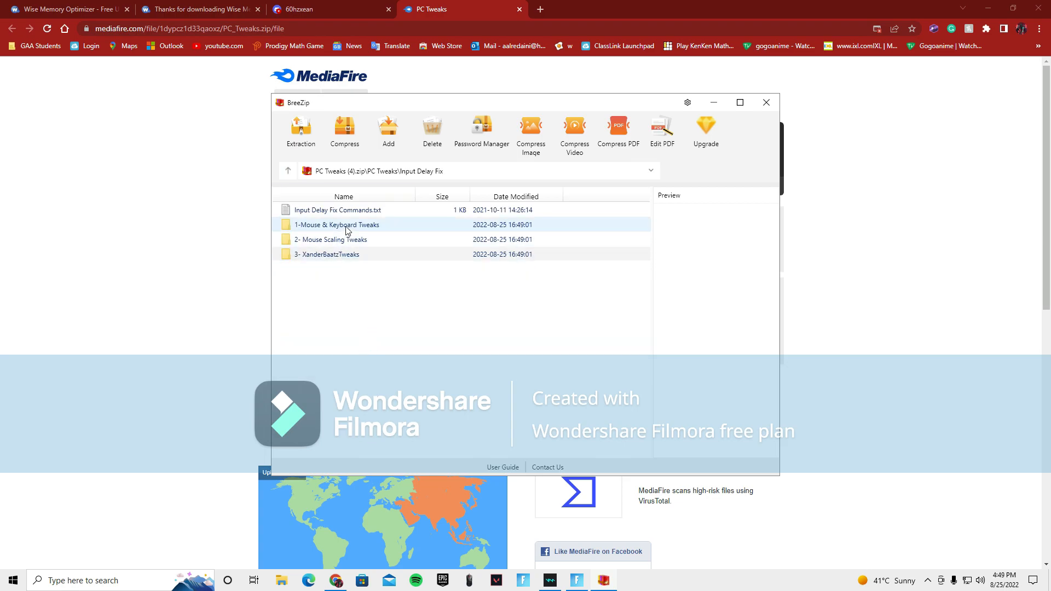
click(331, 240)
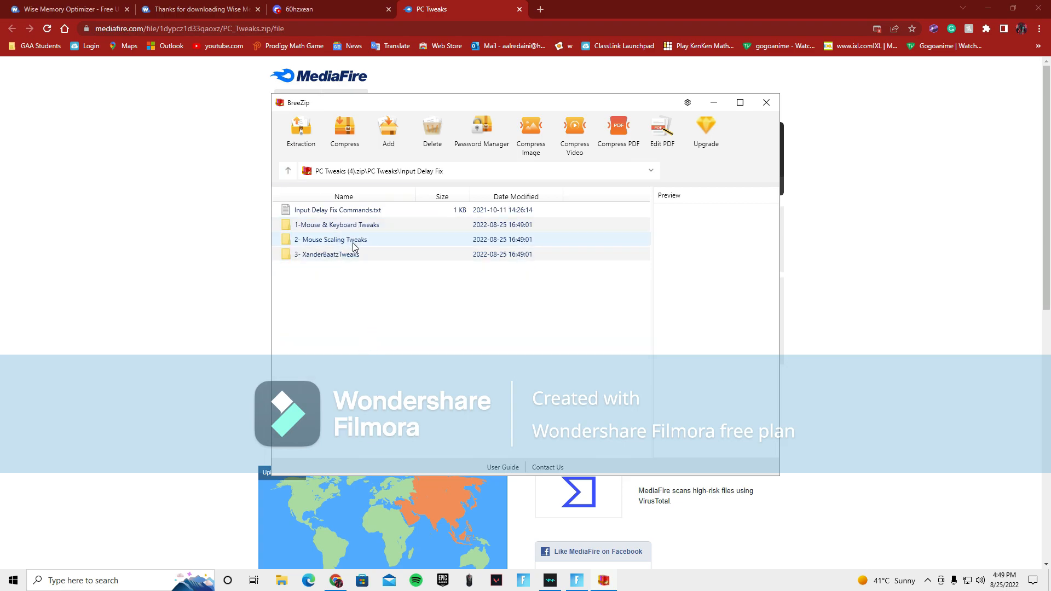
double_click(327, 254)
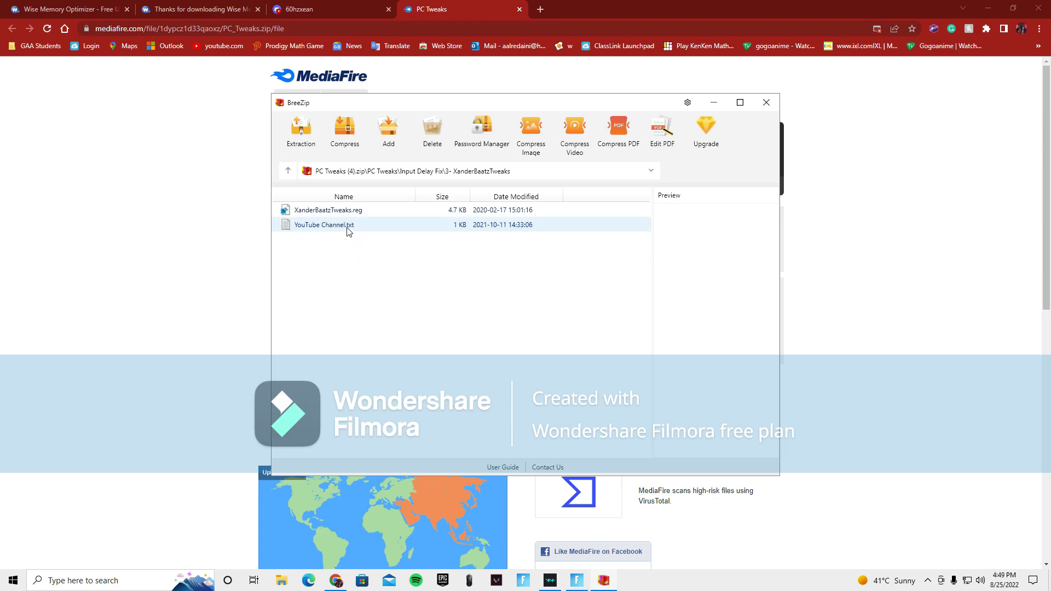
click(288, 171)
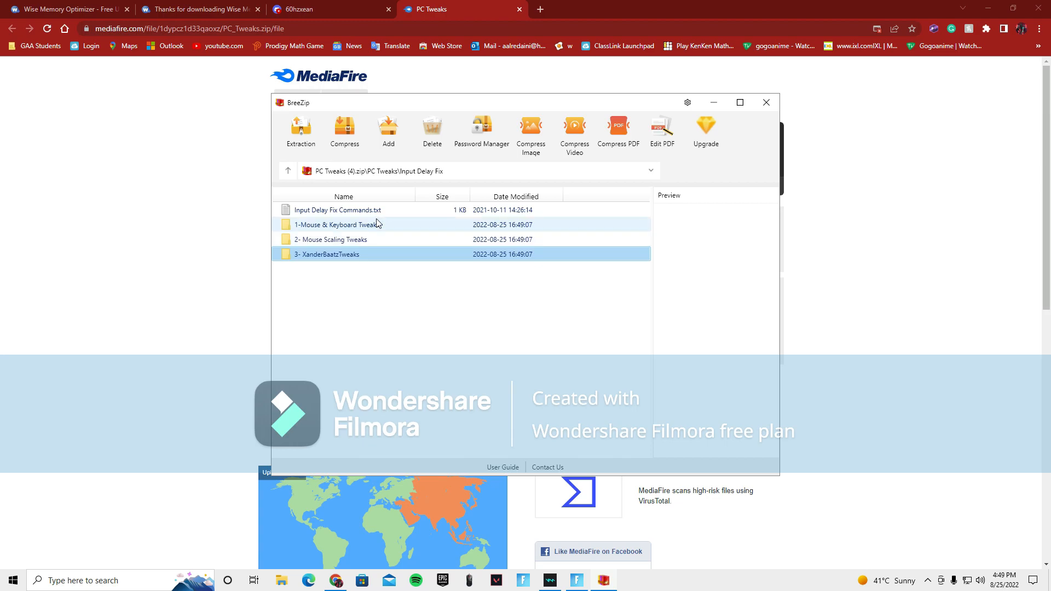
double_click(339, 224)
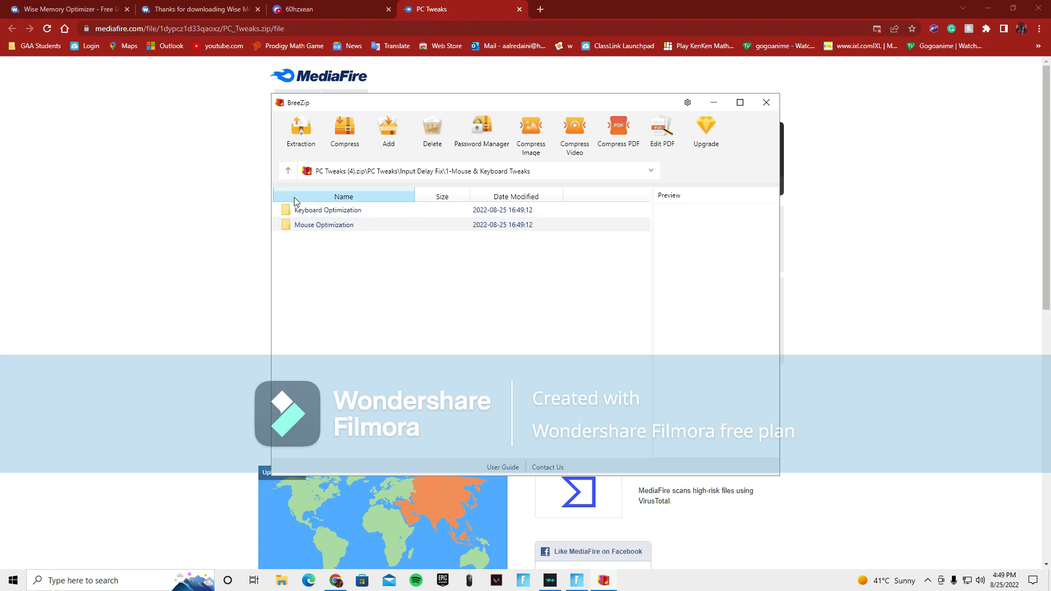
click(288, 171)
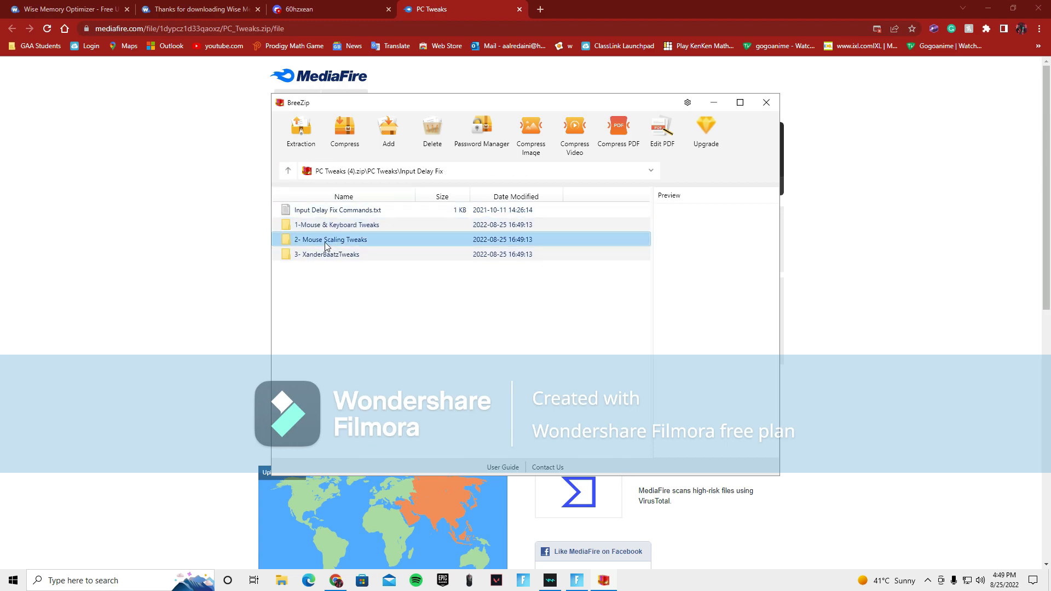
double_click(331, 240)
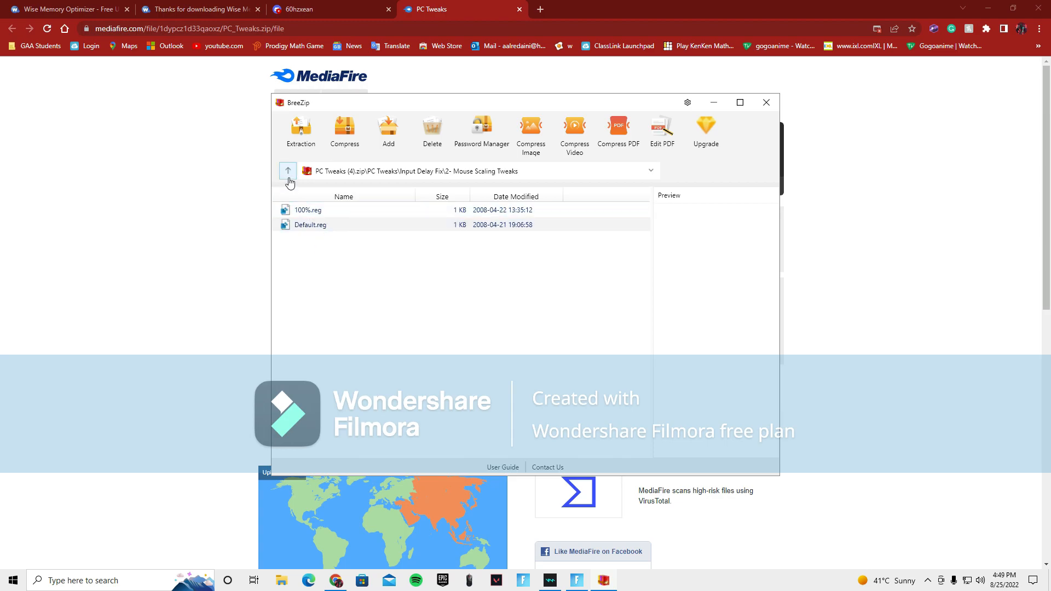
click(288, 171)
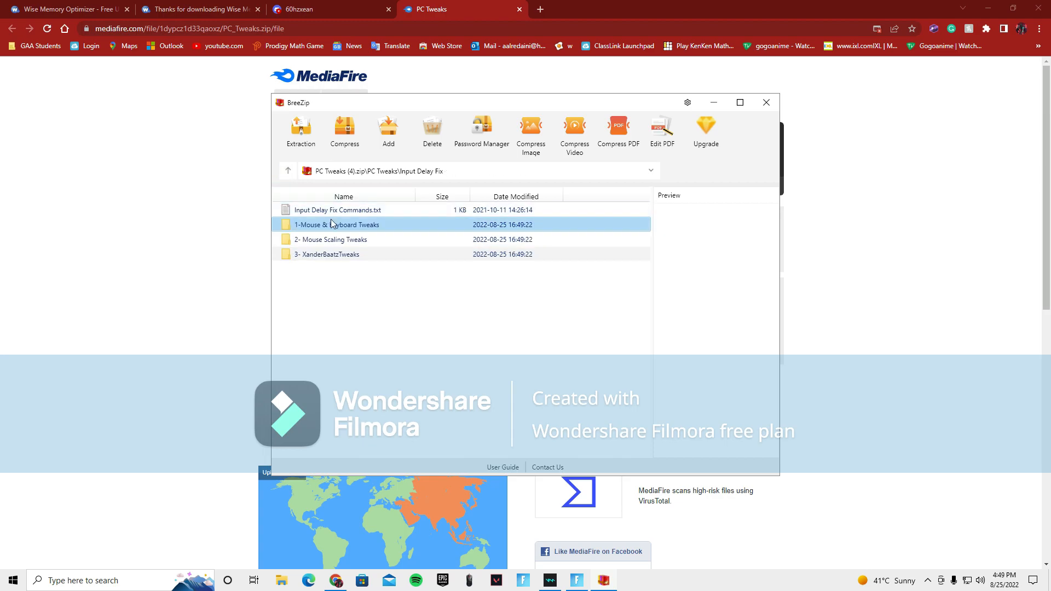
Apply the 100%.reg mouse scaling tweak, then revisit the XanderBaatzTweaks folder and its contents.
double_click(330, 240)
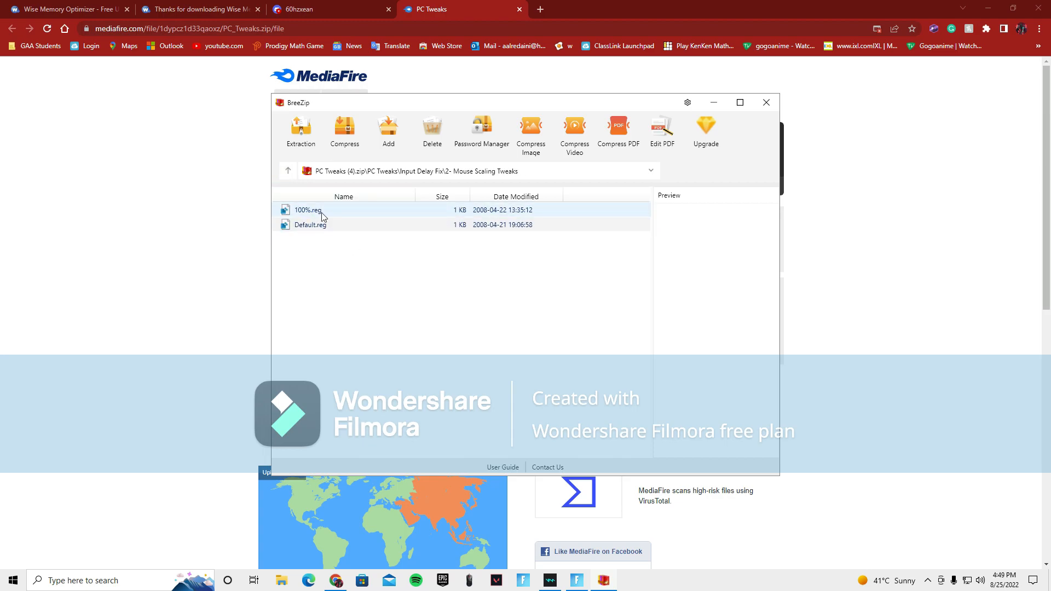
double_click(306, 211)
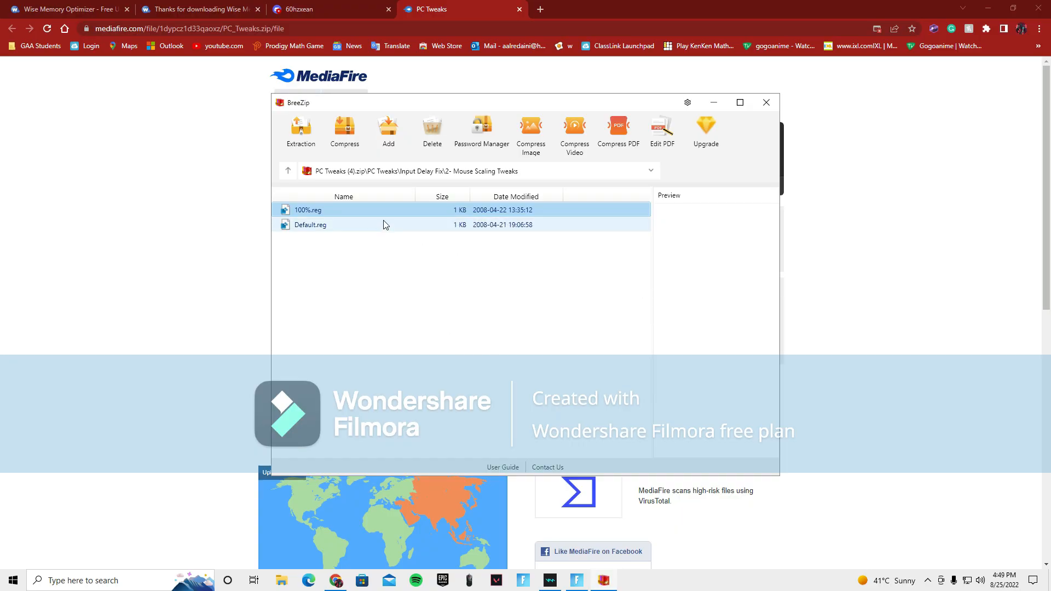
click(310, 225)
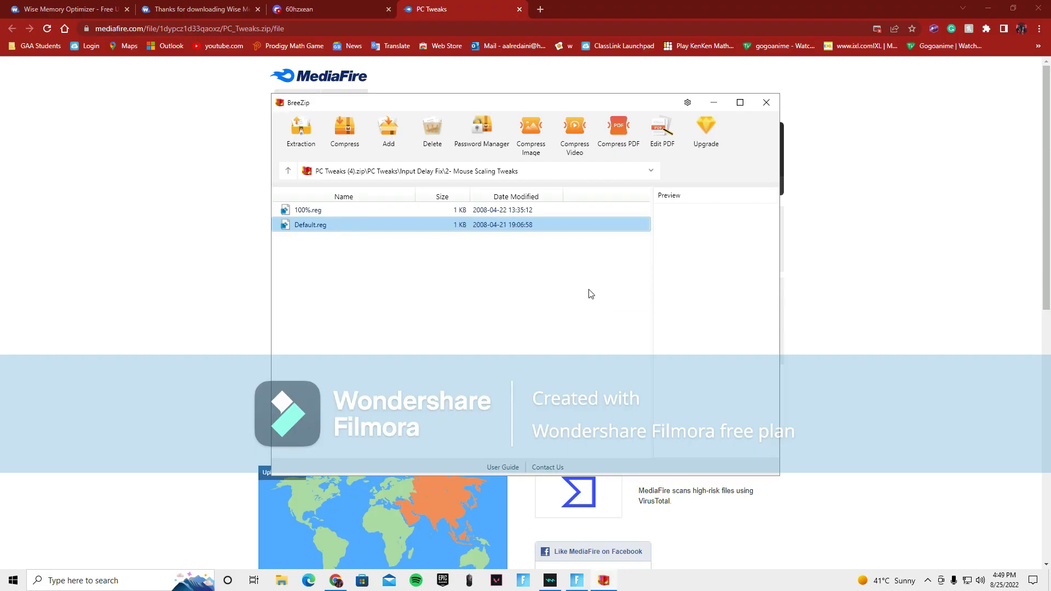
click(308, 210)
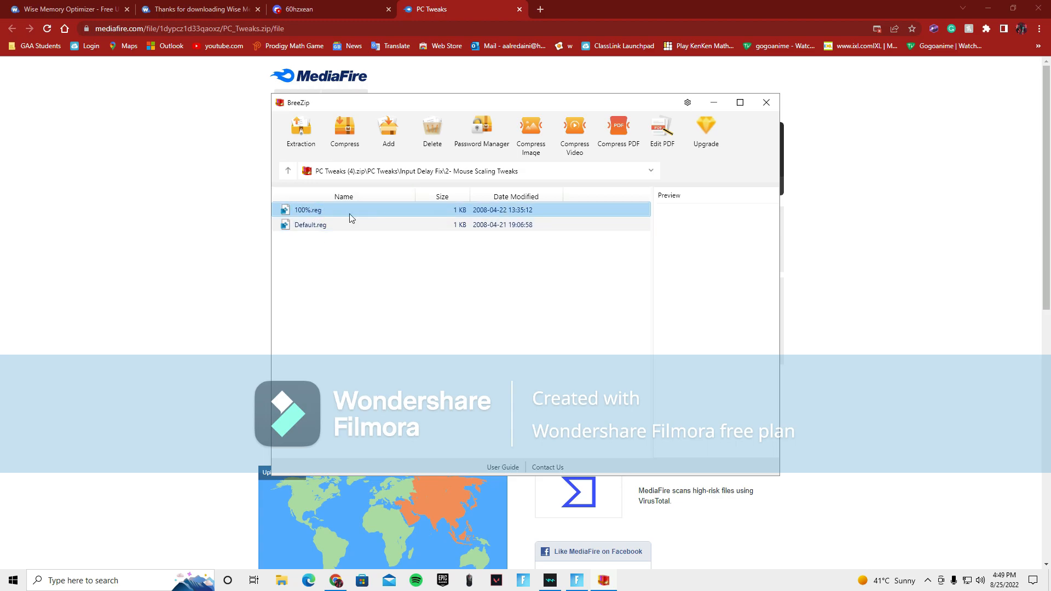
click(288, 171)
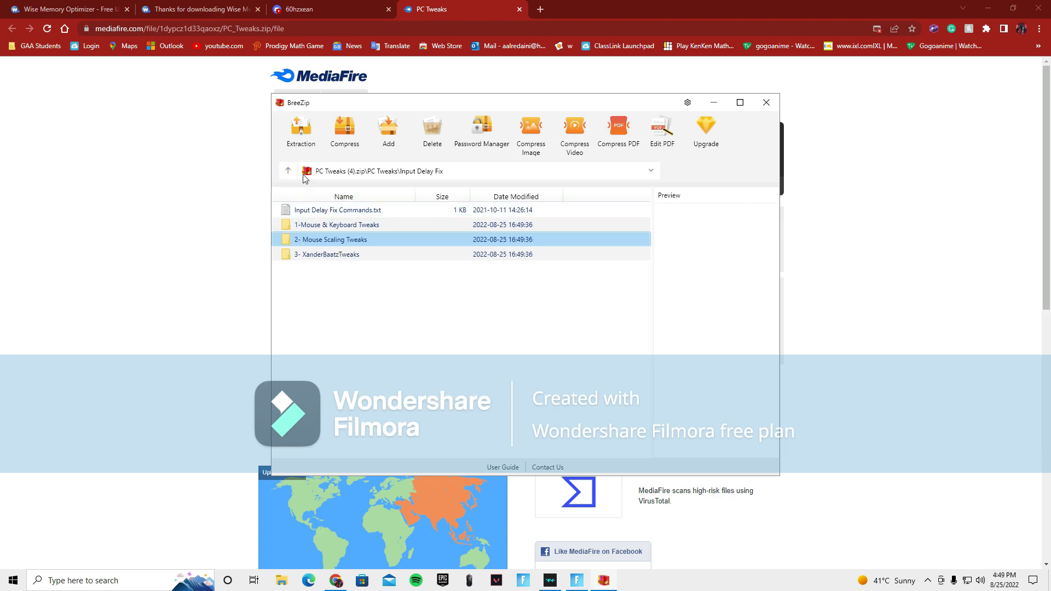
double_click(326, 255)
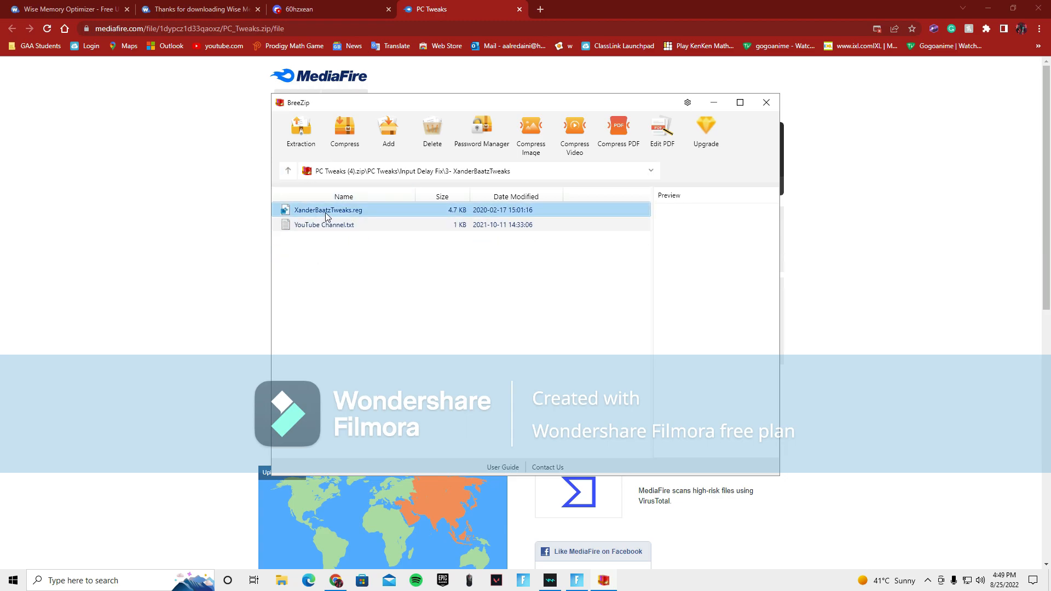
double_click(327, 211)
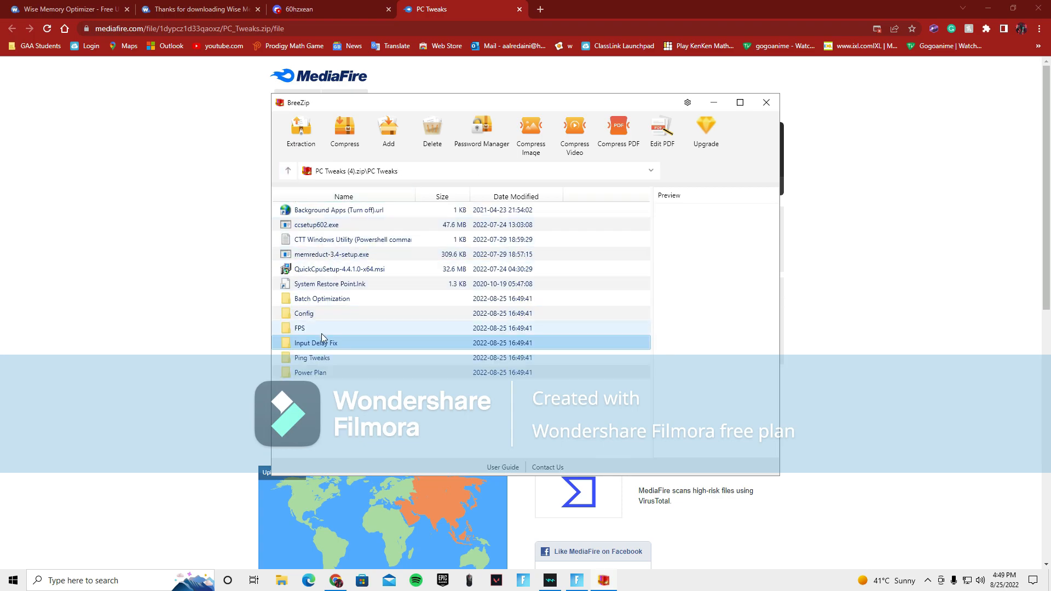
Look in the Power Plan folder, go back up to the archive root and close BreeZip.
double_click(311, 357)
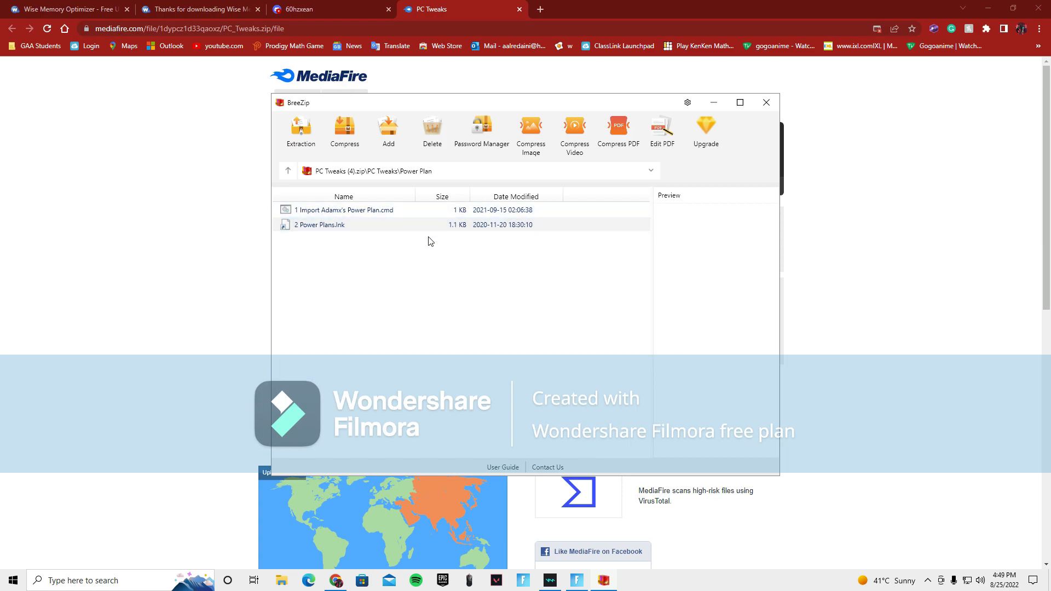
click(288, 171)
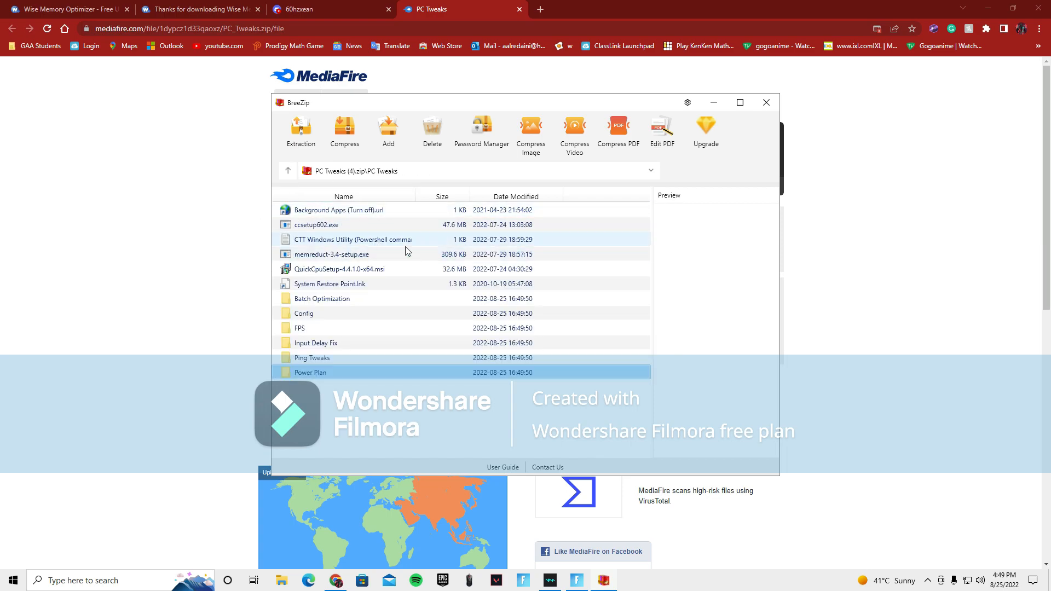
click(288, 171)
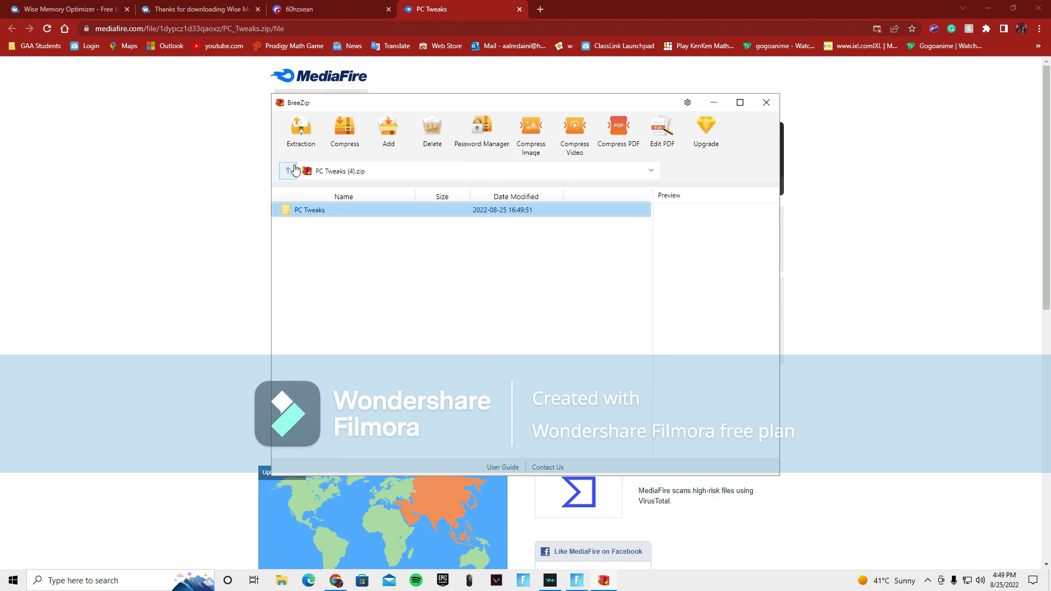
click(765, 103)
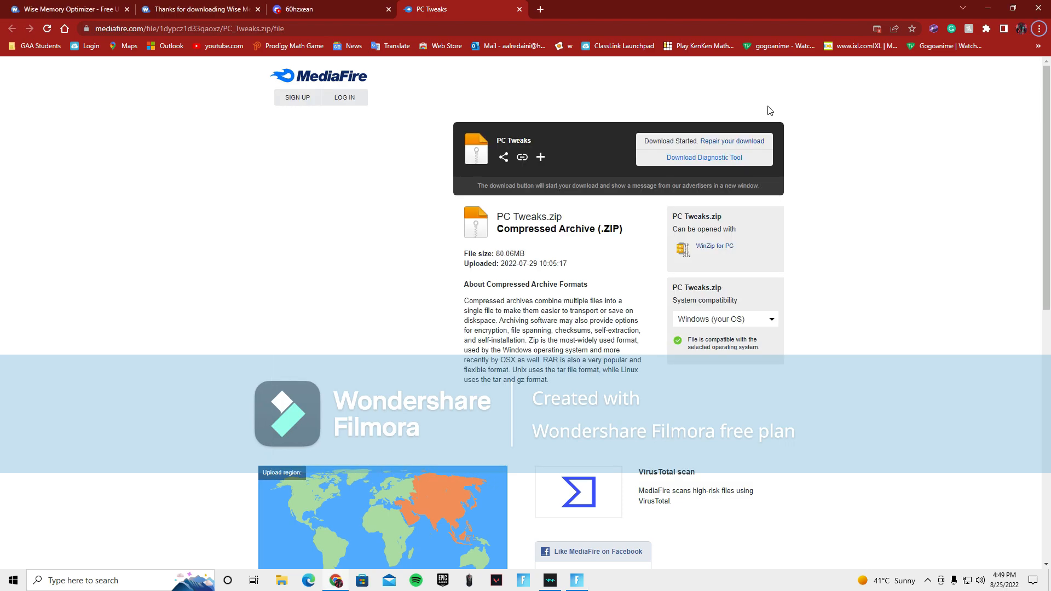
mouse_move(490, 512)
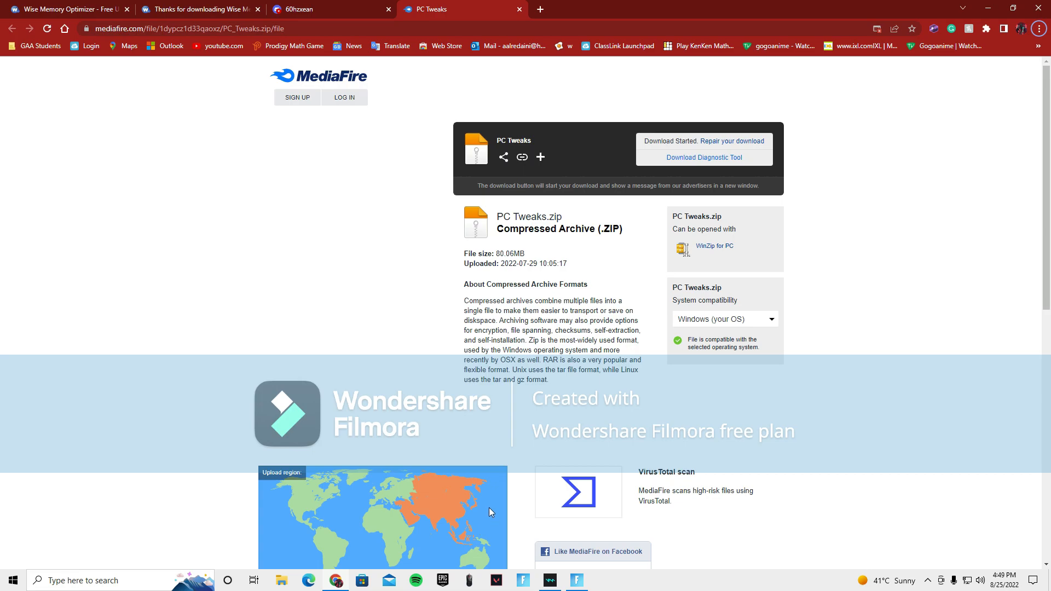
mouse_move(569, 425)
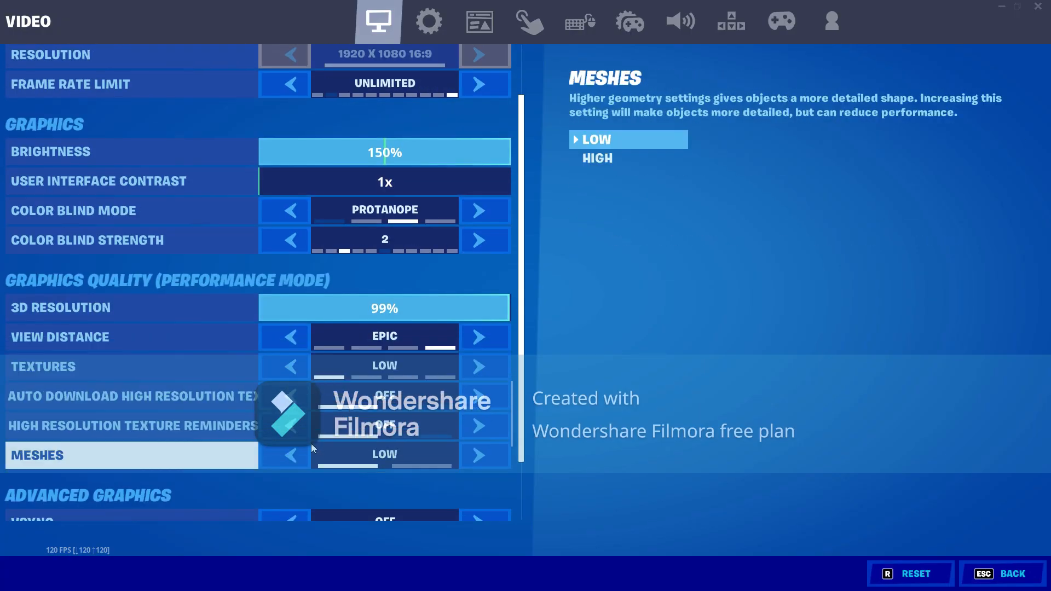
Set Fortnite's Rendering Mode to DirectX 11 and apply it, triggering the restart notice.
scroll(down, 3)
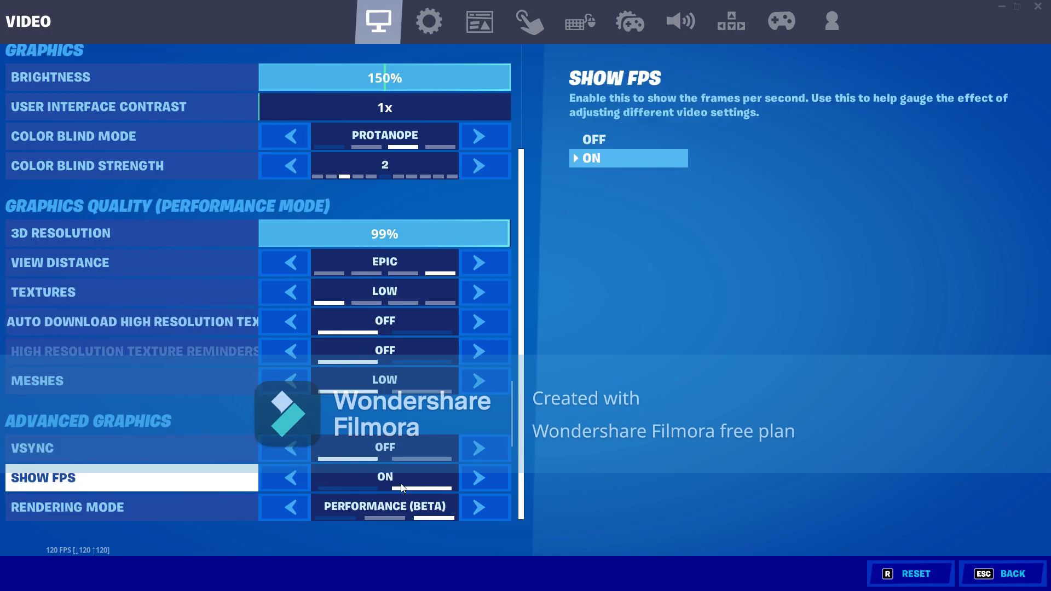
click(285, 507)
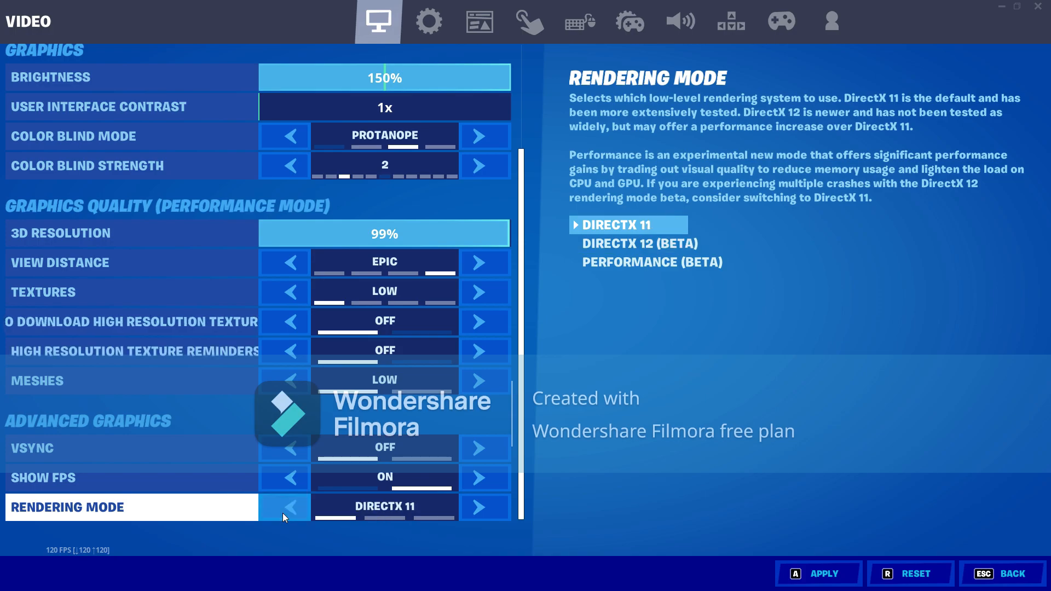
click(818, 573)
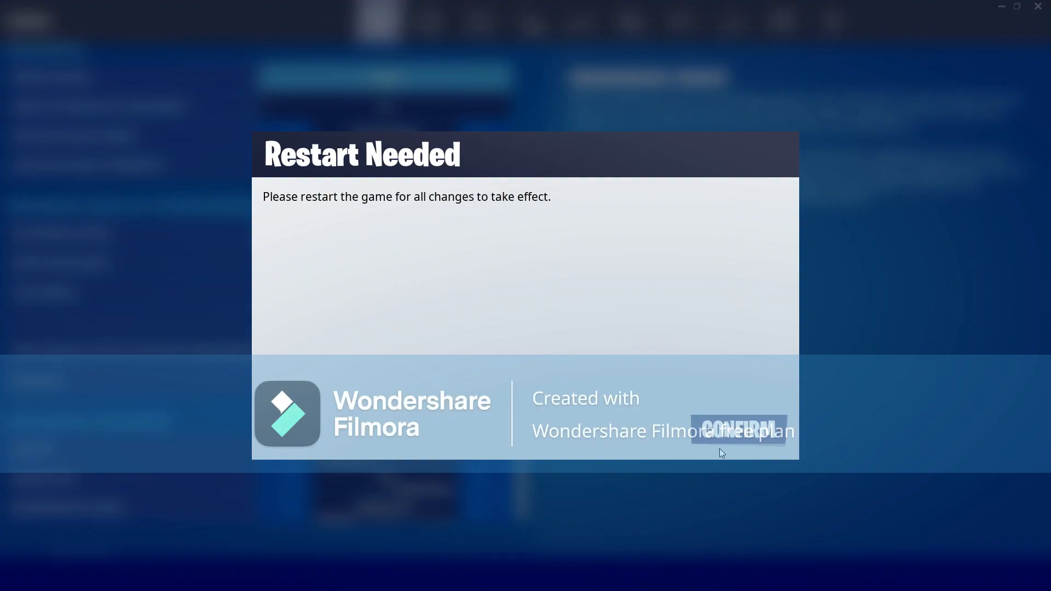
Confirm the Restart Needed notice and review Display and Graphics Quality: shadows off, anti-aliasing off, textures low.
click(741, 431)
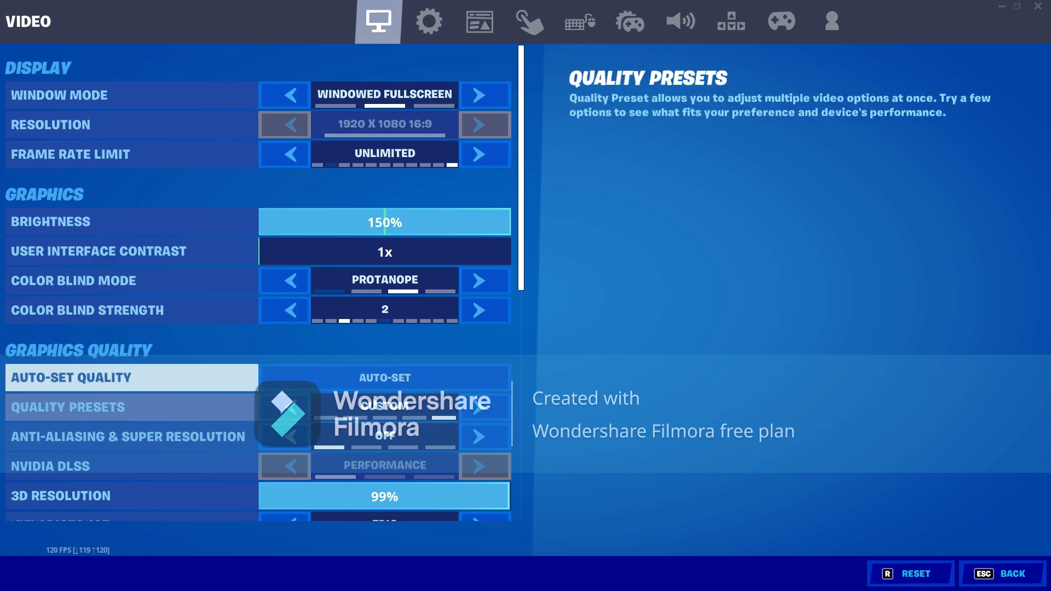
scroll(down, 3)
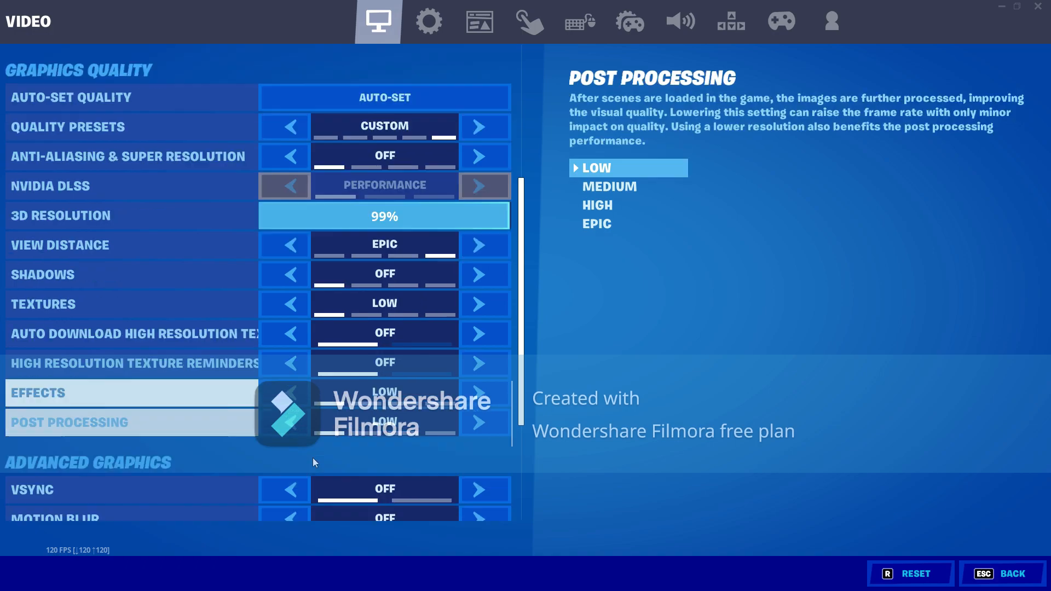
scroll(down, 3)
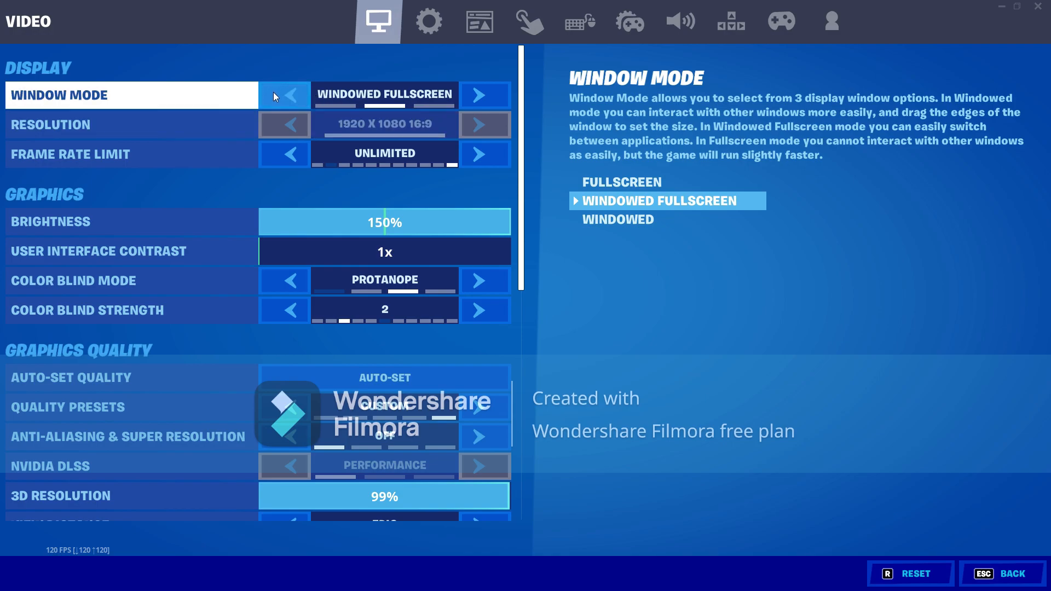
mouse_move(420, 109)
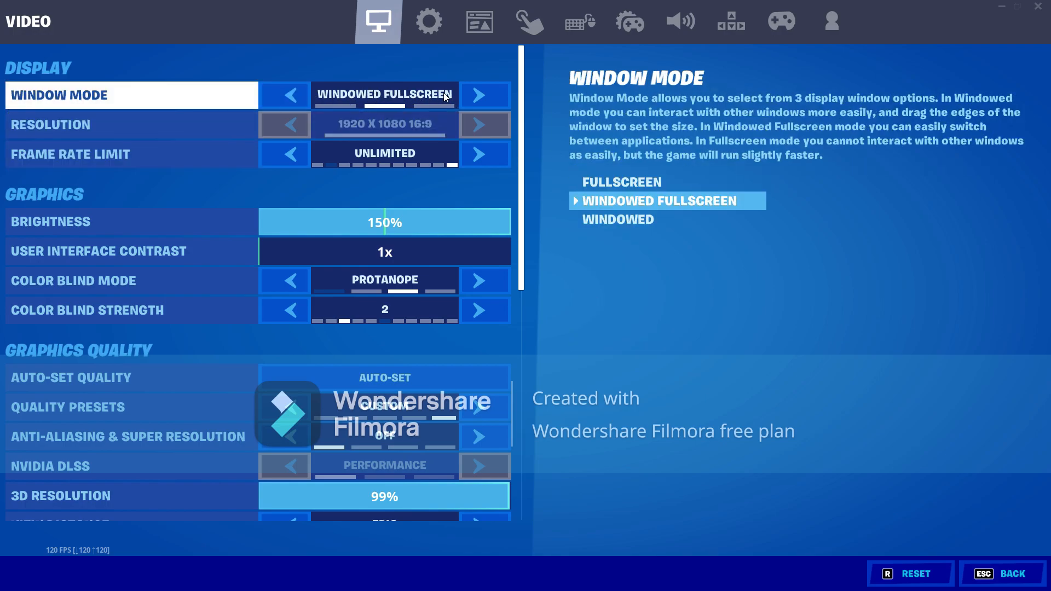
mouse_move(484, 94)
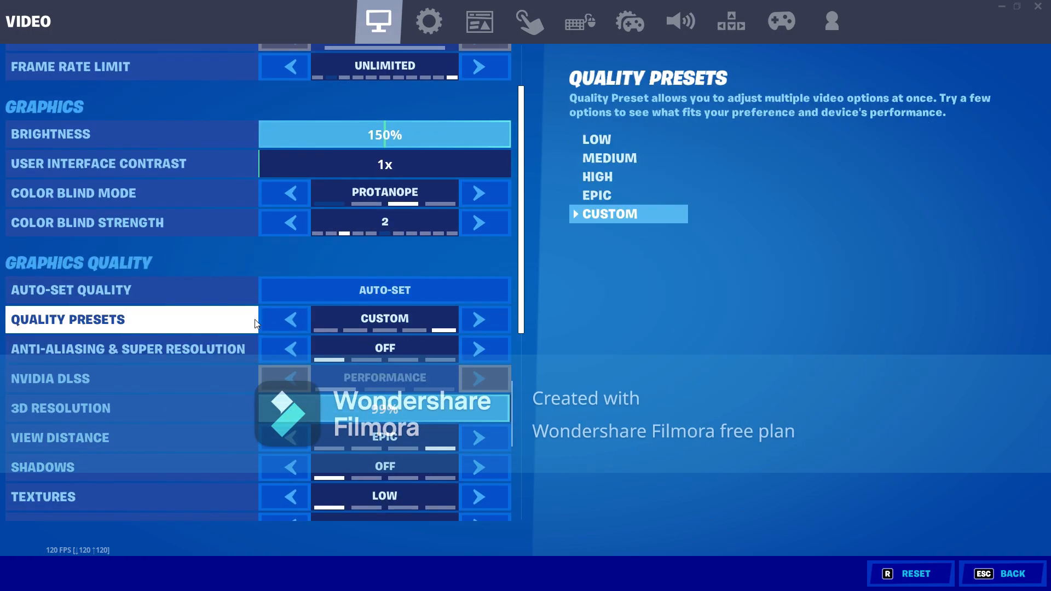
click(129, 348)
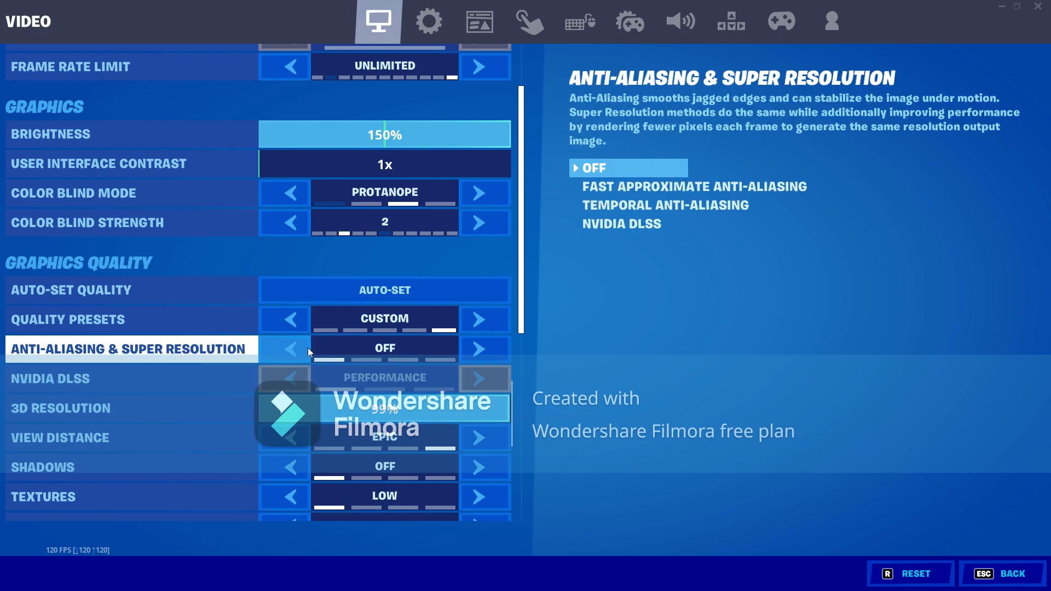
mouse_move(338, 363)
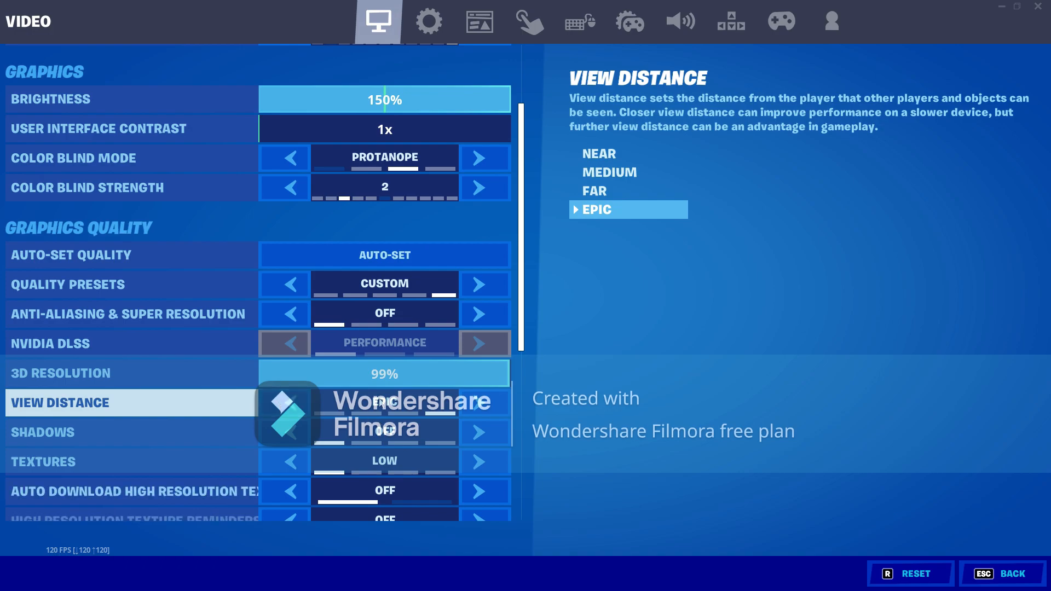
scroll(down, 3)
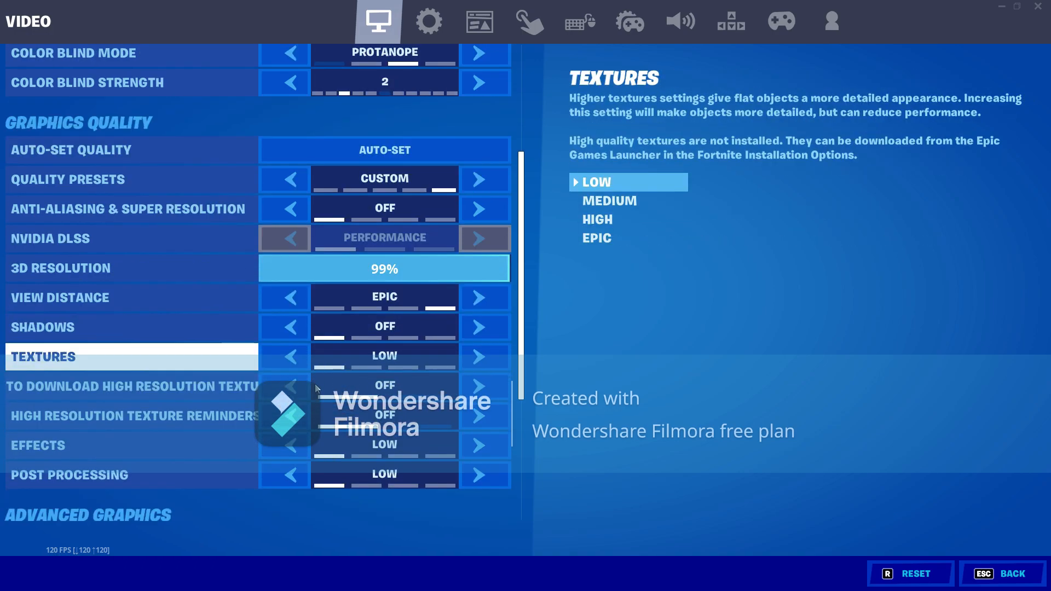
scroll(down, 3)
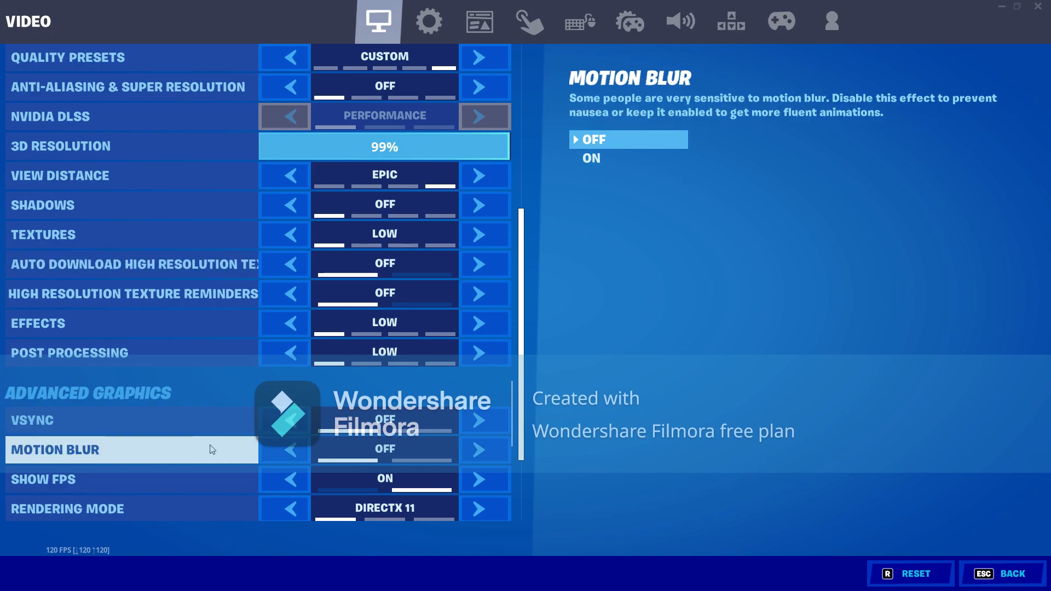
Check Motion Blur off and NVIDIA Reflex On + Boost, then set Rendering Mode to Performance (Beta) and apply.
scroll(down, 3)
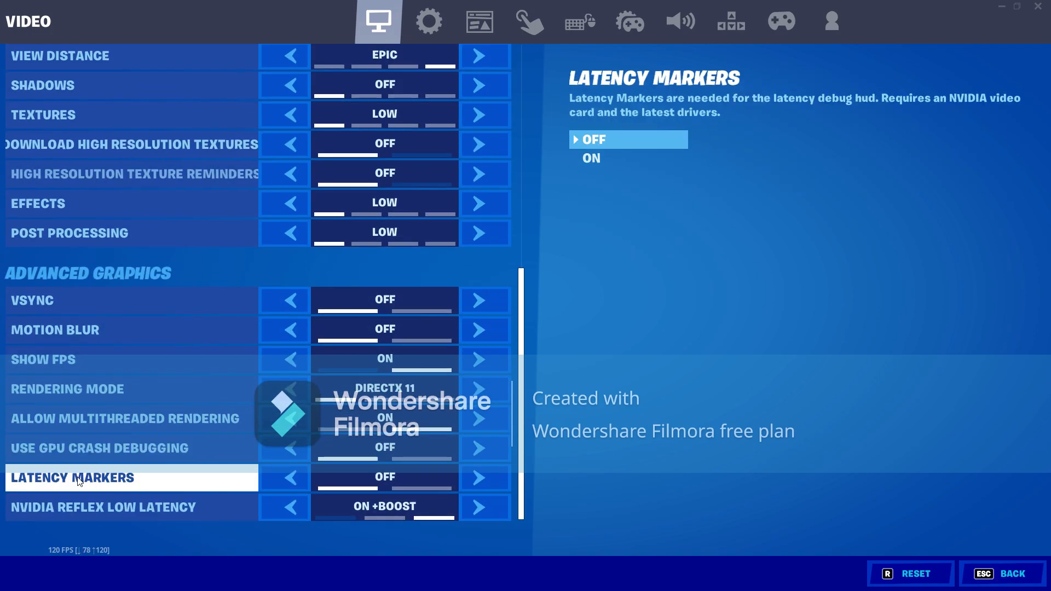
mouse_move(127, 418)
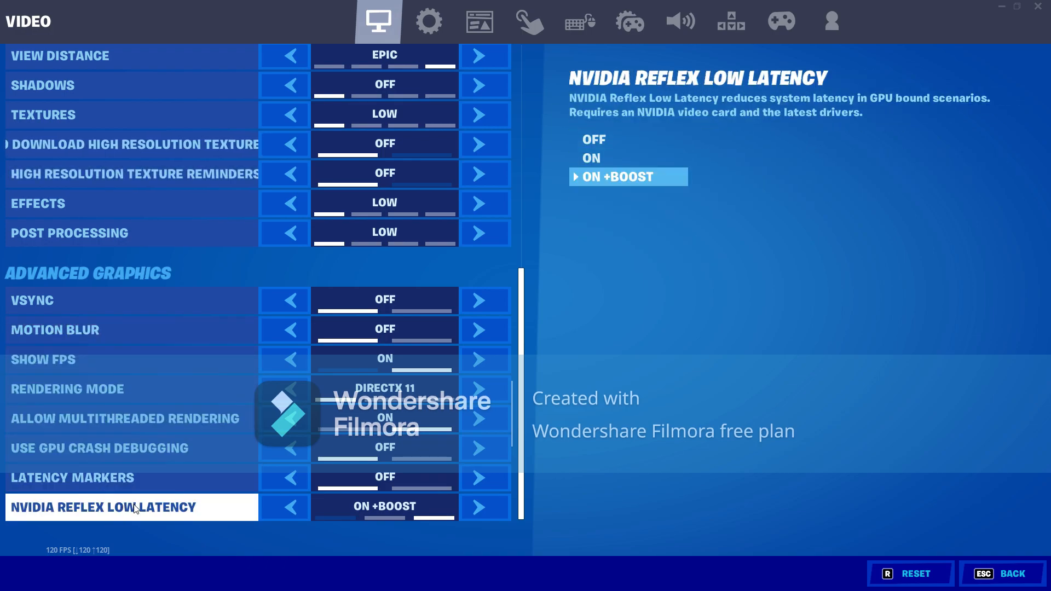
click(130, 448)
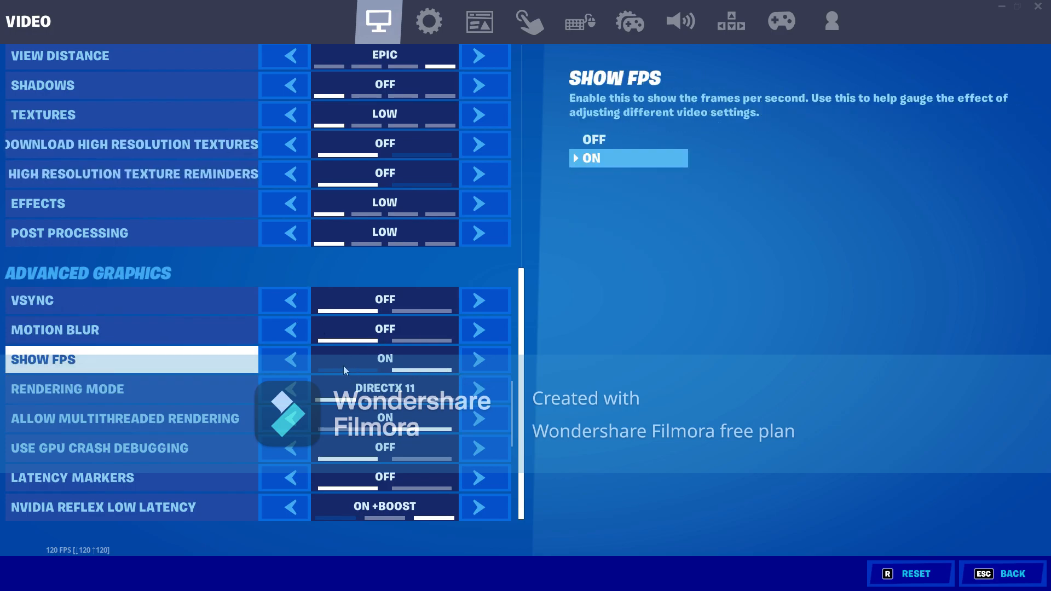
click(130, 418)
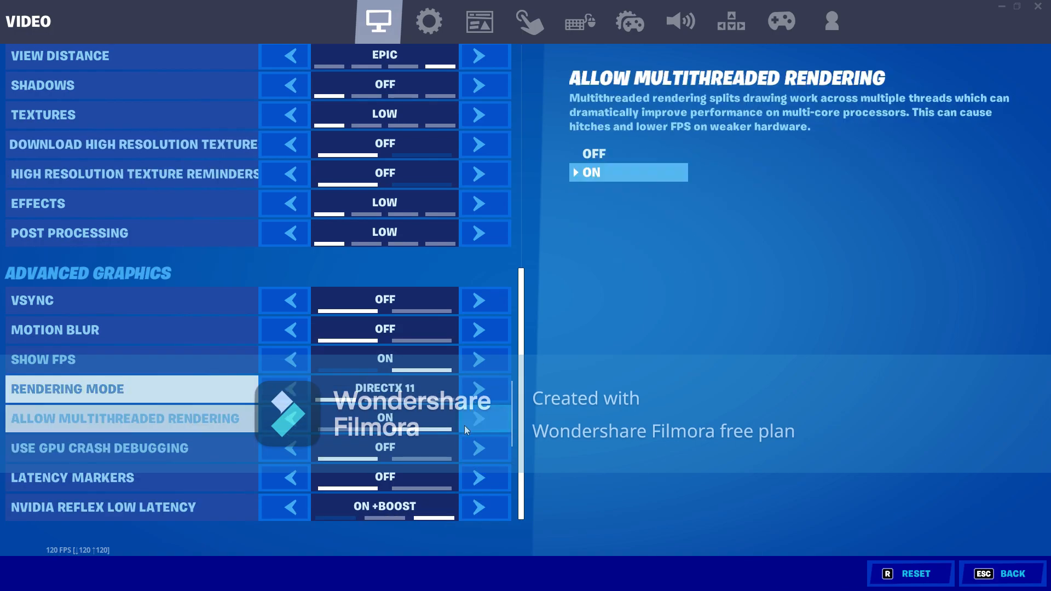
click(485, 389)
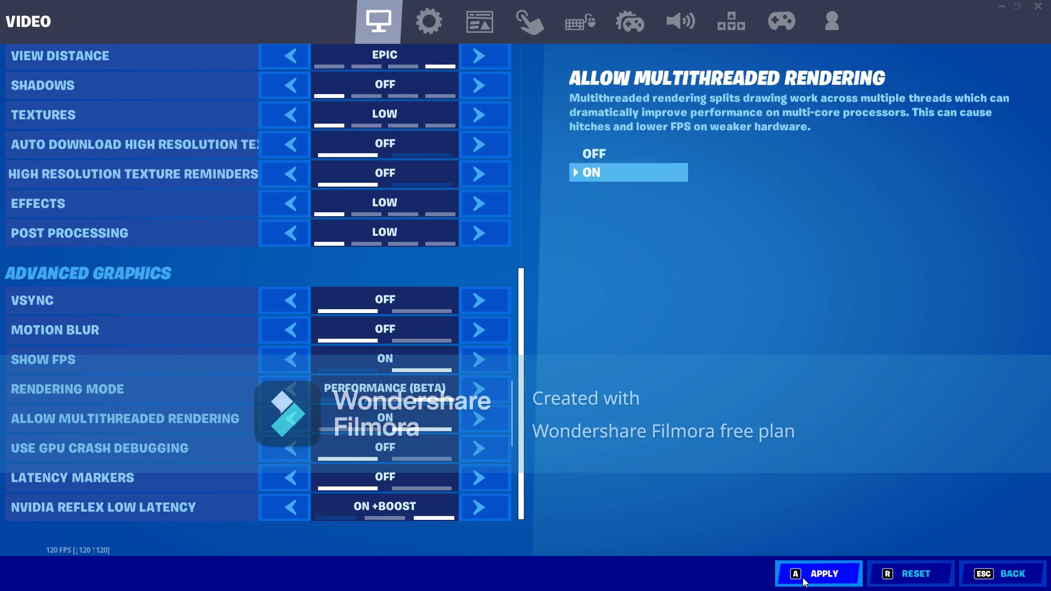
click(817, 573)
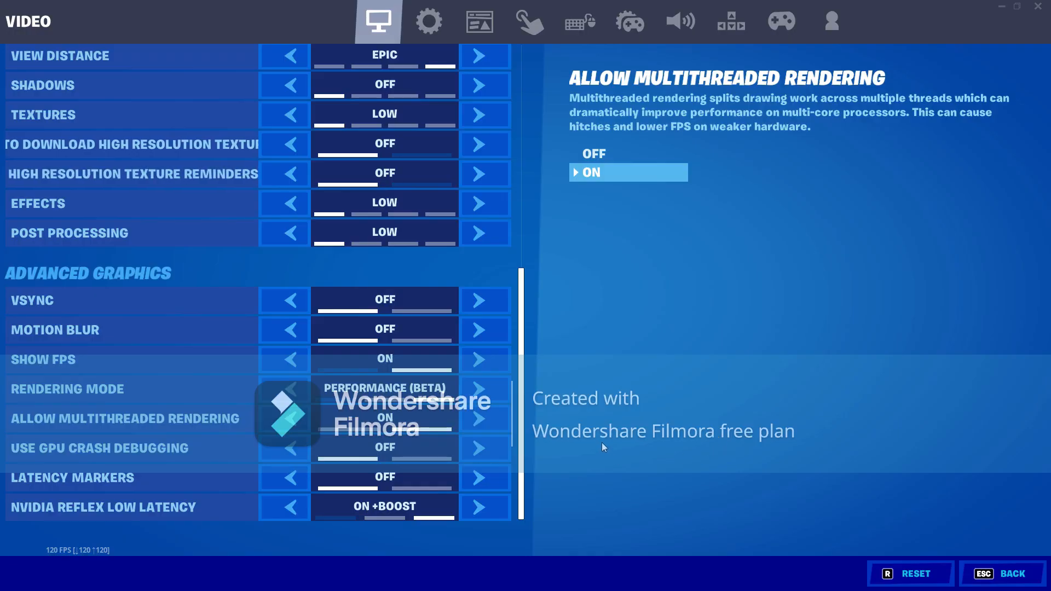